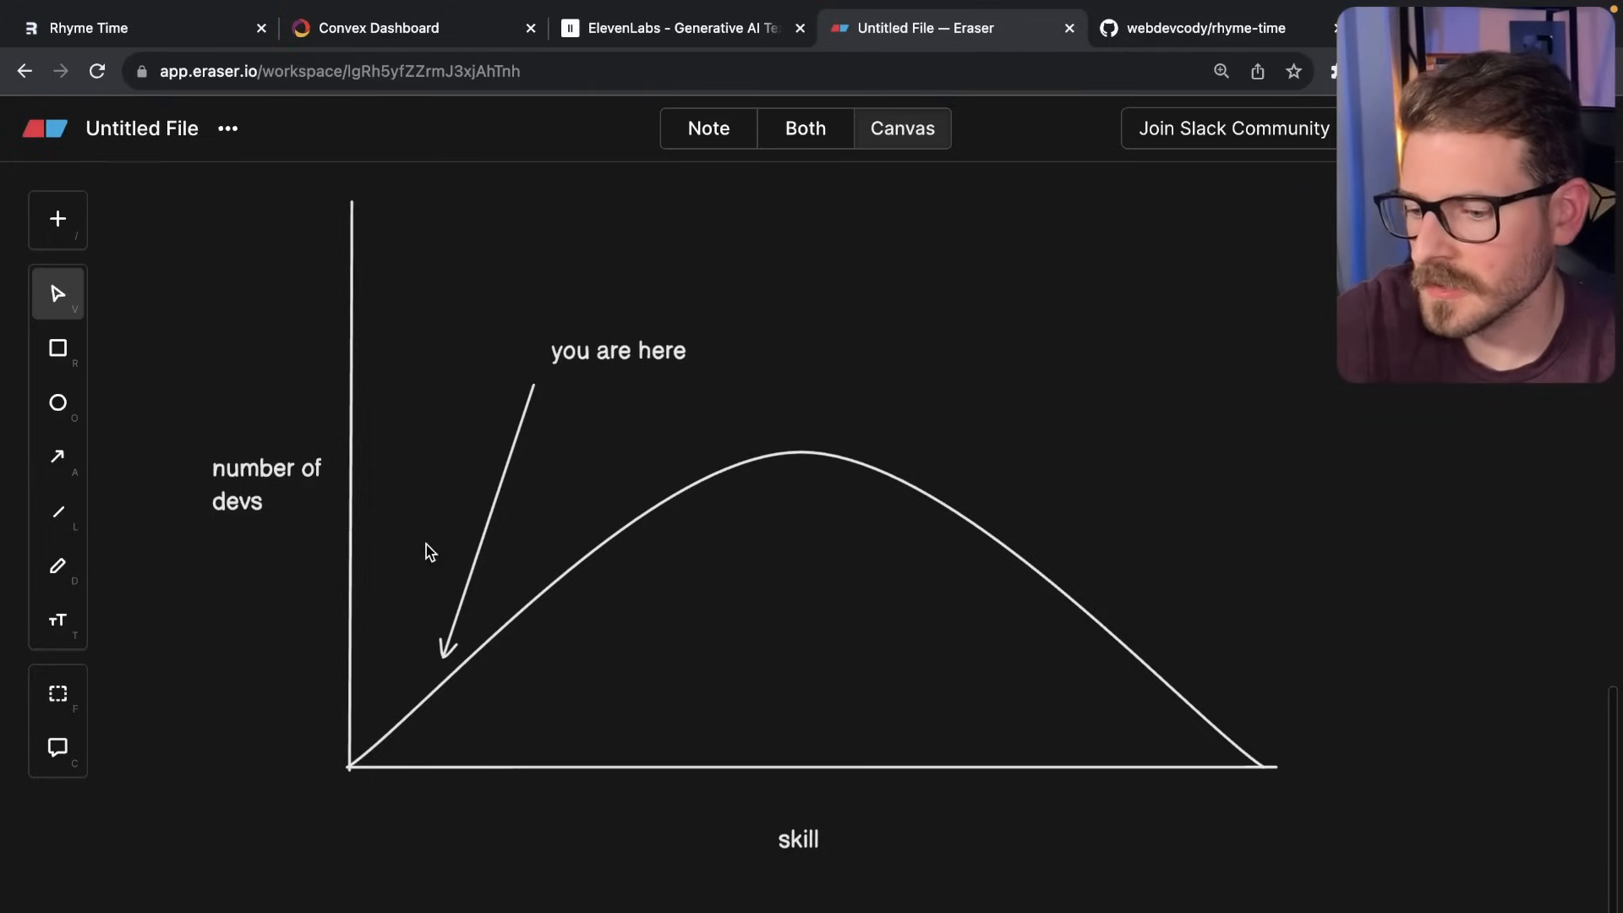
pyautogui.moveTo(392, 716)
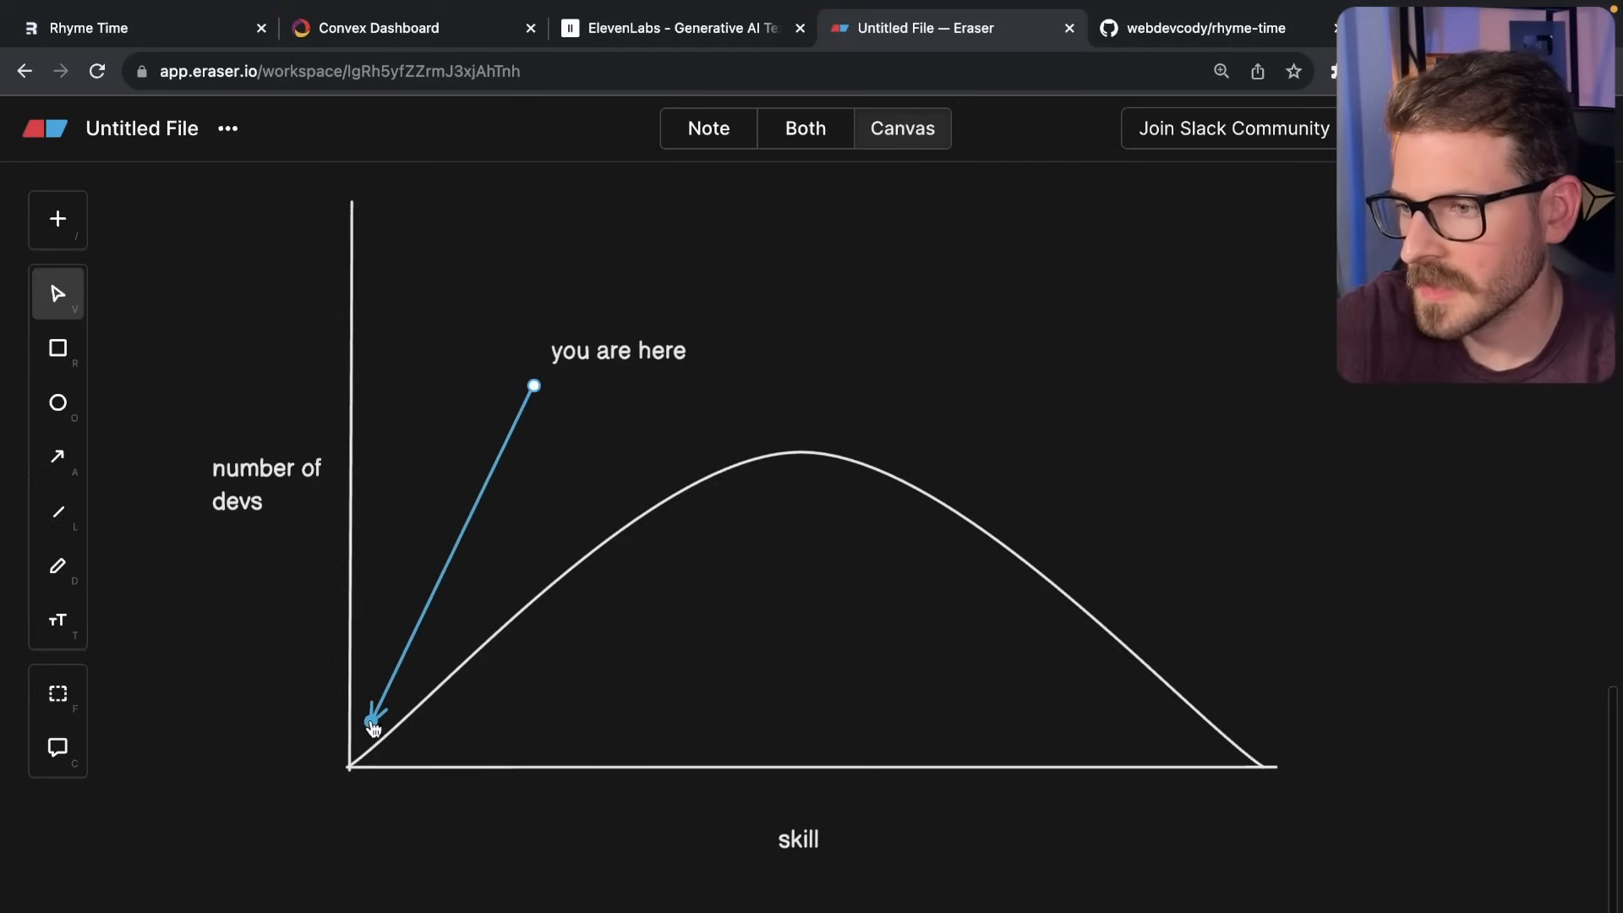
# Drag the arrowhead up the curve, then settle it back on the lower left slope.
pyautogui.moveTo(372, 725); pyautogui.dragTo(497, 575)
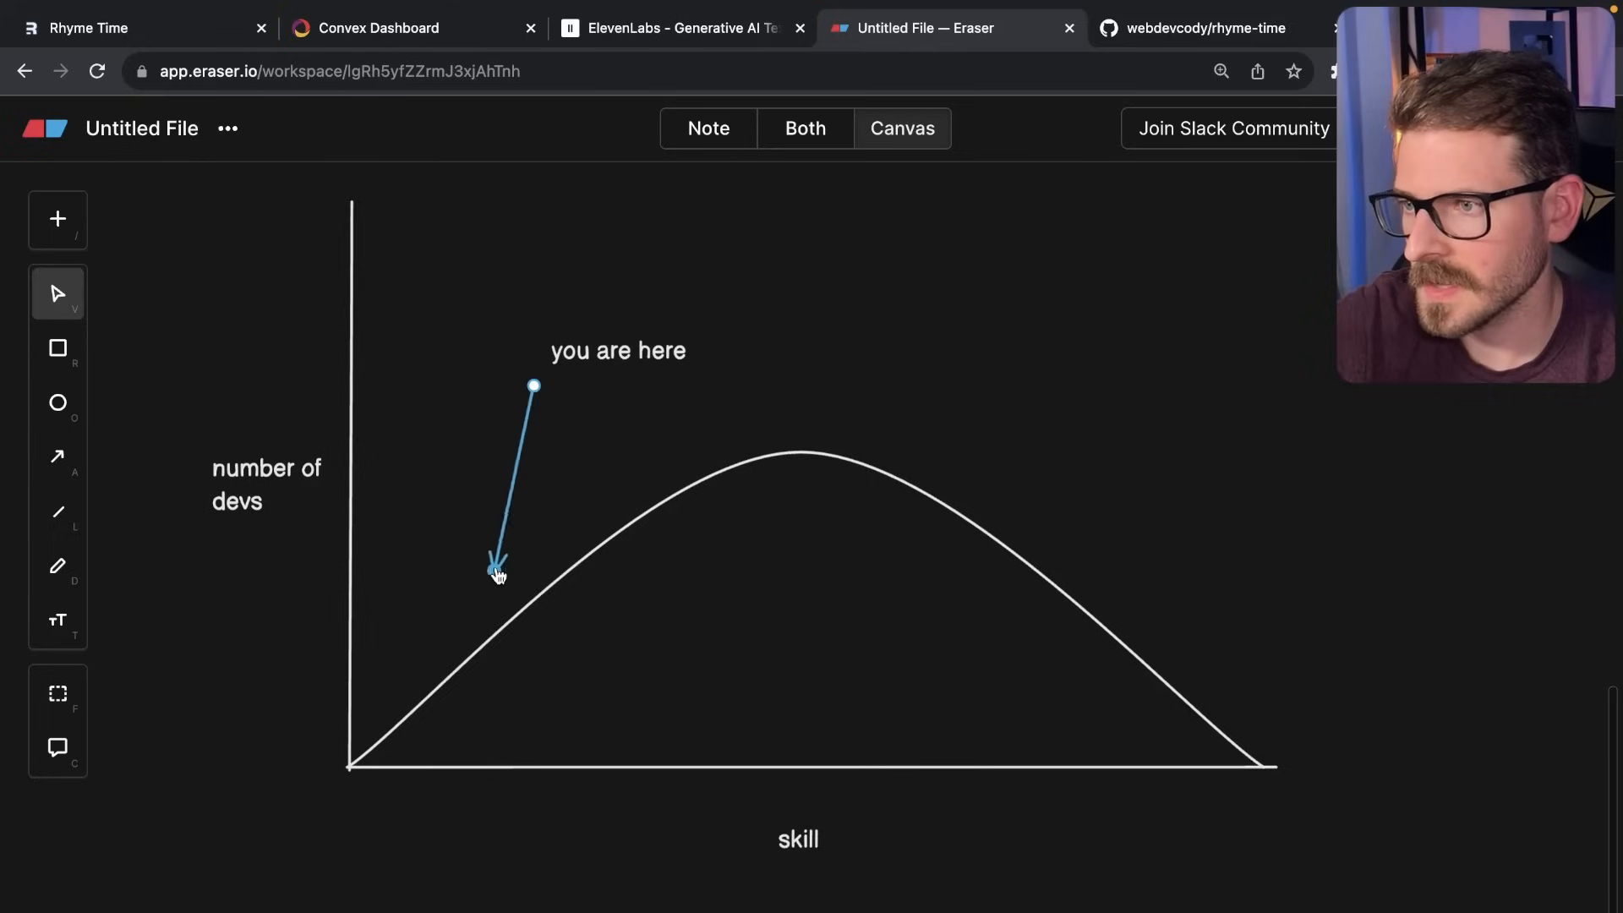
pyautogui.moveTo(497, 575); pyautogui.dragTo(382, 717)
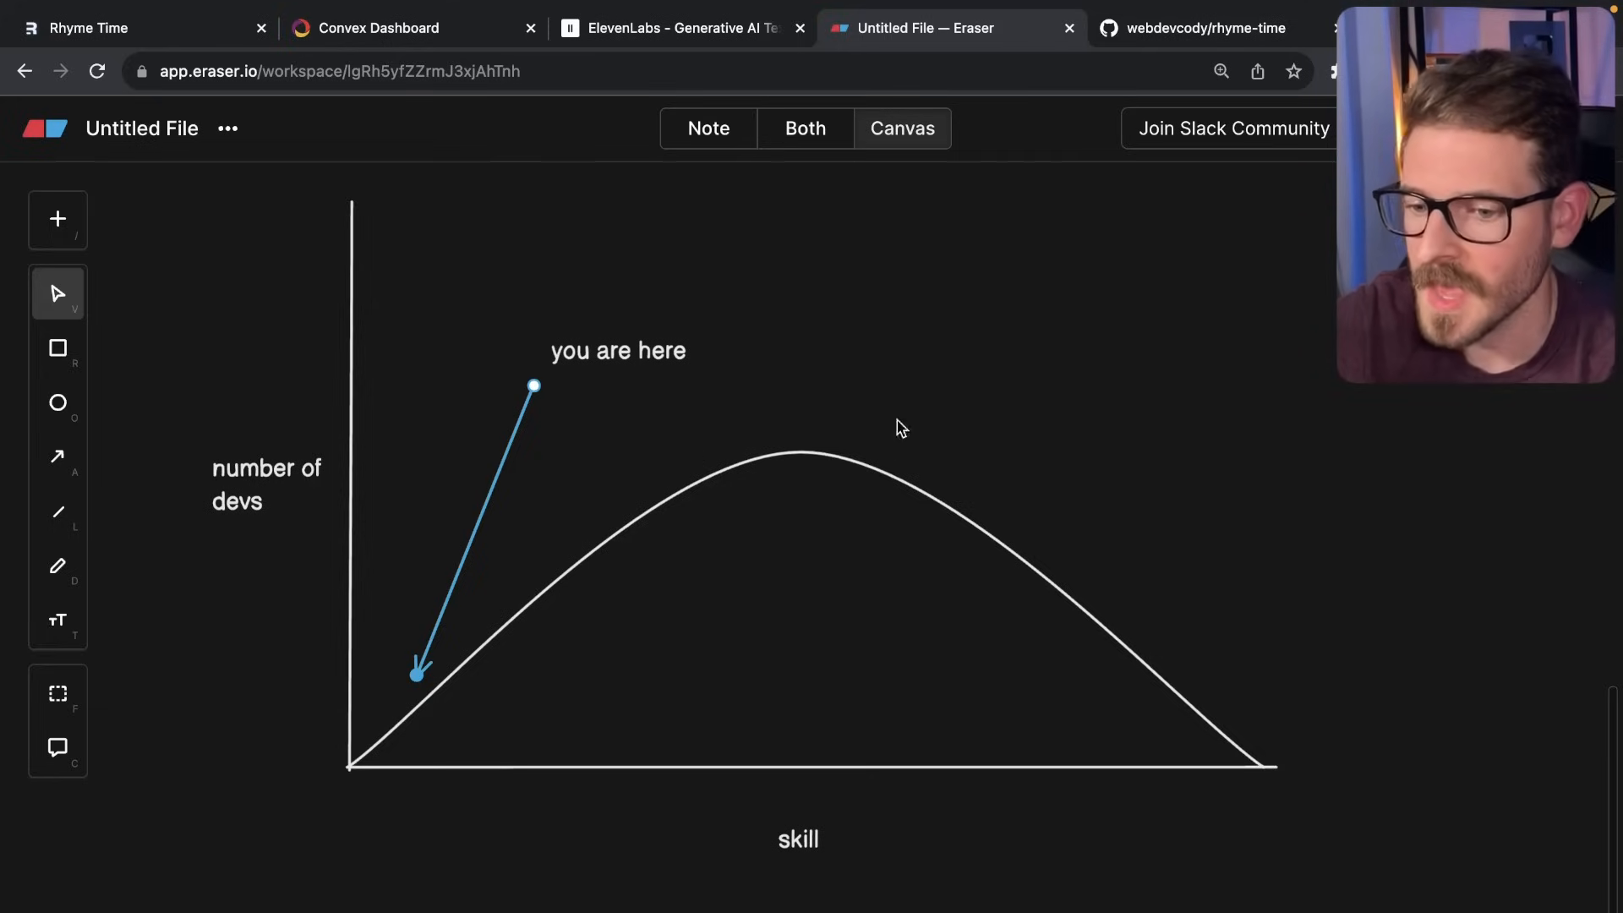
pyautogui.click(1201, 27)
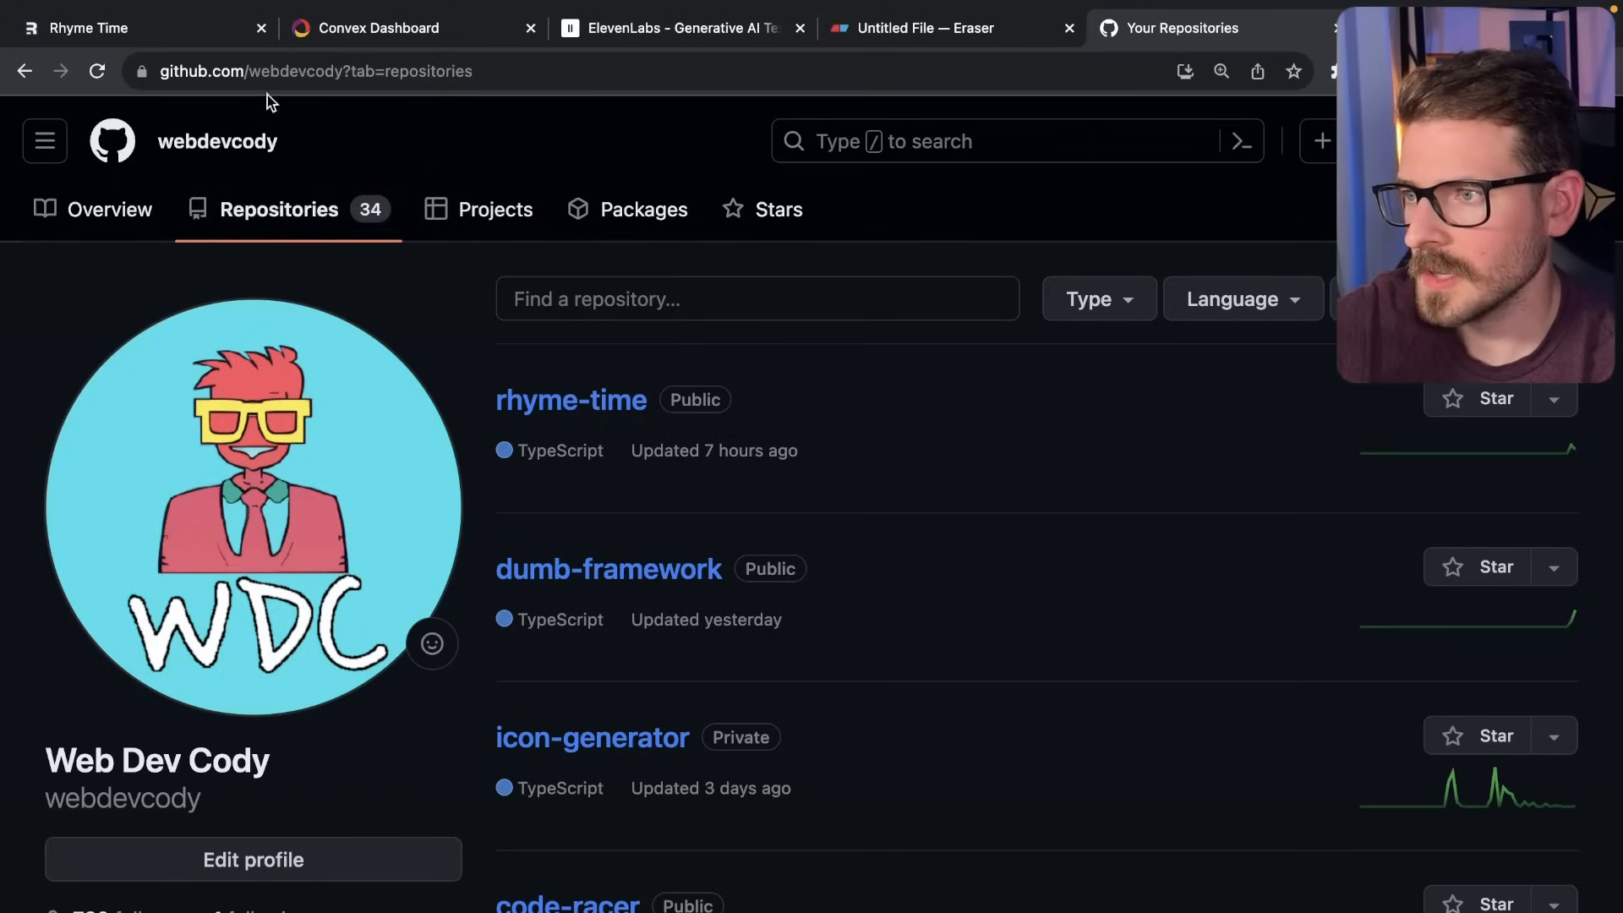
pyautogui.moveTo(566, 498)
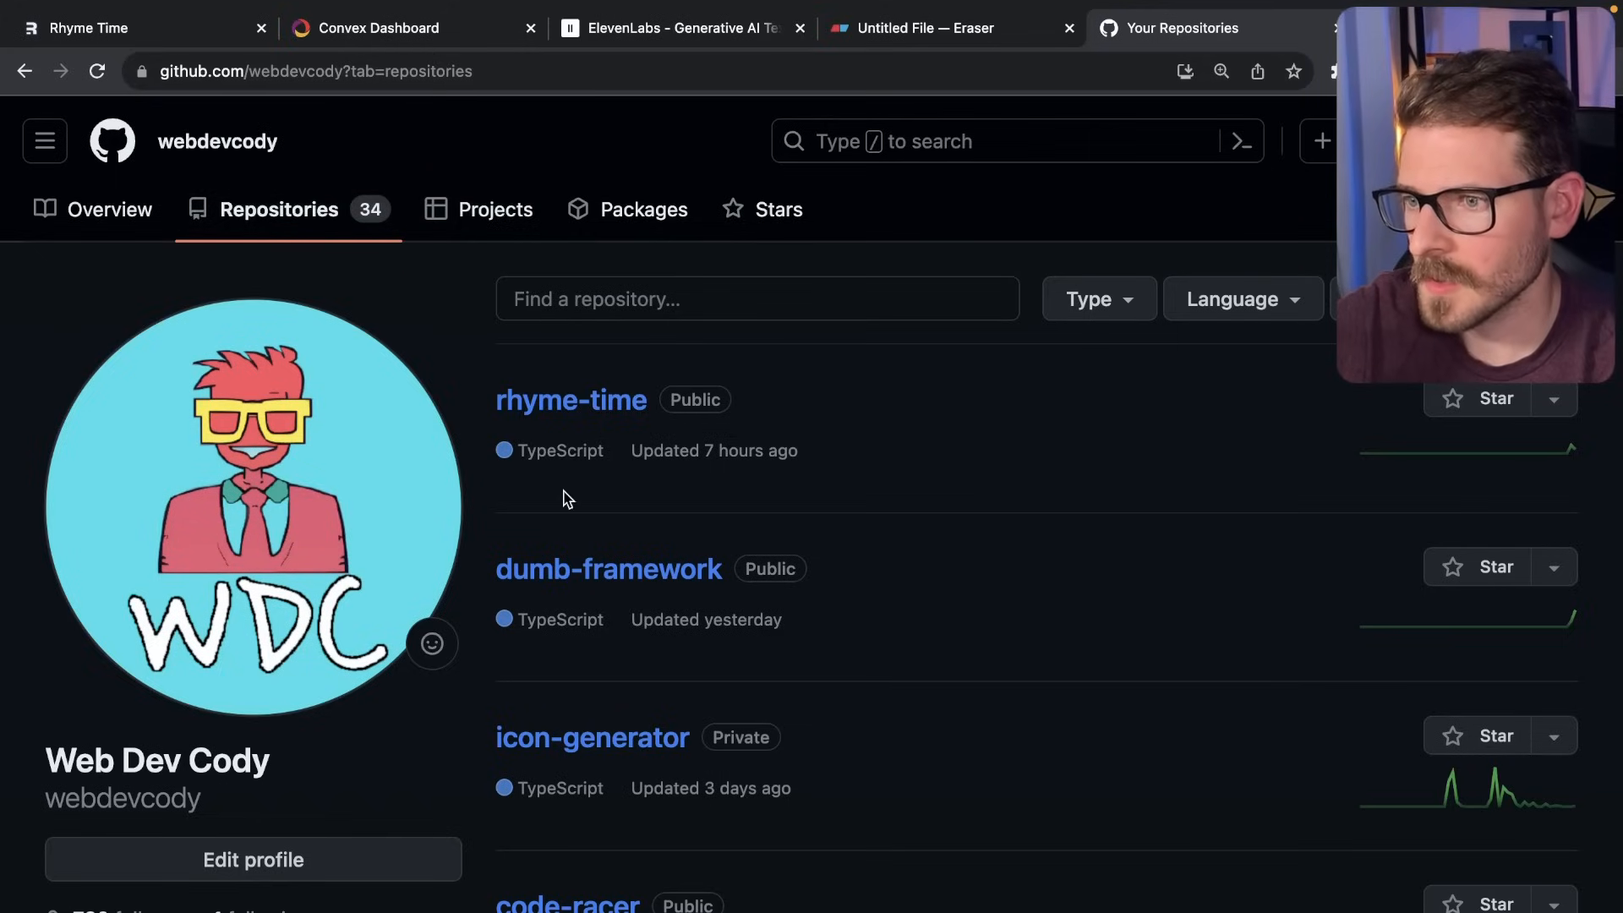
pyautogui.moveTo(710, 404)
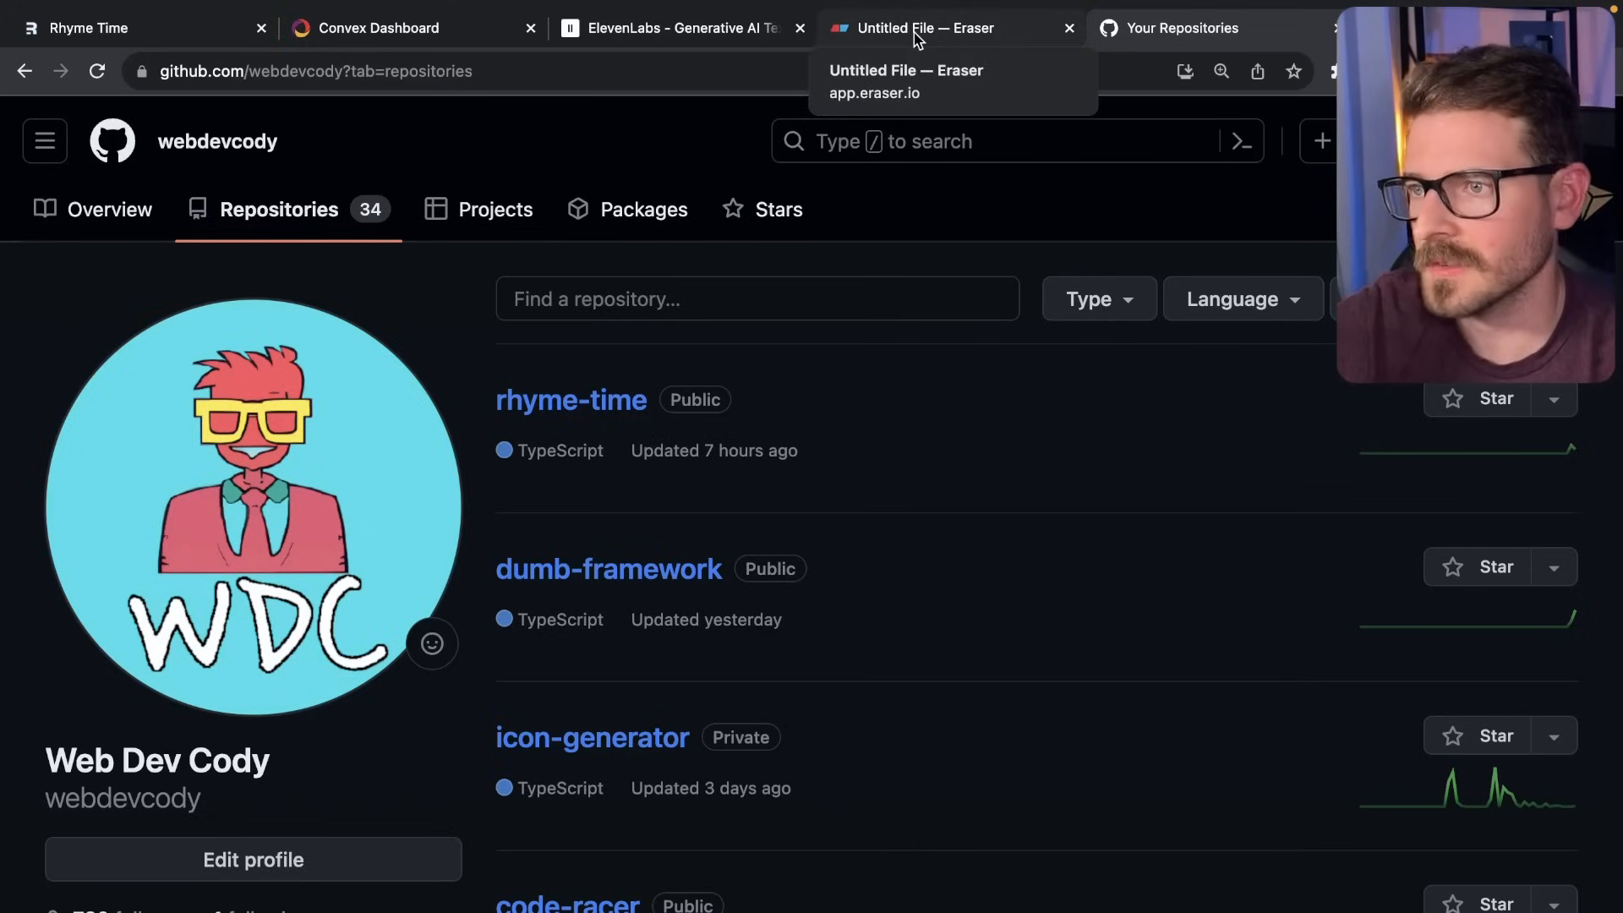
pyautogui.click(926, 28)
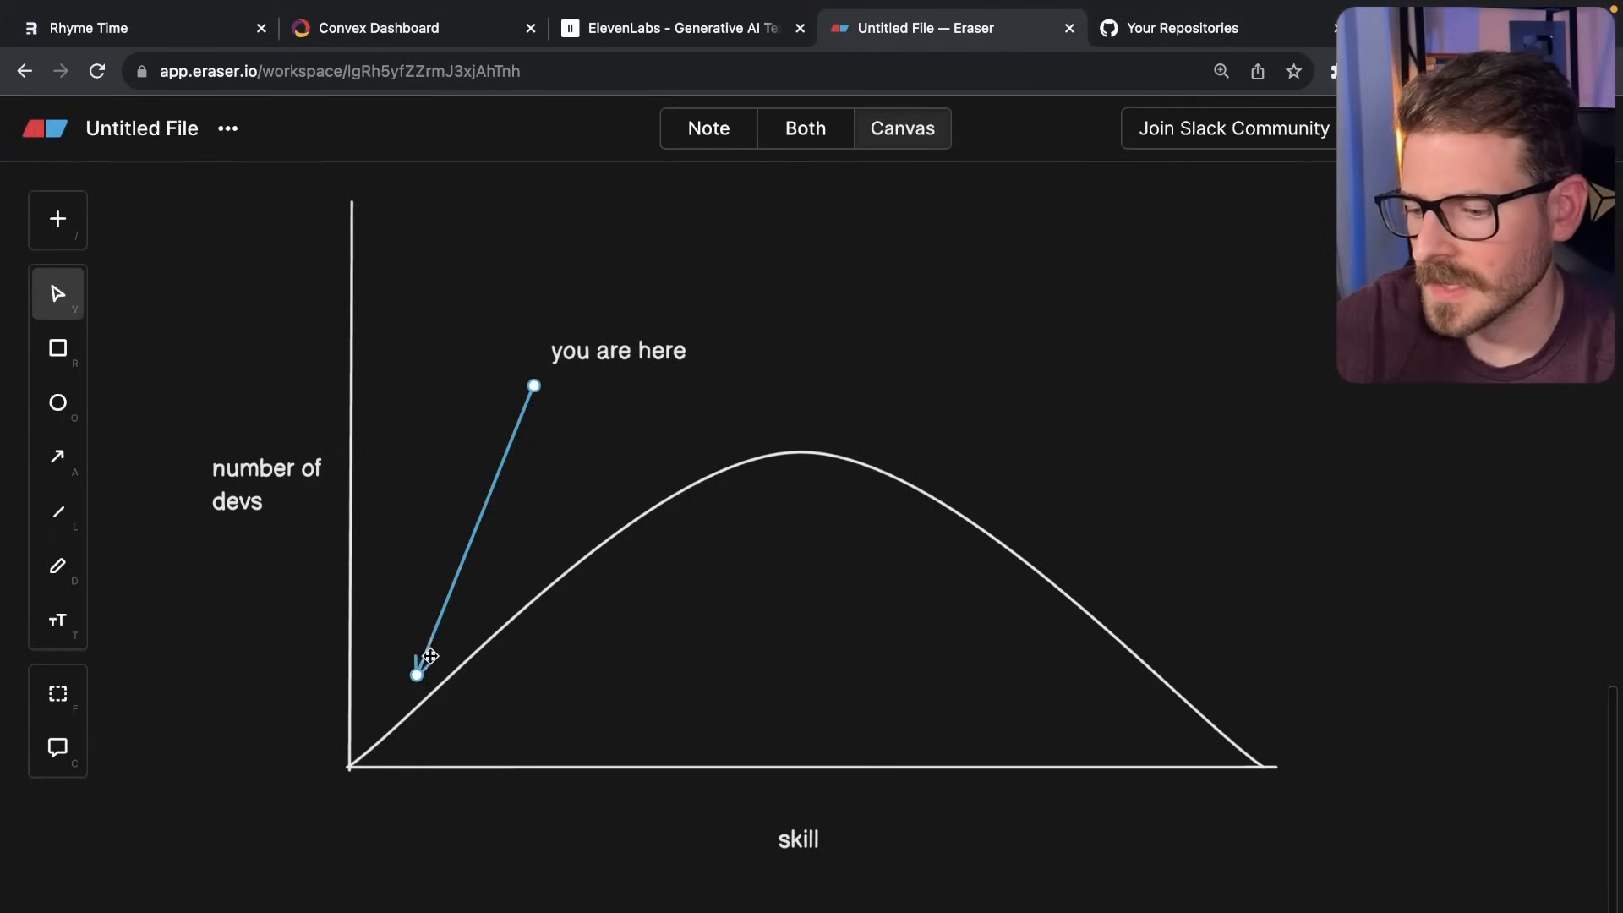
# Reposition the 'you are here' arrow and place the '1) just build stuff' label top right.
pyautogui.moveTo(416, 674); pyautogui.dragTo(507, 558)
pyautogui.write('1) just build stuff')
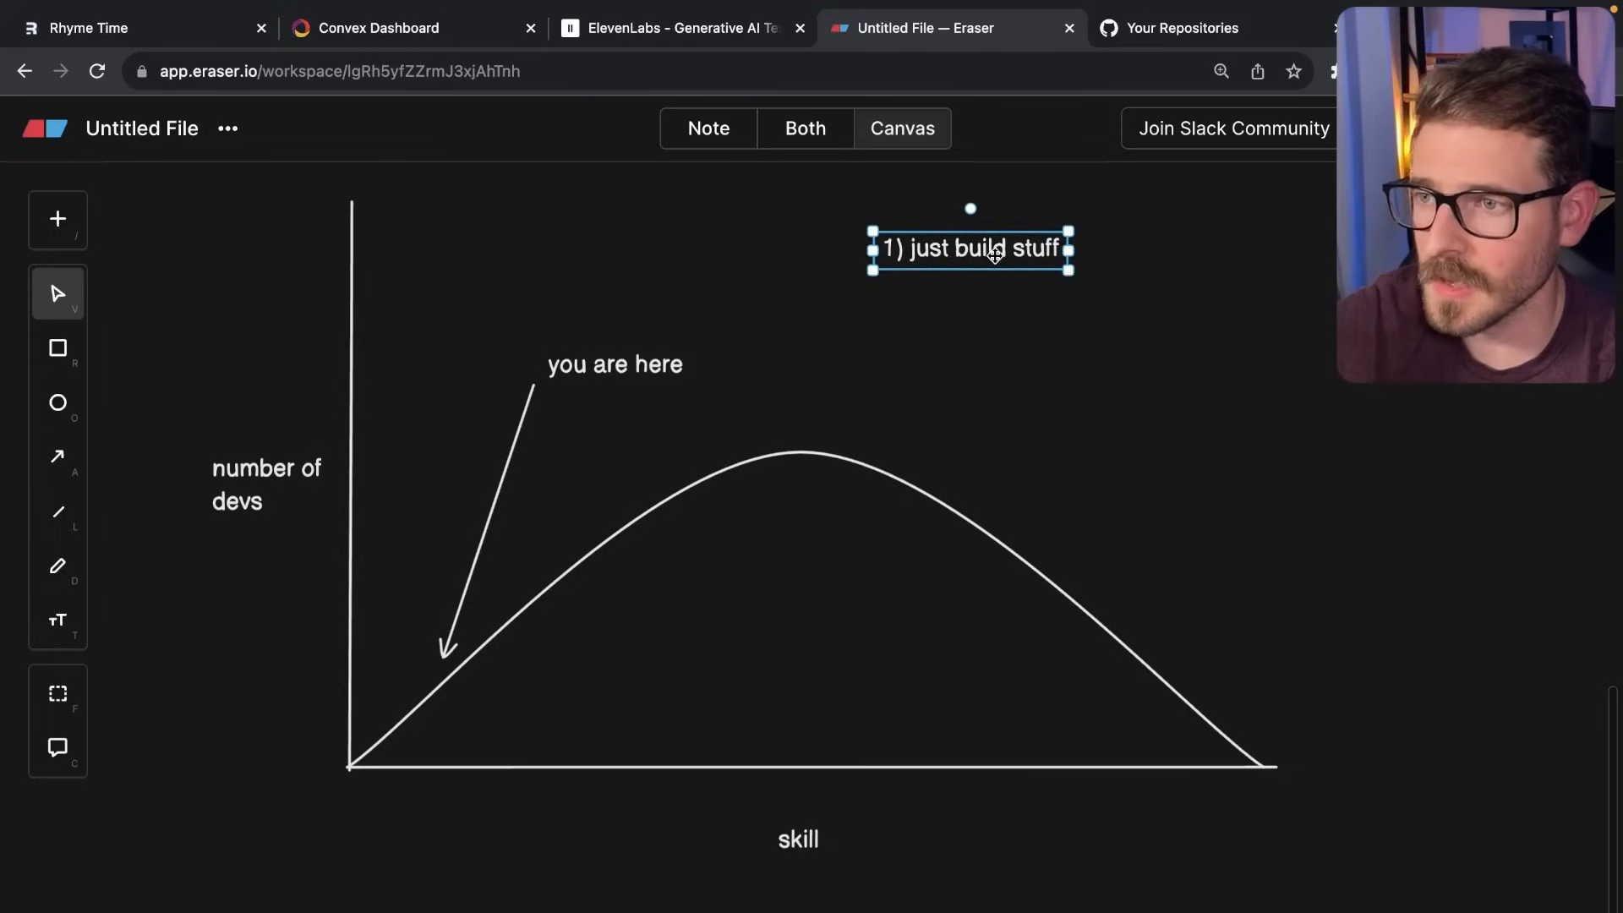
pyautogui.click(979, 309)
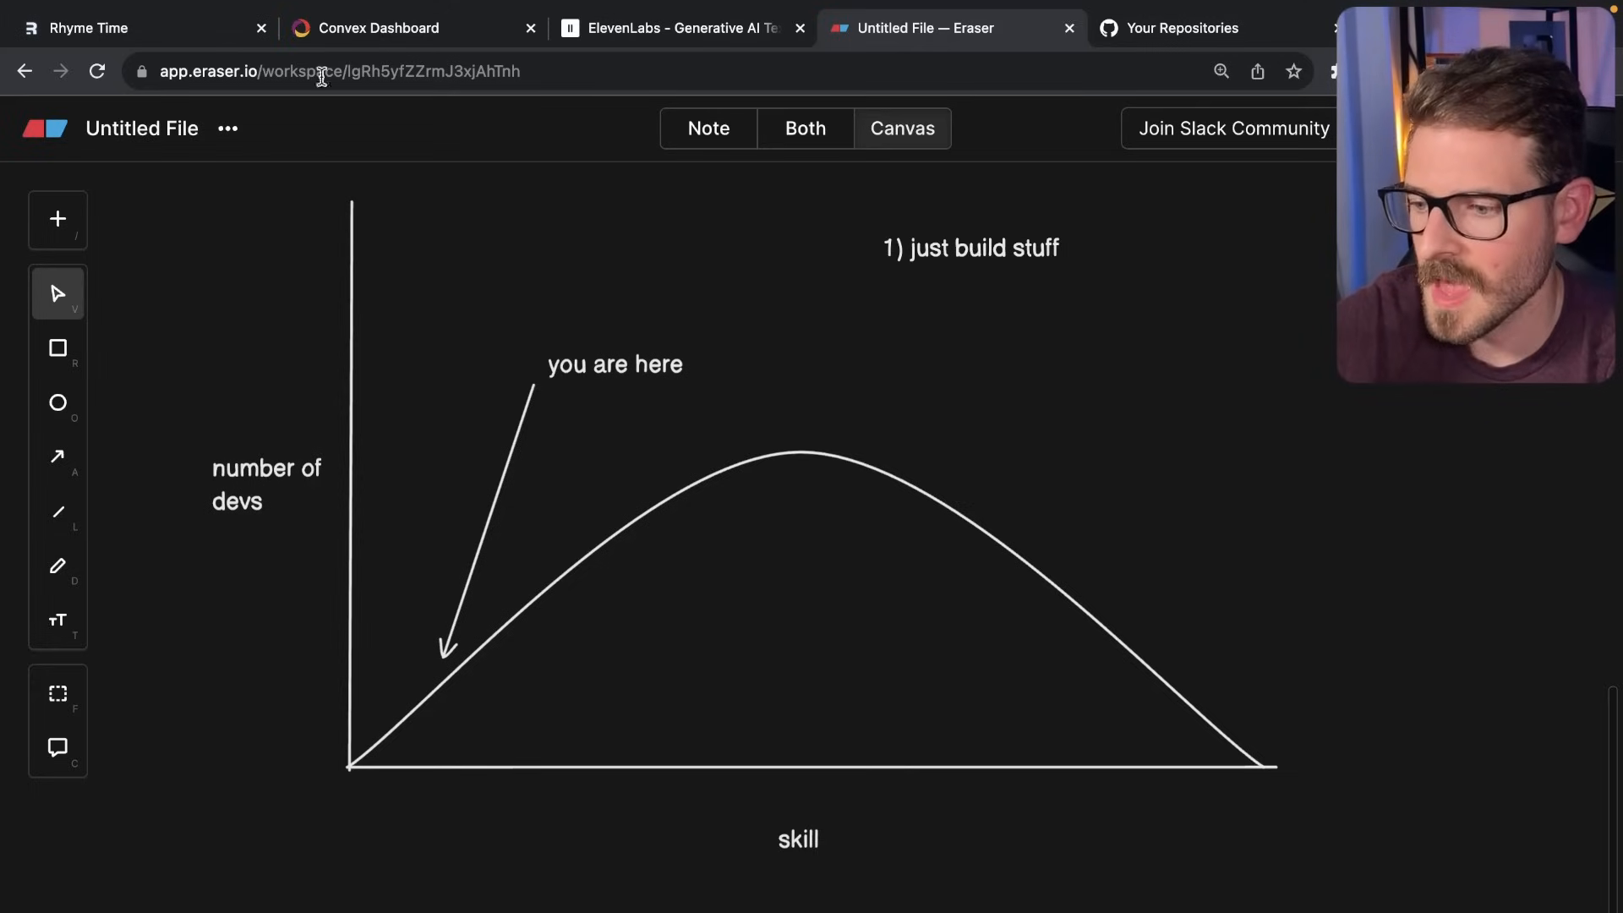
# Switch to the Rhyme Time localhost tab showing the pot, pig and wig cards.
pyautogui.click(93, 28)
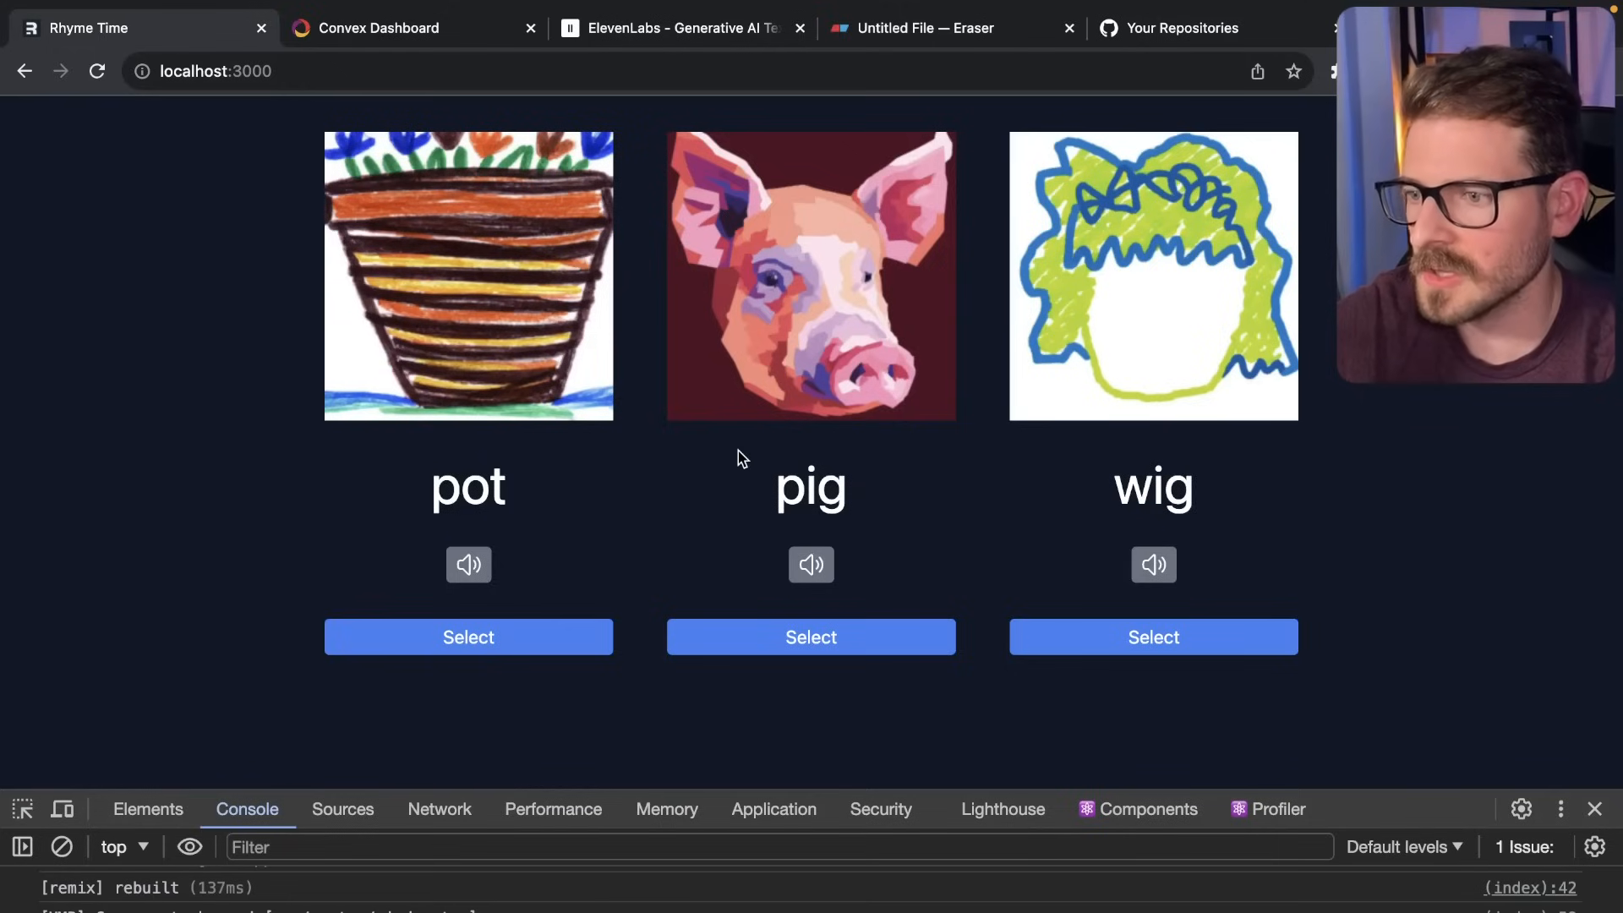
pyautogui.moveTo(800, 381)
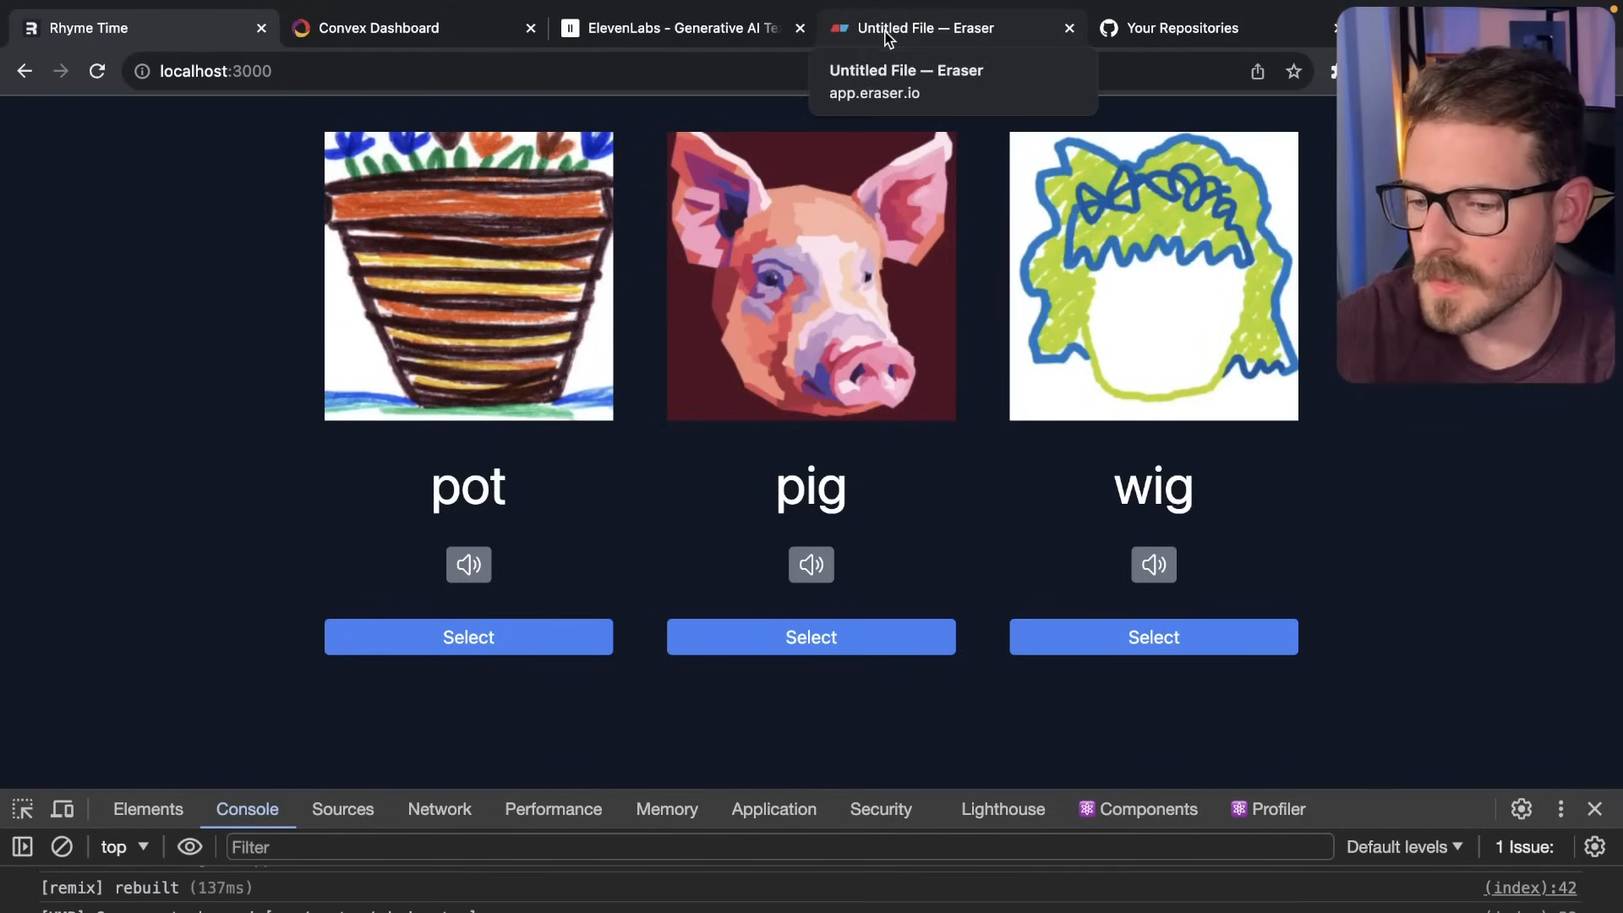
pyautogui.moveTo(553, 414)
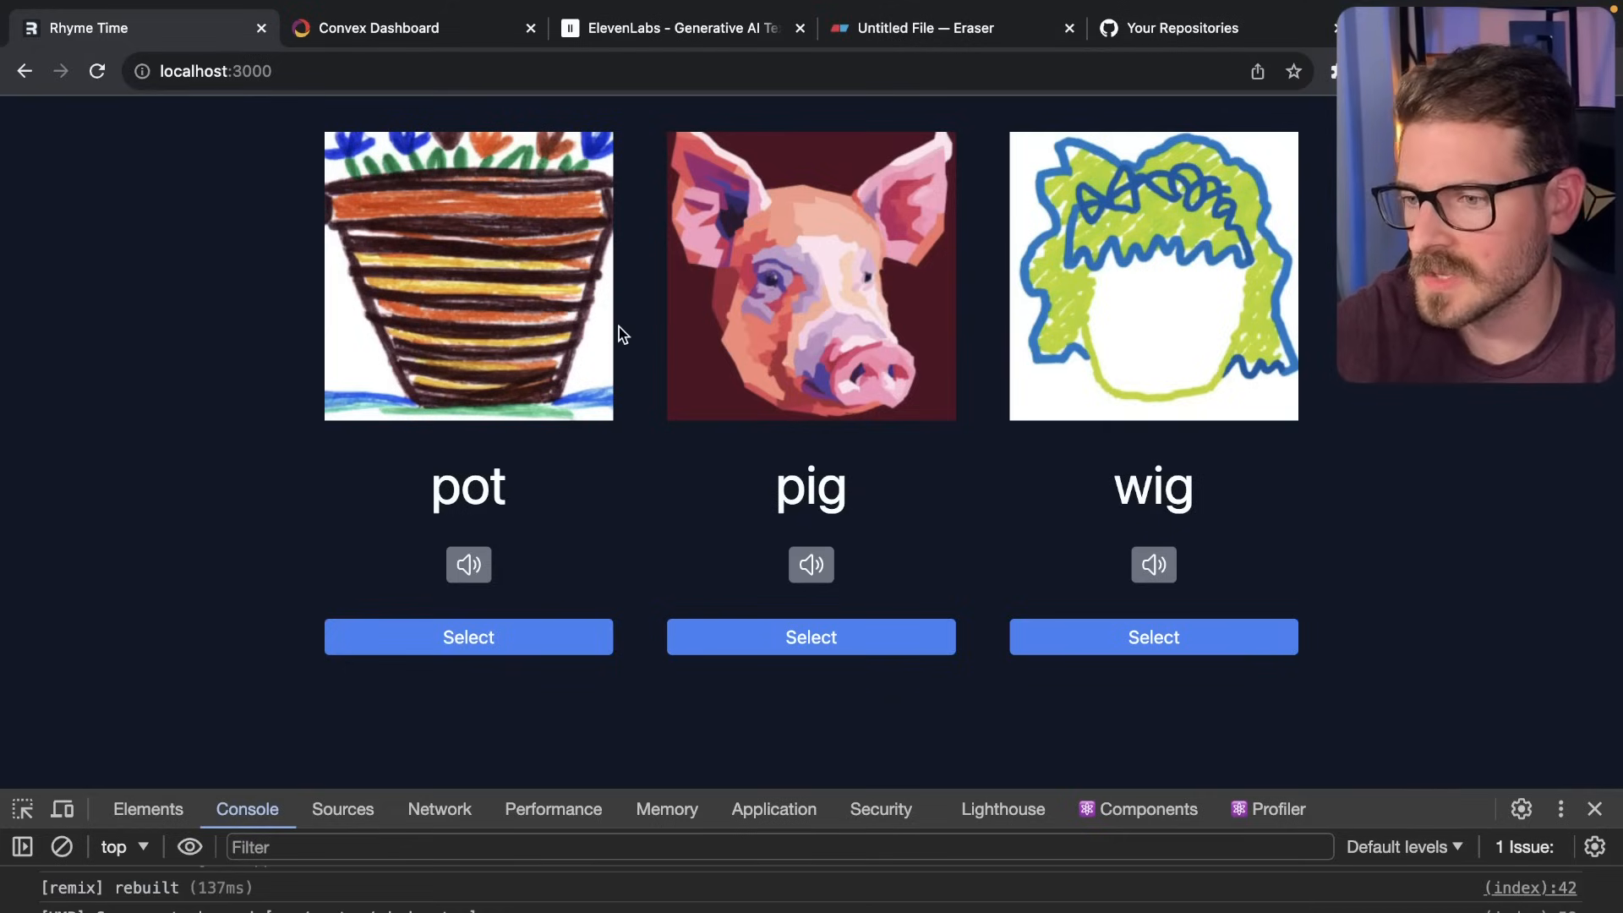
# Switch back to the Eraser whiteboard tab with the skill-curve diagram.
pyautogui.click(925, 28)
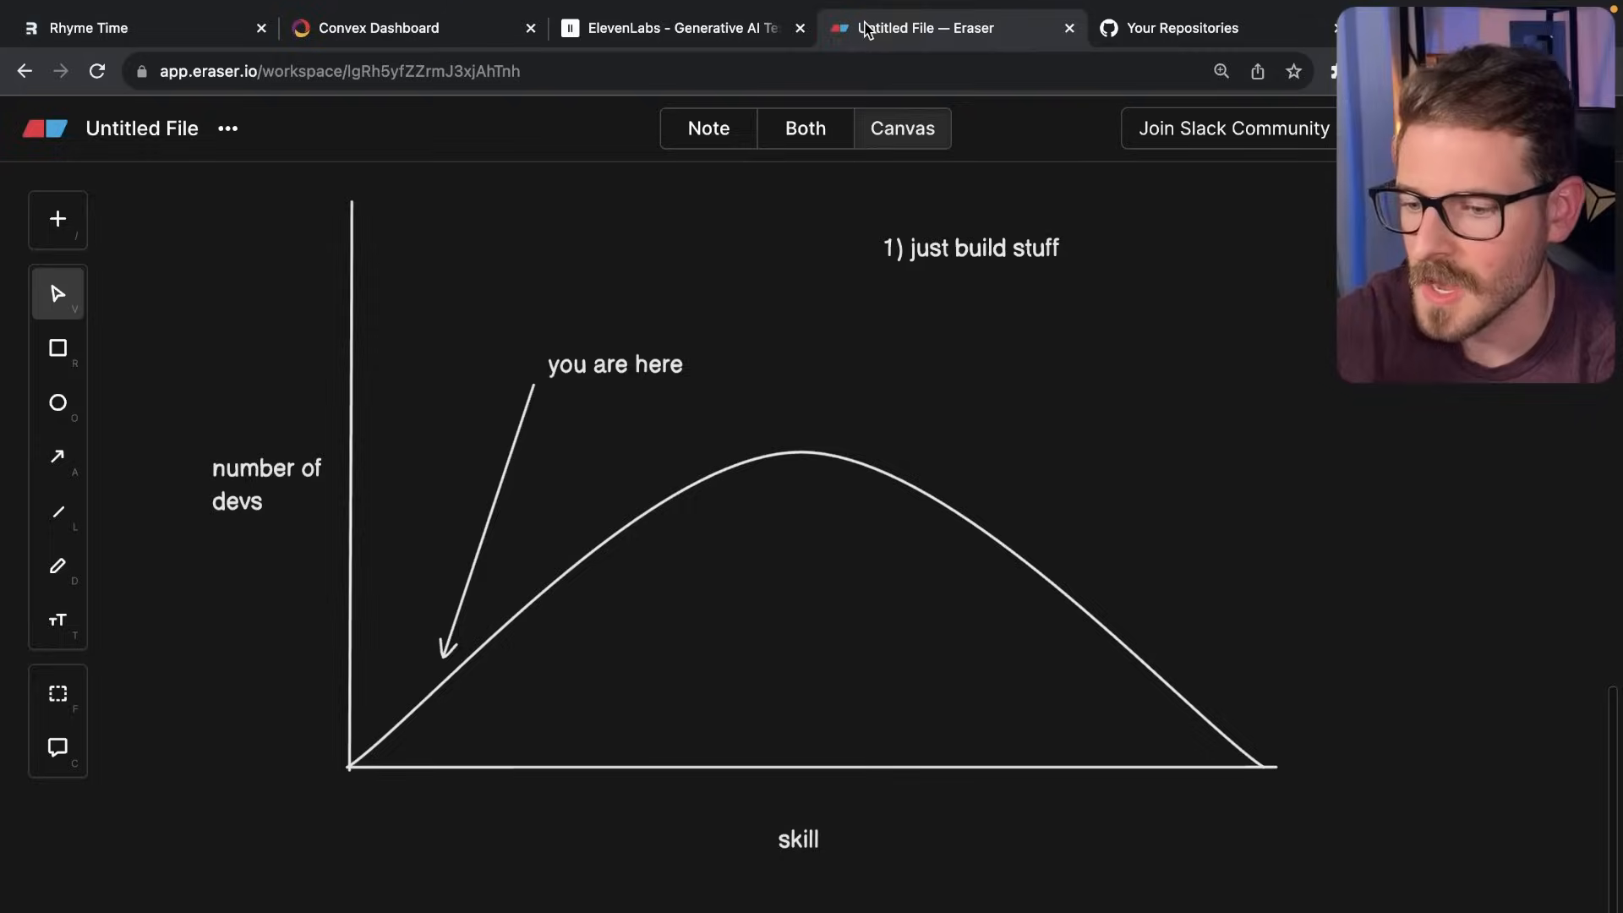
pyautogui.moveTo(402, 807)
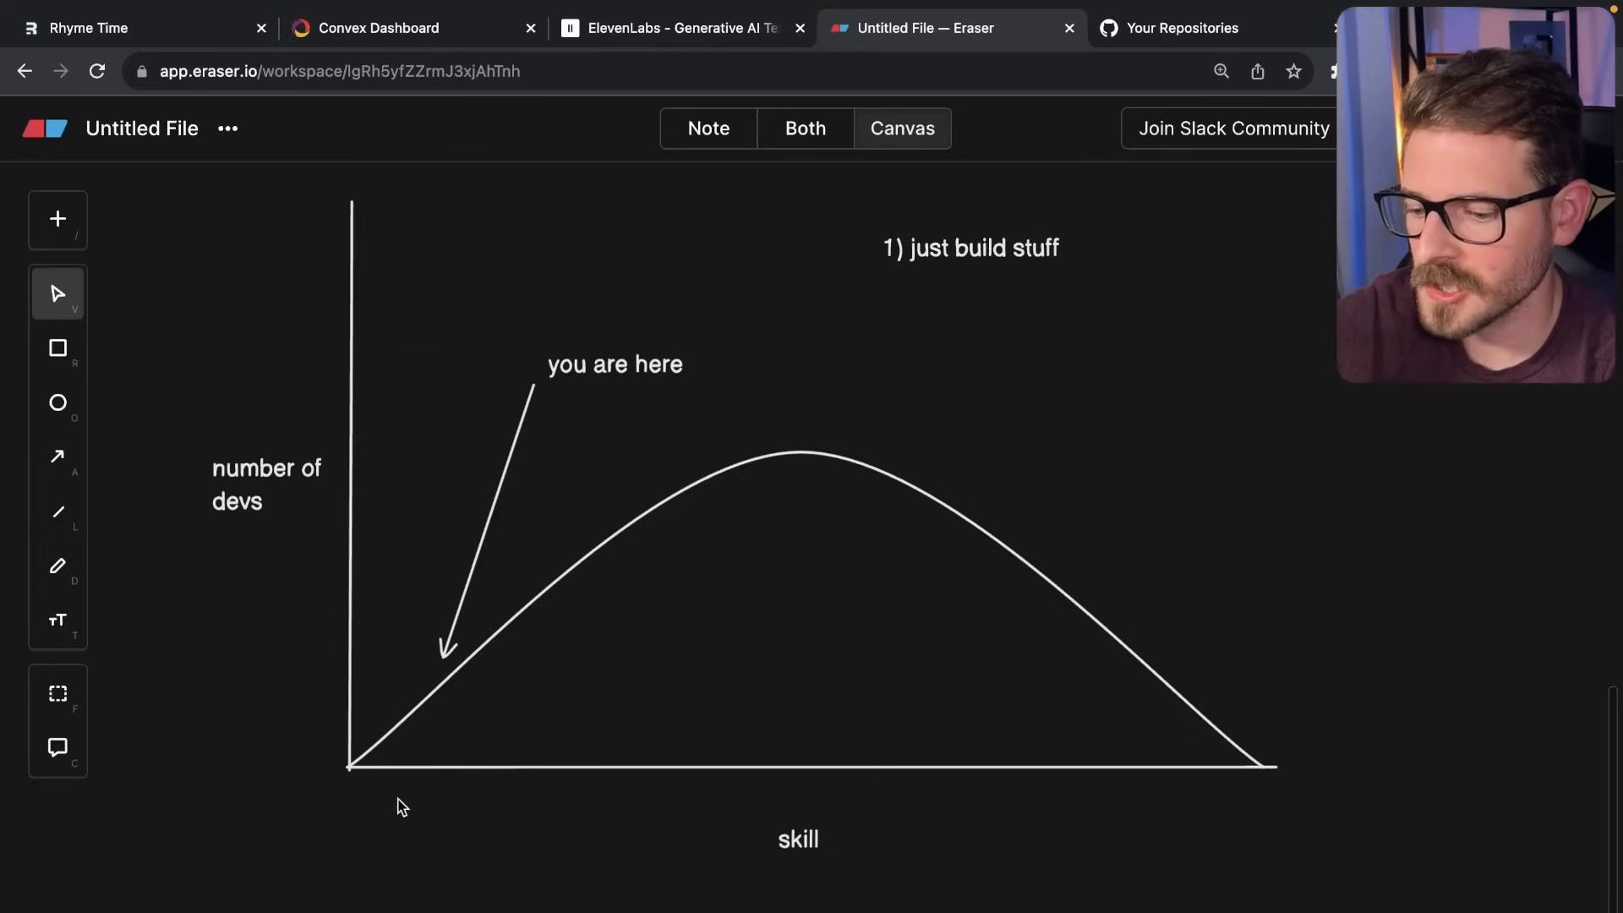
pyautogui.moveTo(1098, 217)
pyautogui.write('2) build LARGER projects')
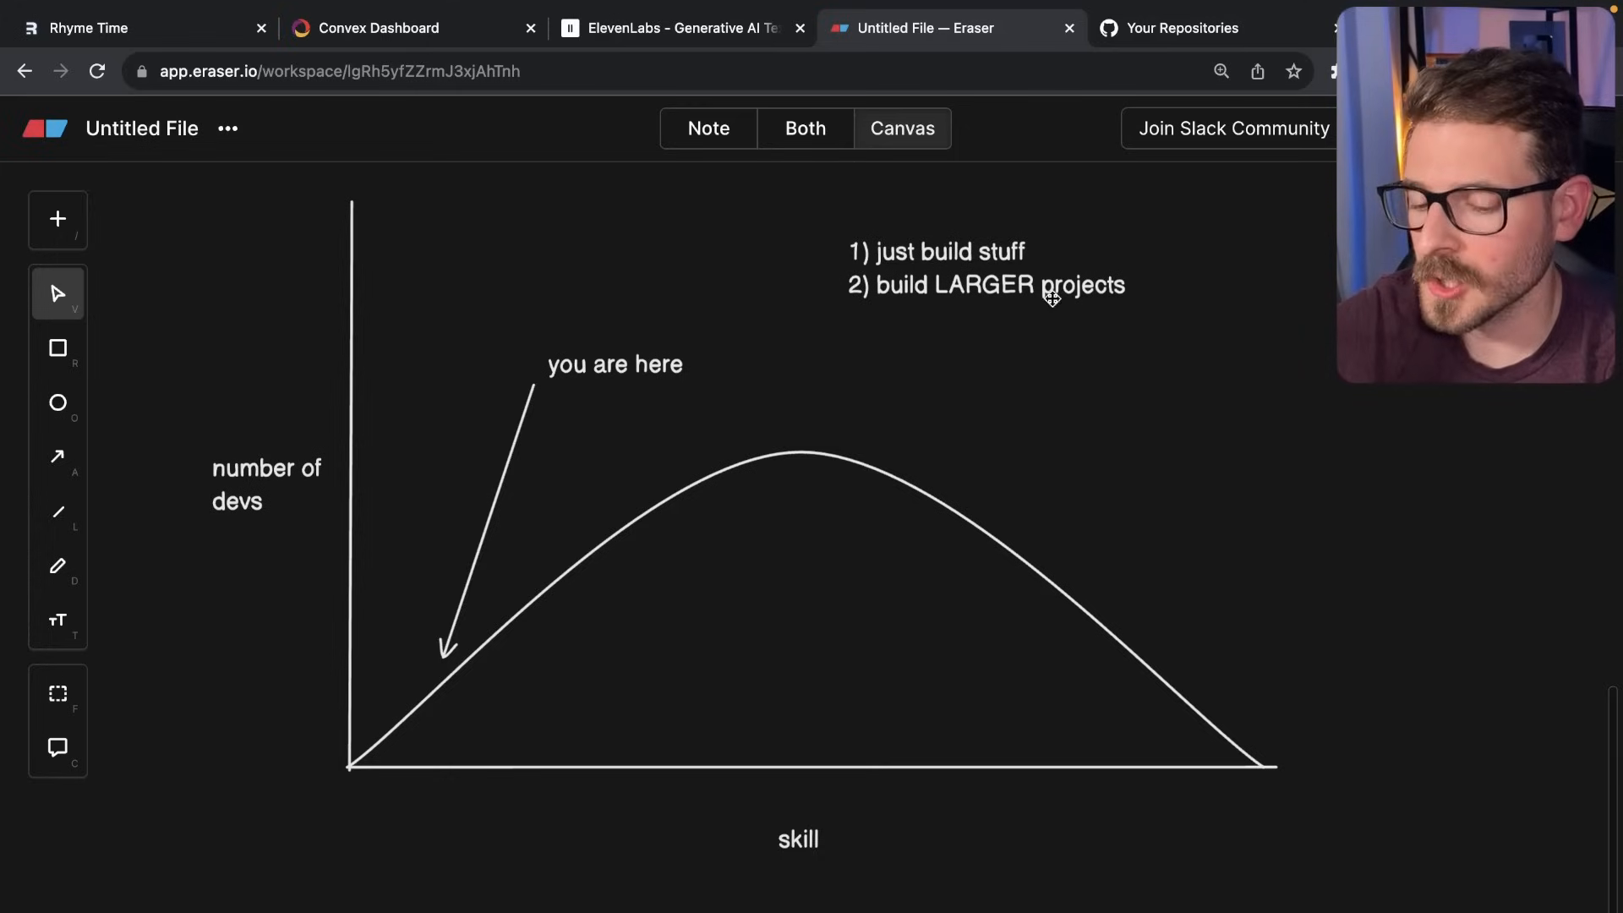
pyautogui.moveTo(169, 59)
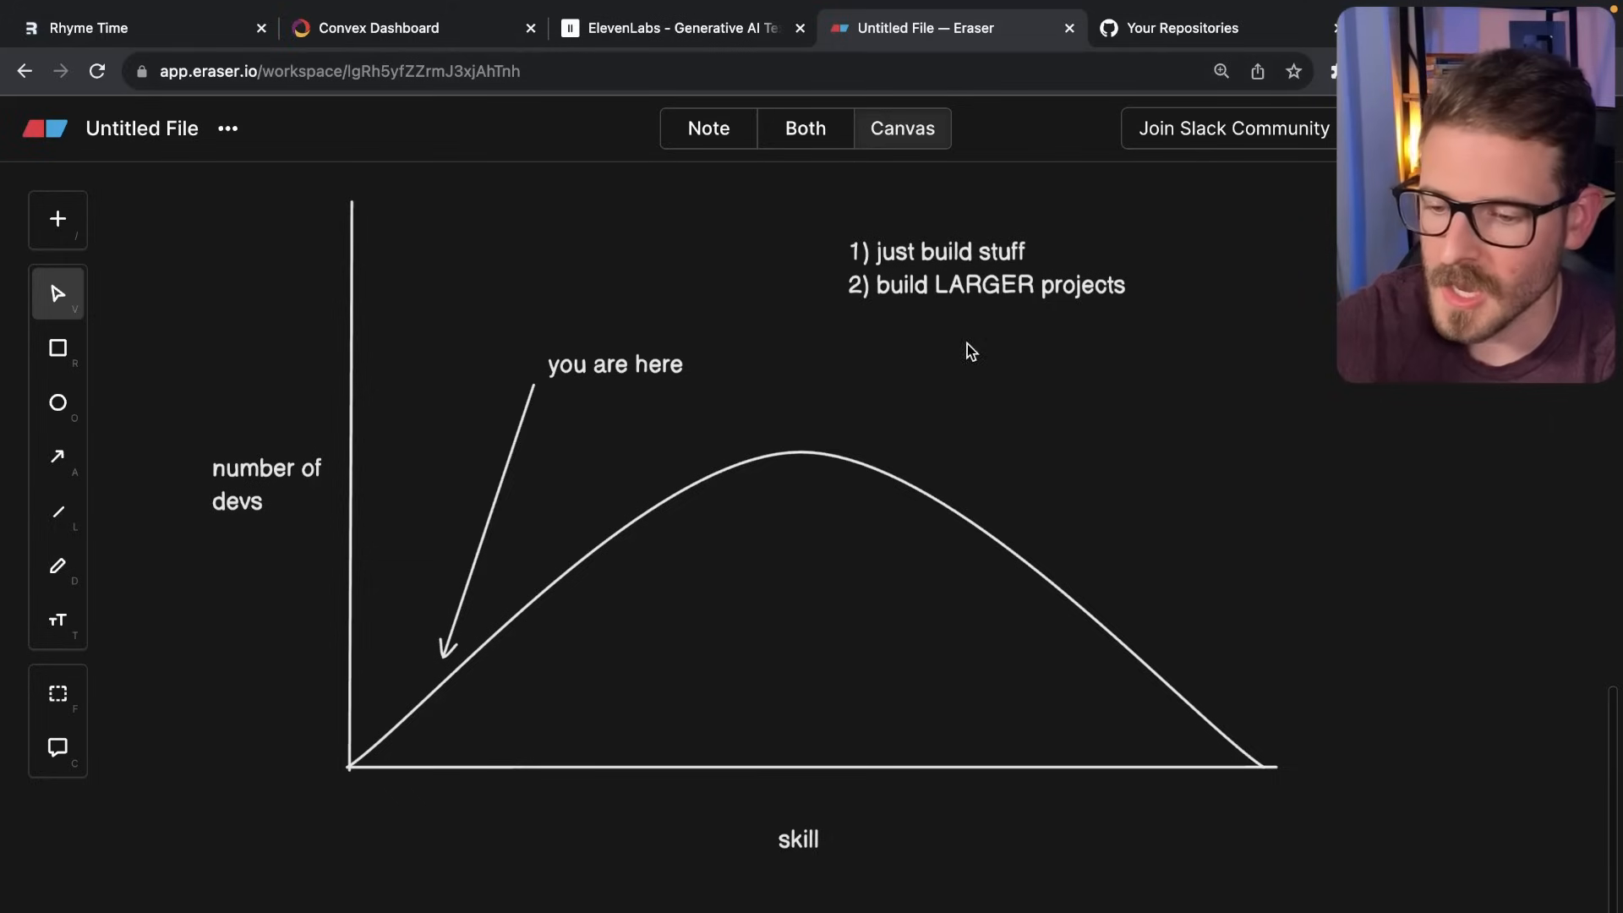
pyautogui.moveTo(983, 326)
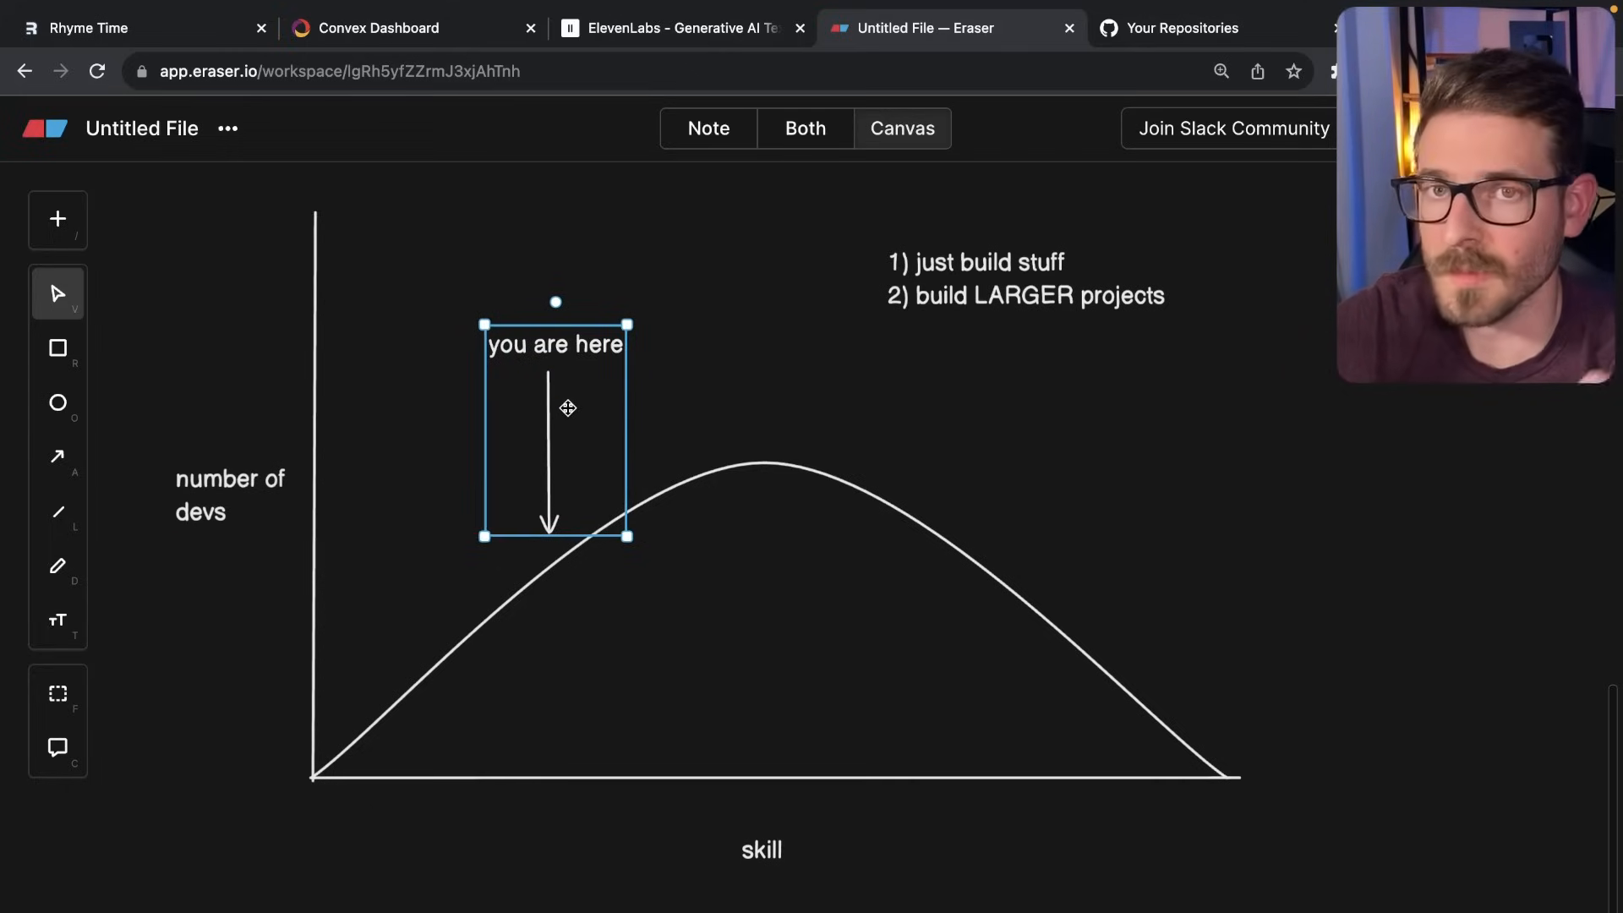
# Type '3) find a team (collaborate)' into the advice list, then reselect the list.
pyautogui.click(1024, 280)
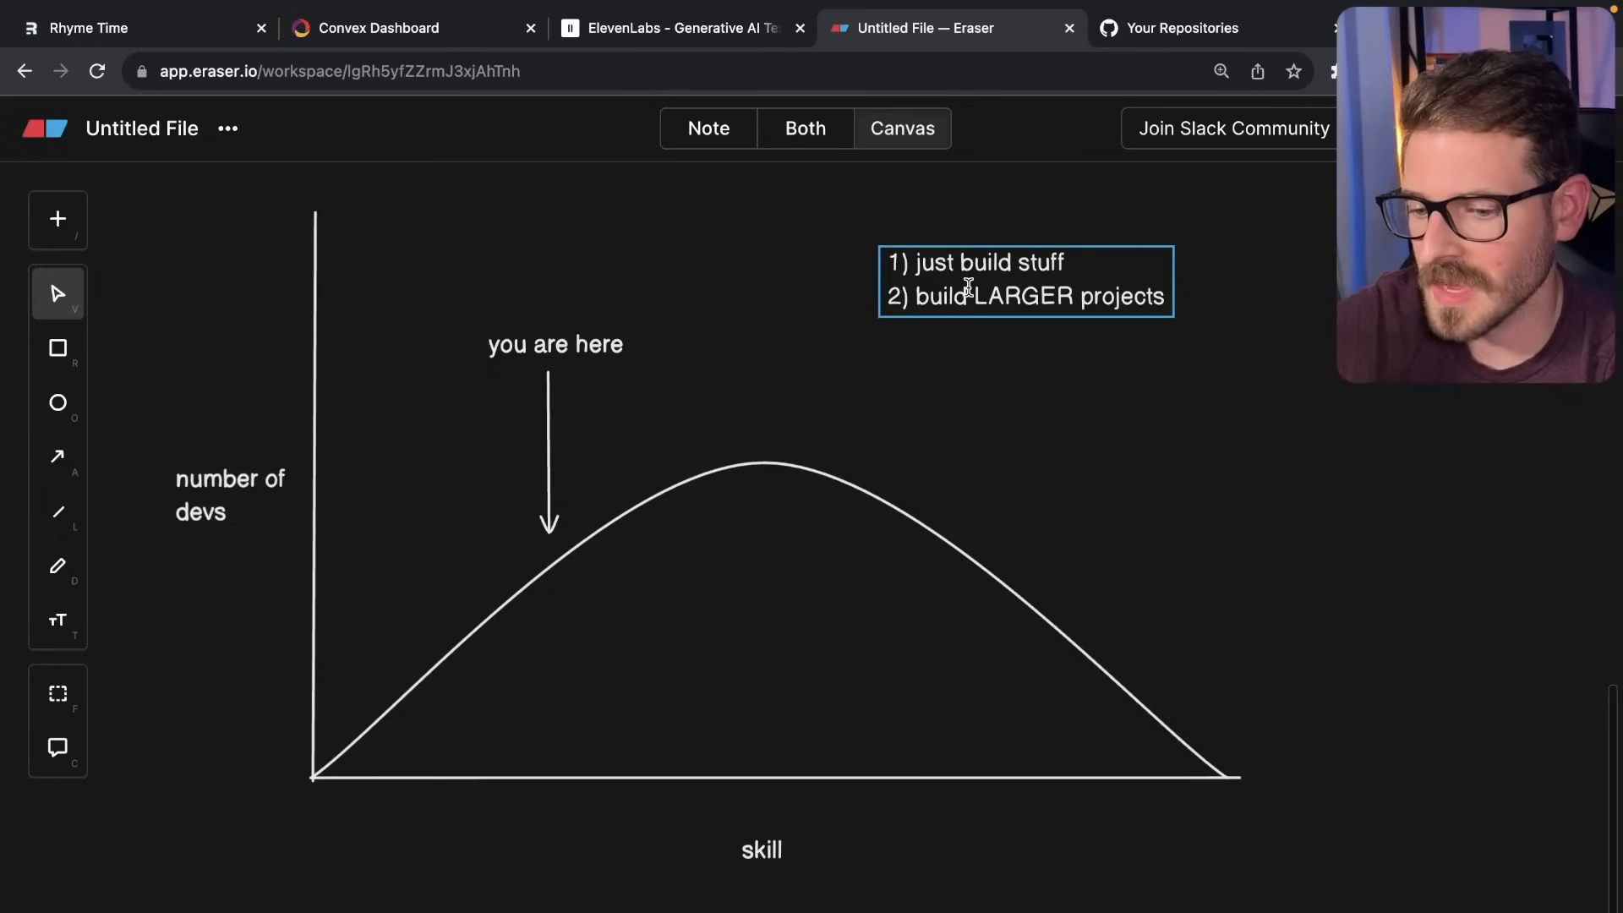
pyautogui.write('3)')
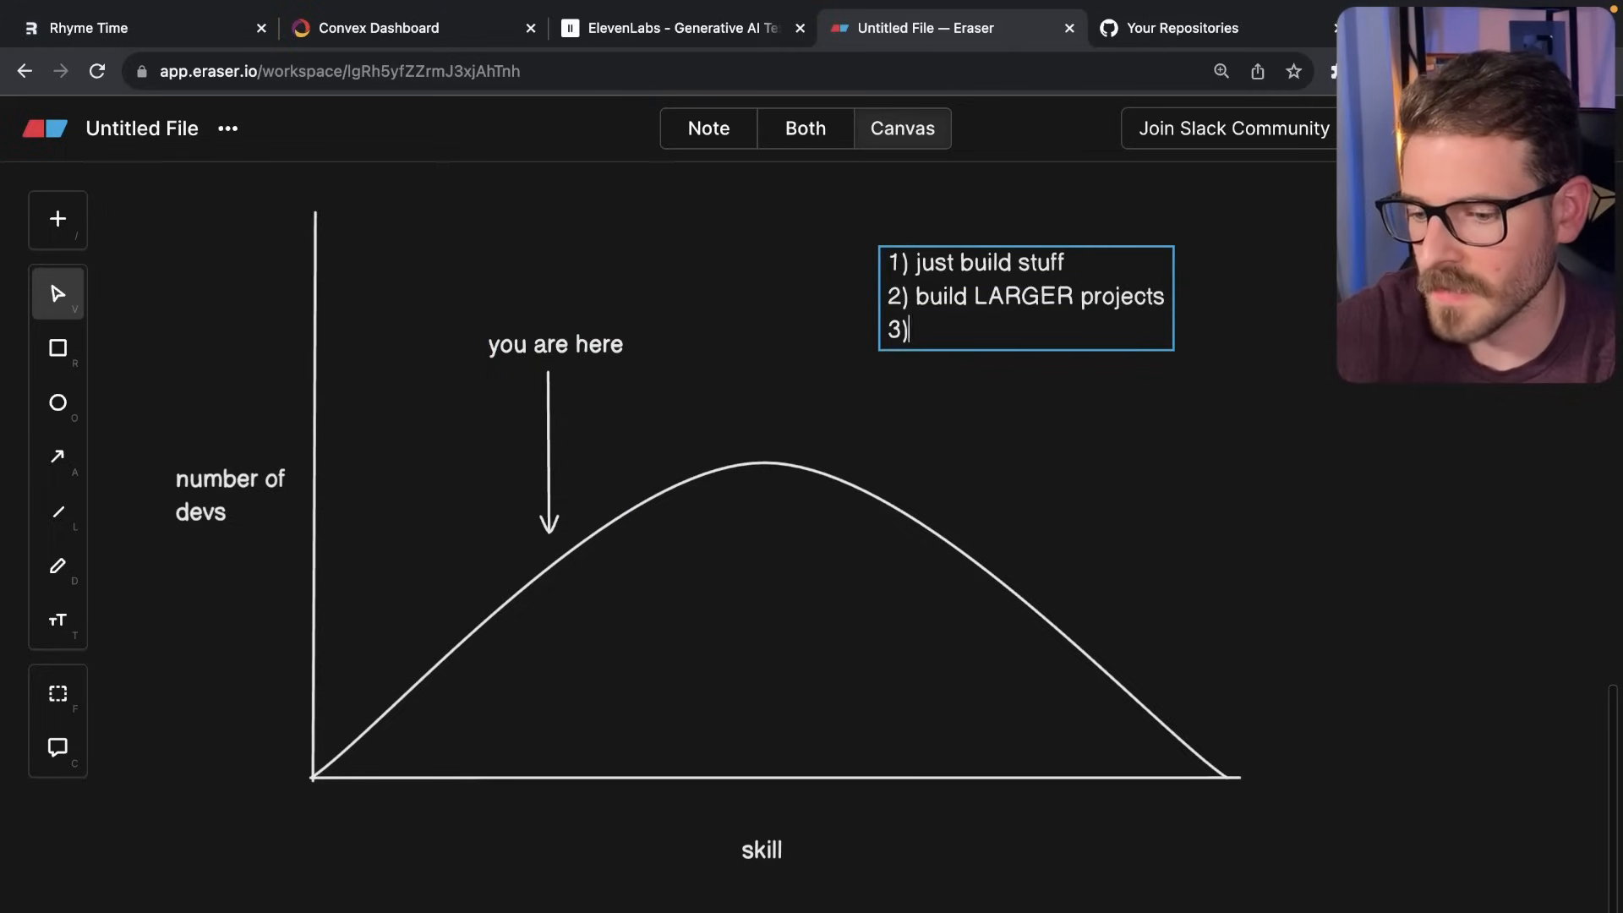
pyautogui.write('find a team')
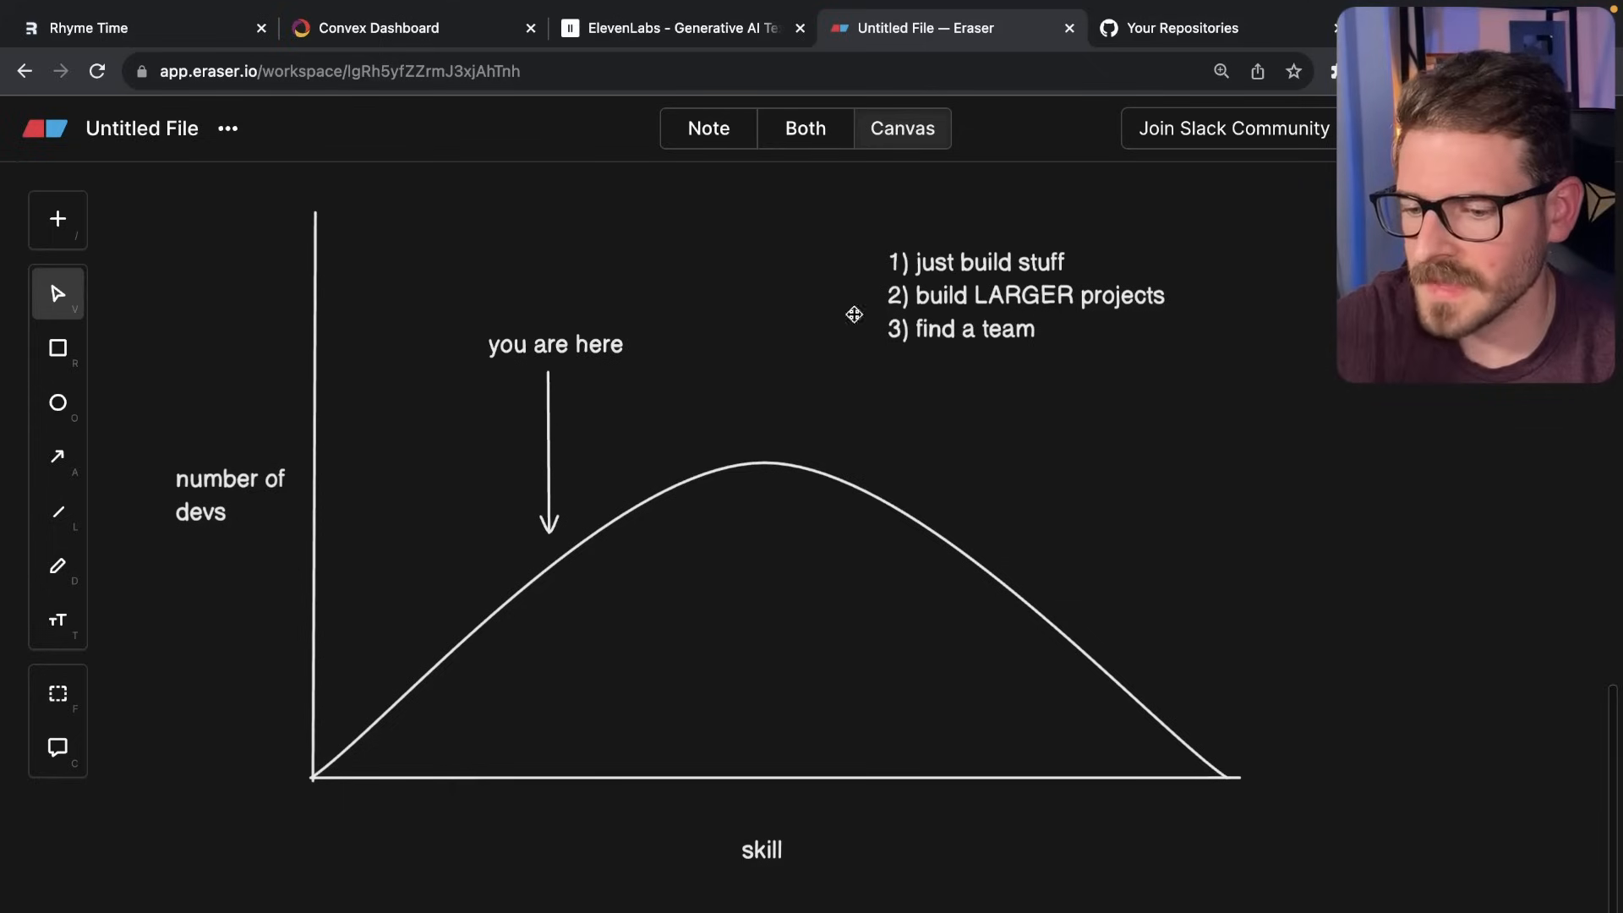
pyautogui.click(1033, 329)
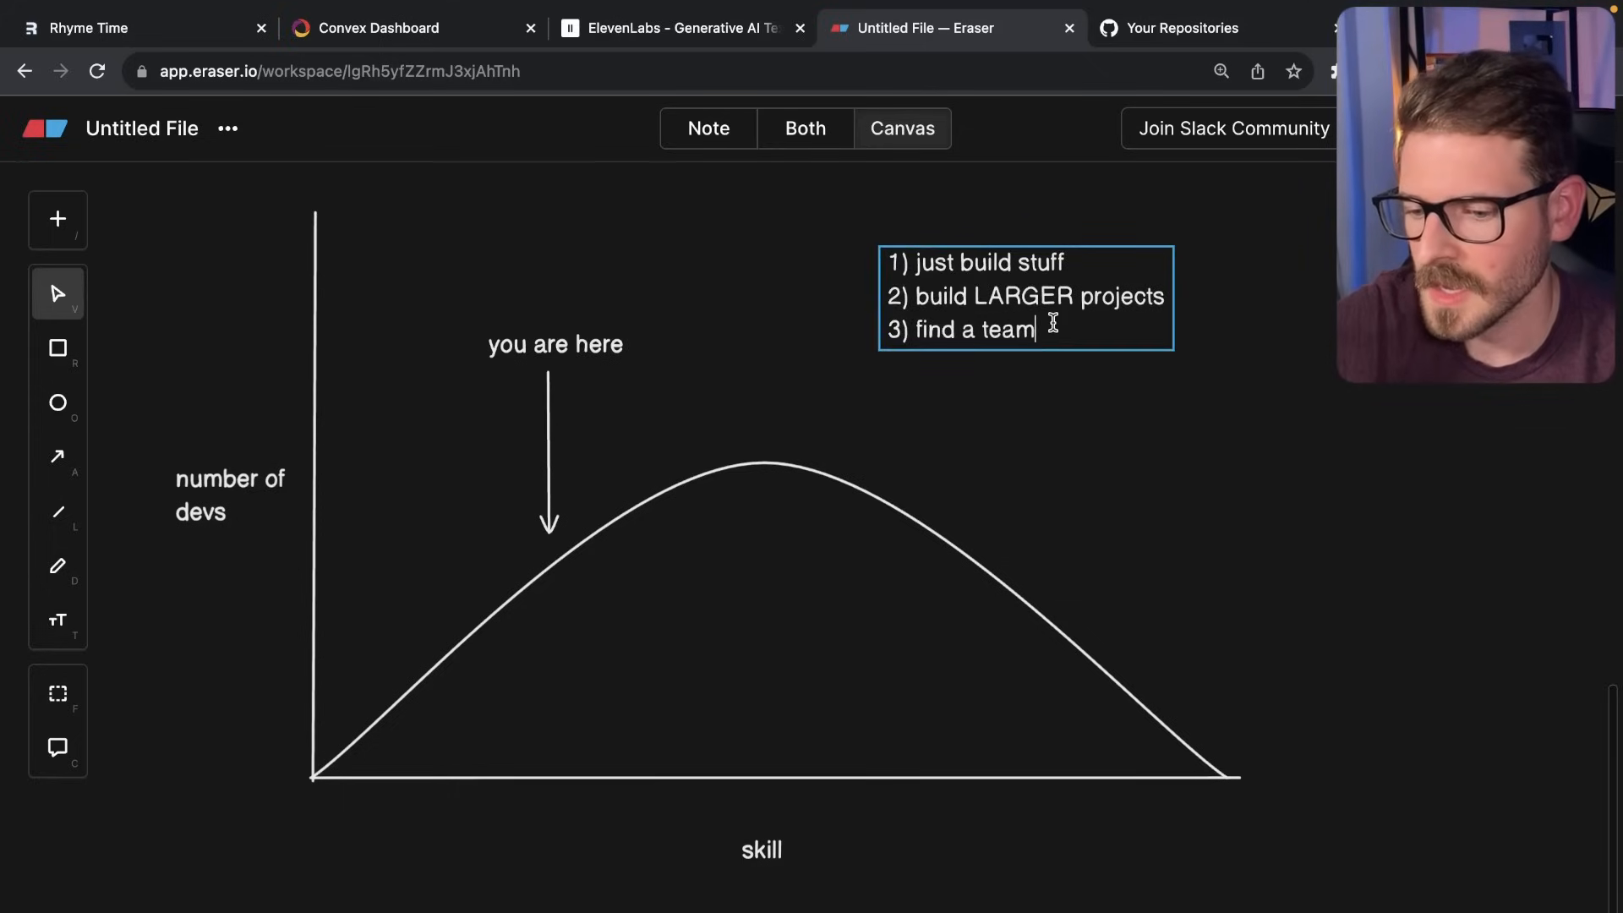
pyautogui.write('(collaborate)')
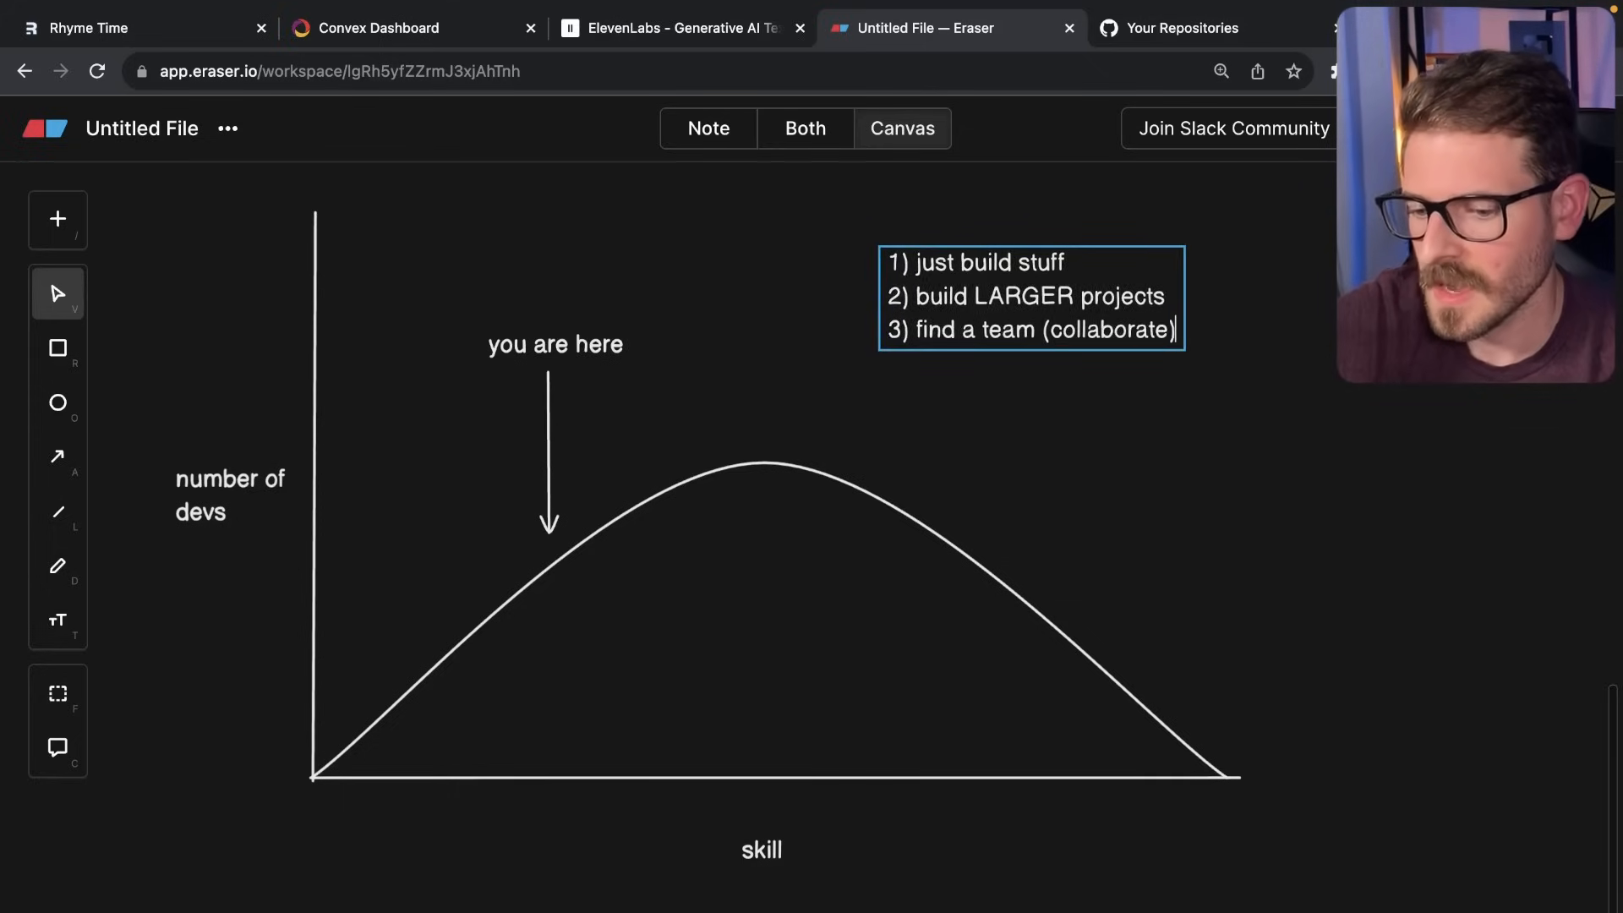
pyautogui.click(567, 358)
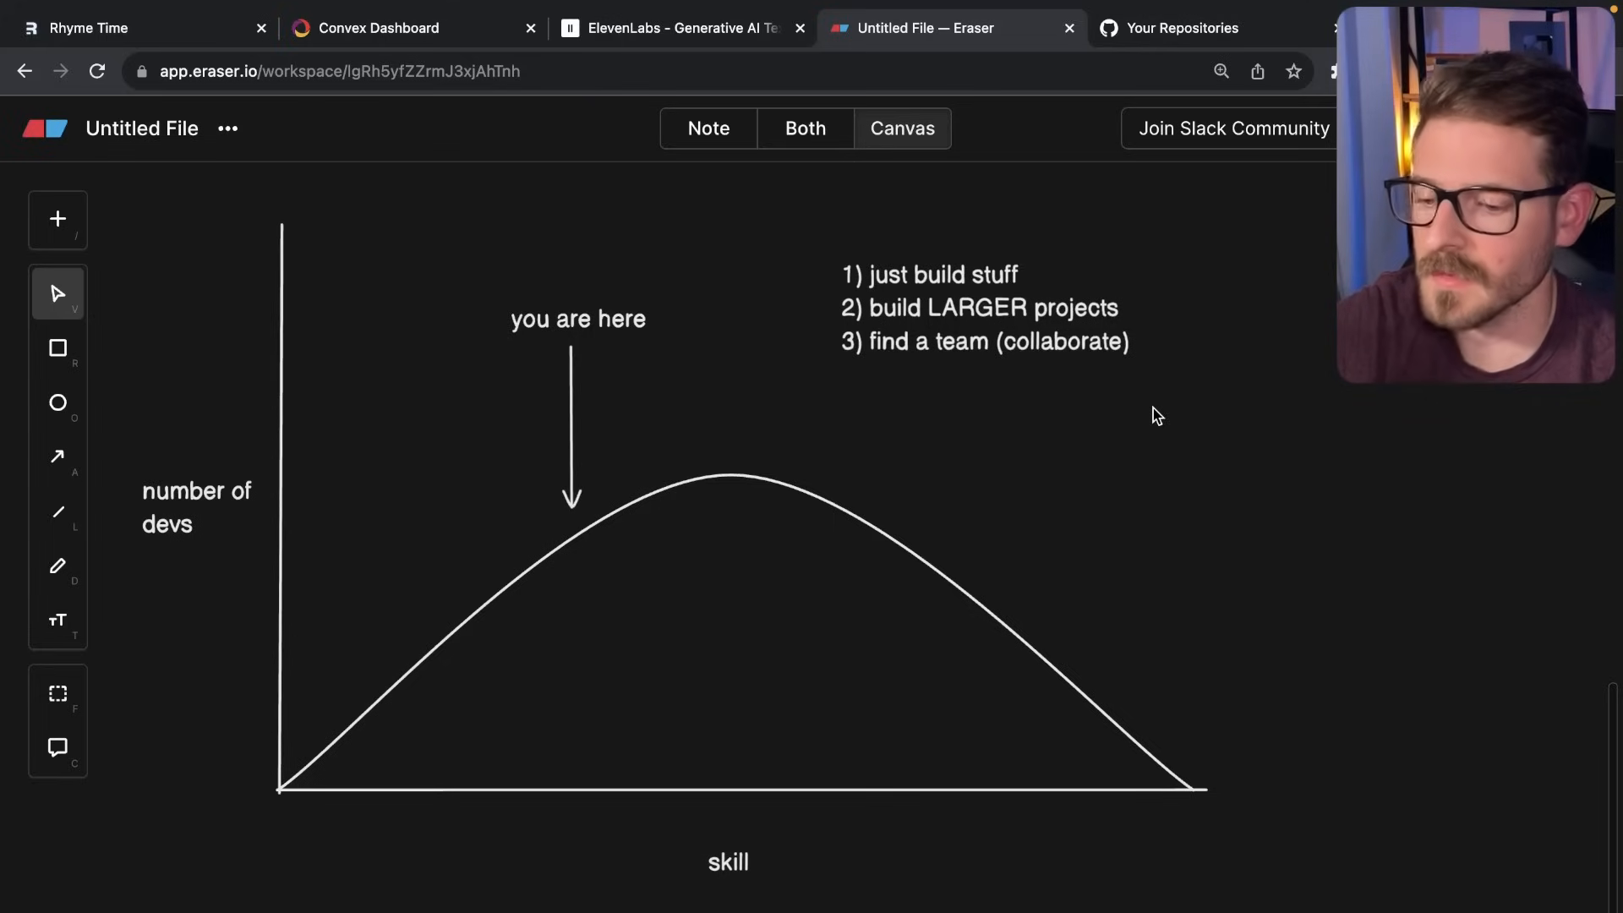
pyautogui.click(983, 308)
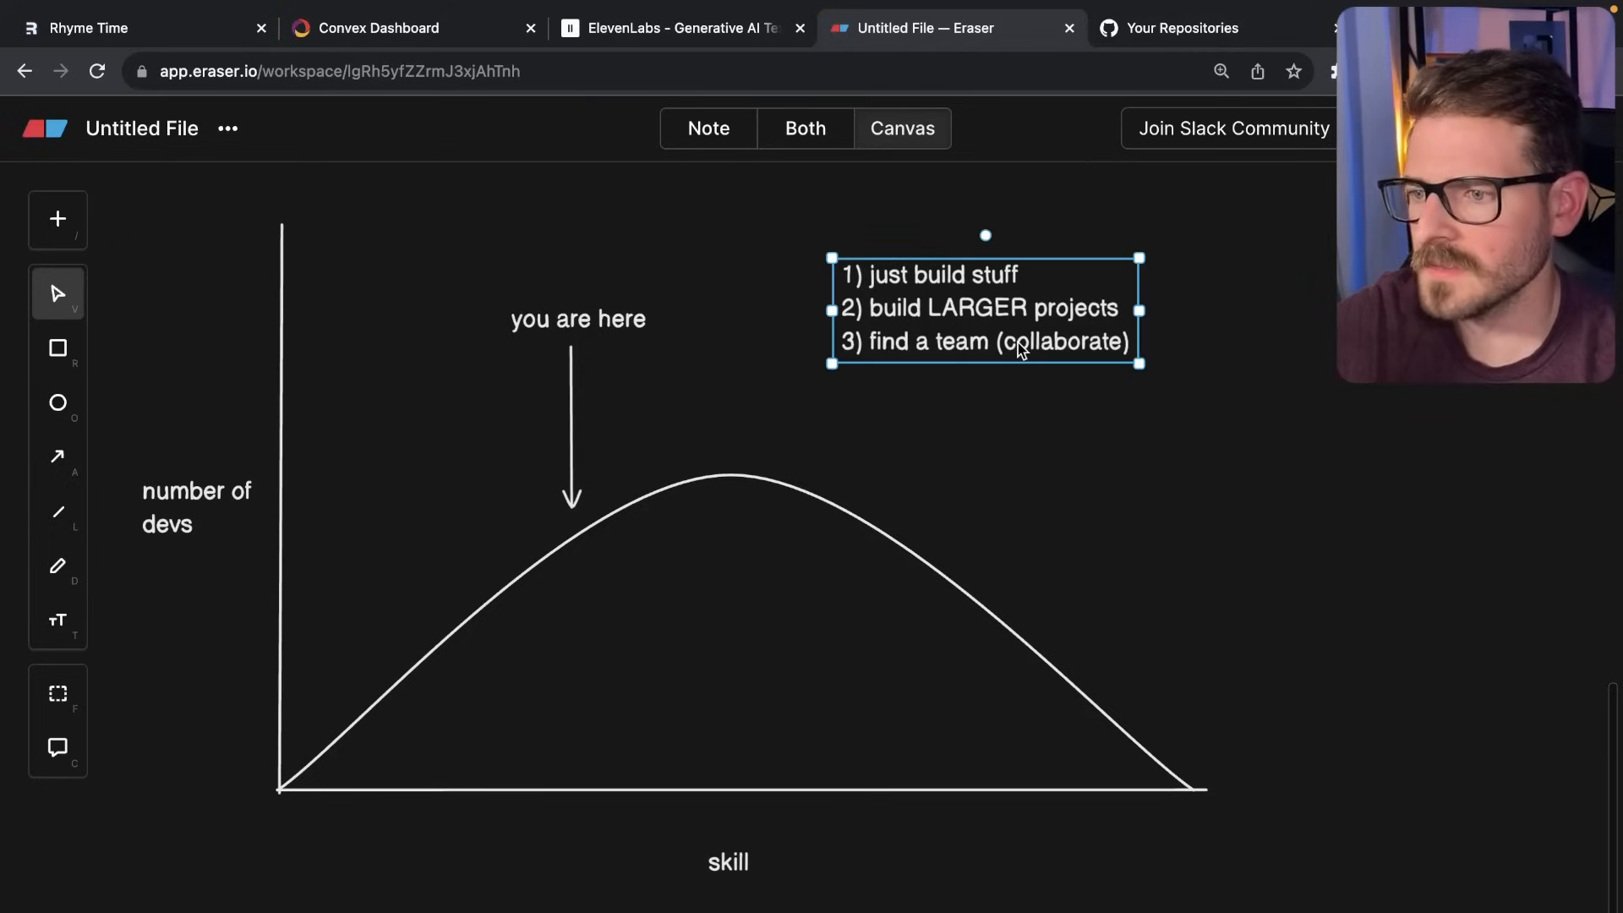
# Deselect the advice list by clicking empty canvas.
pyautogui.click(1122, 458)
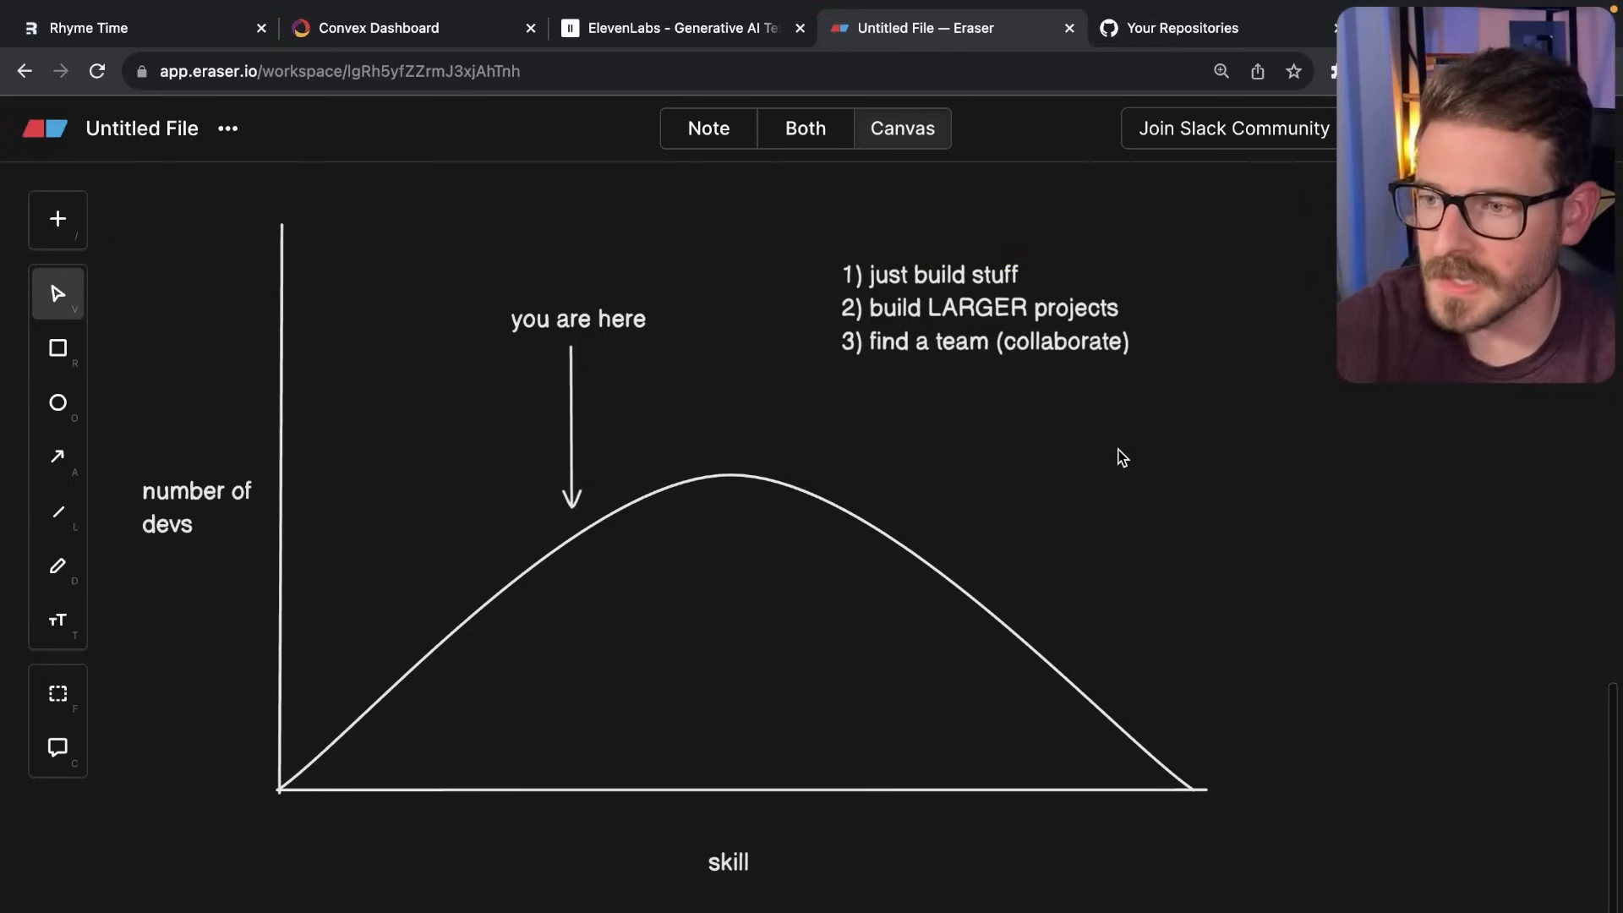
pyautogui.moveTo(953, 415)
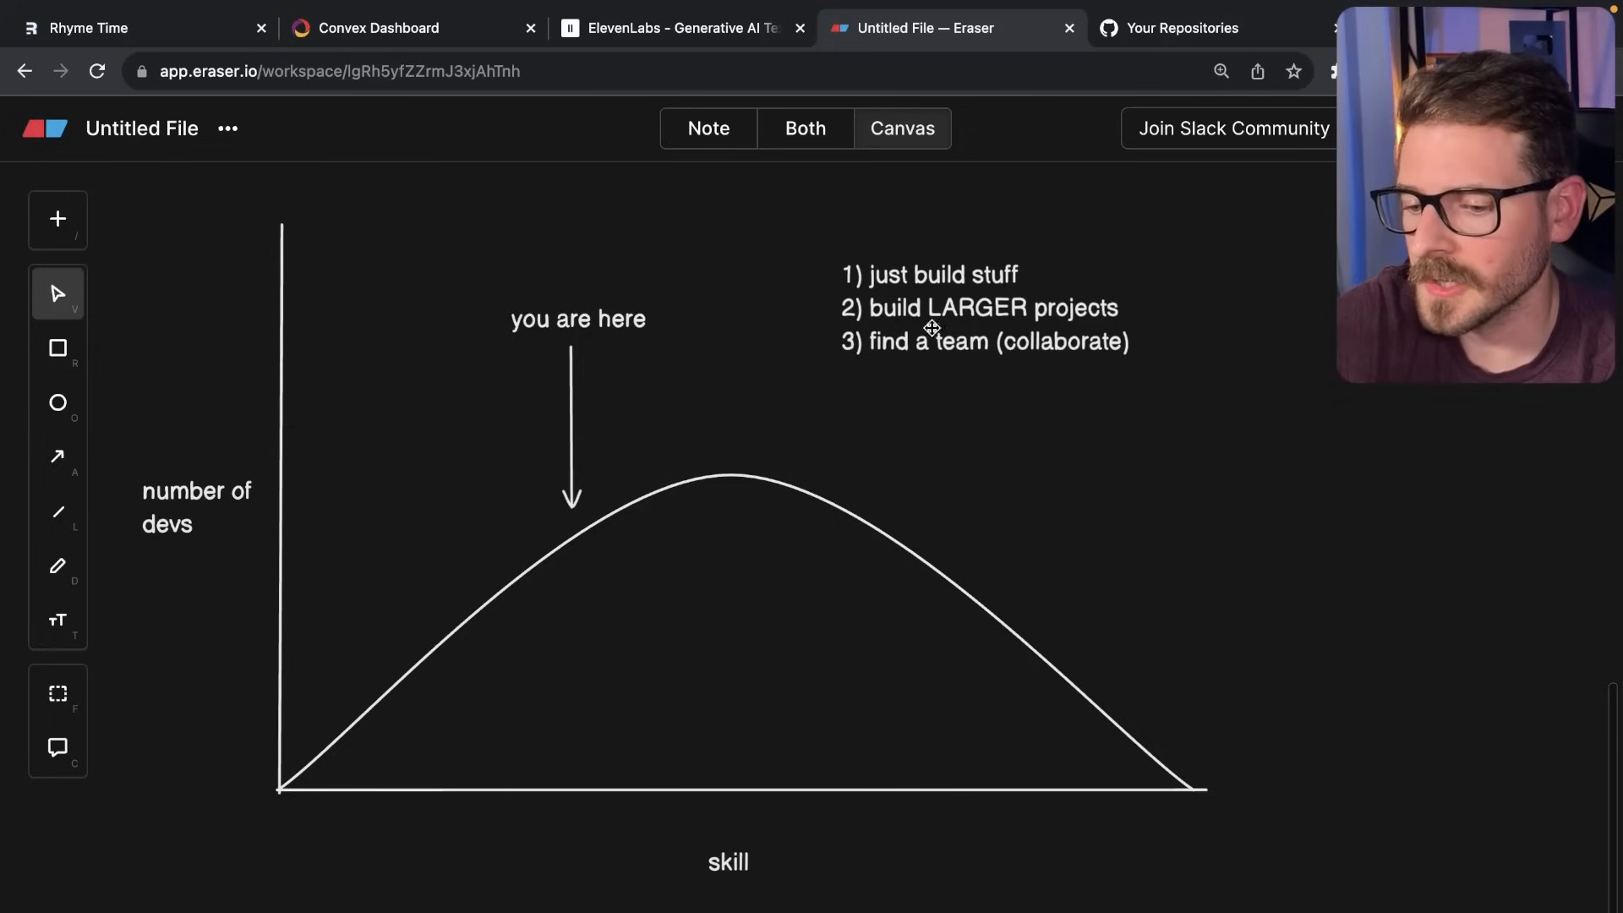
pyautogui.moveTo(595, 315)
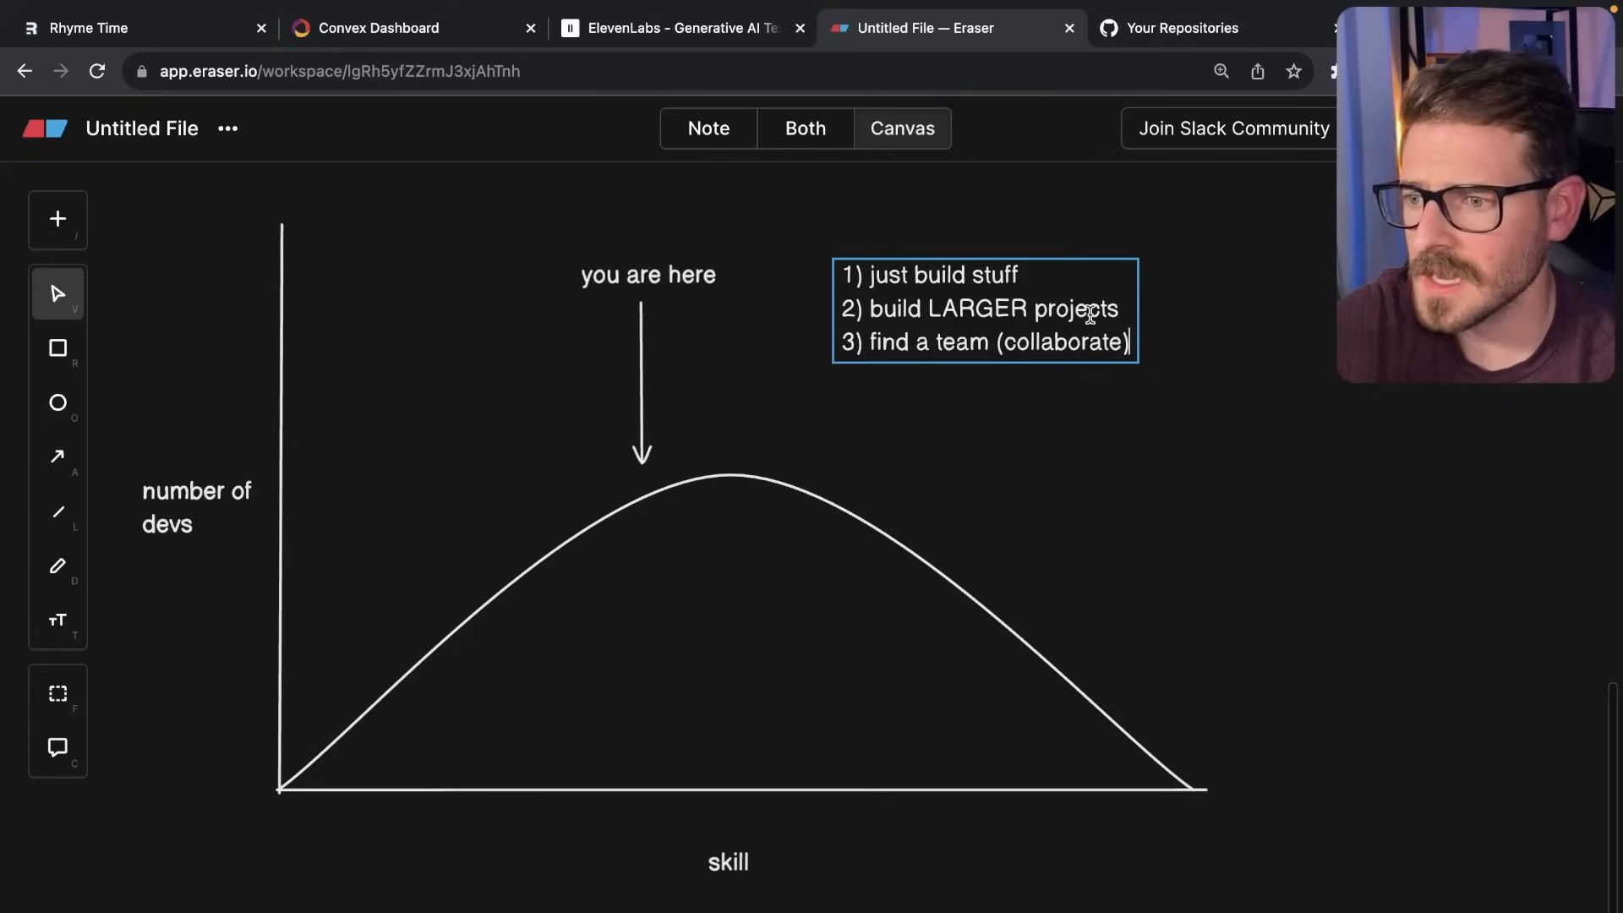
# Start the fourth advice item, '4) expose yourself to as much as you can'.
pyautogui.click(570, 434)
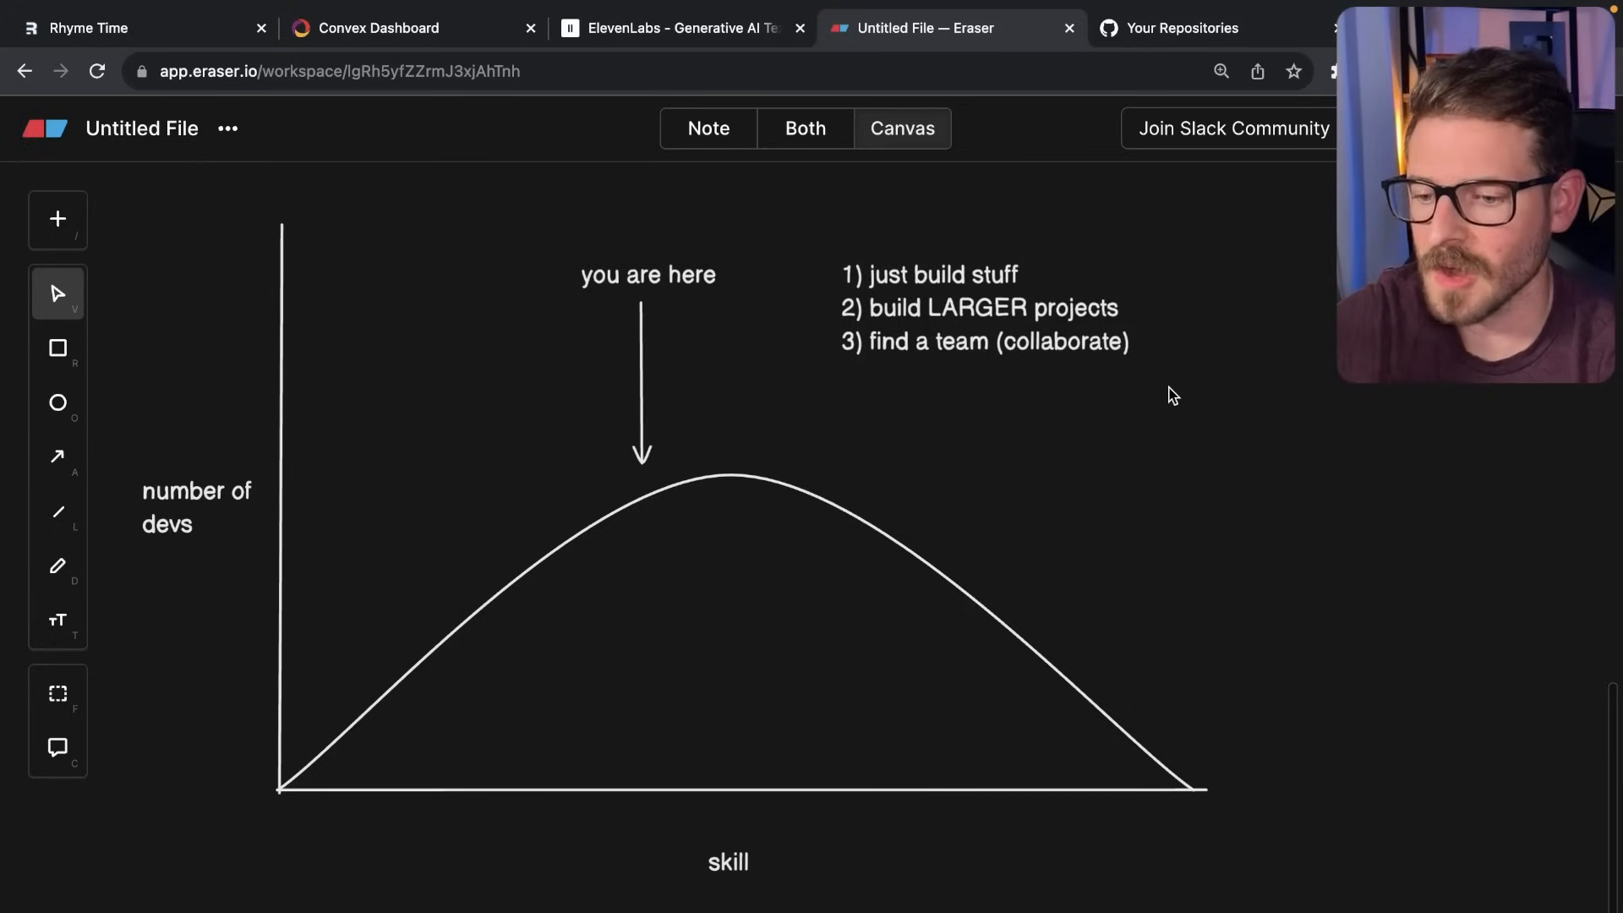
pyautogui.moveTo(683, 291)
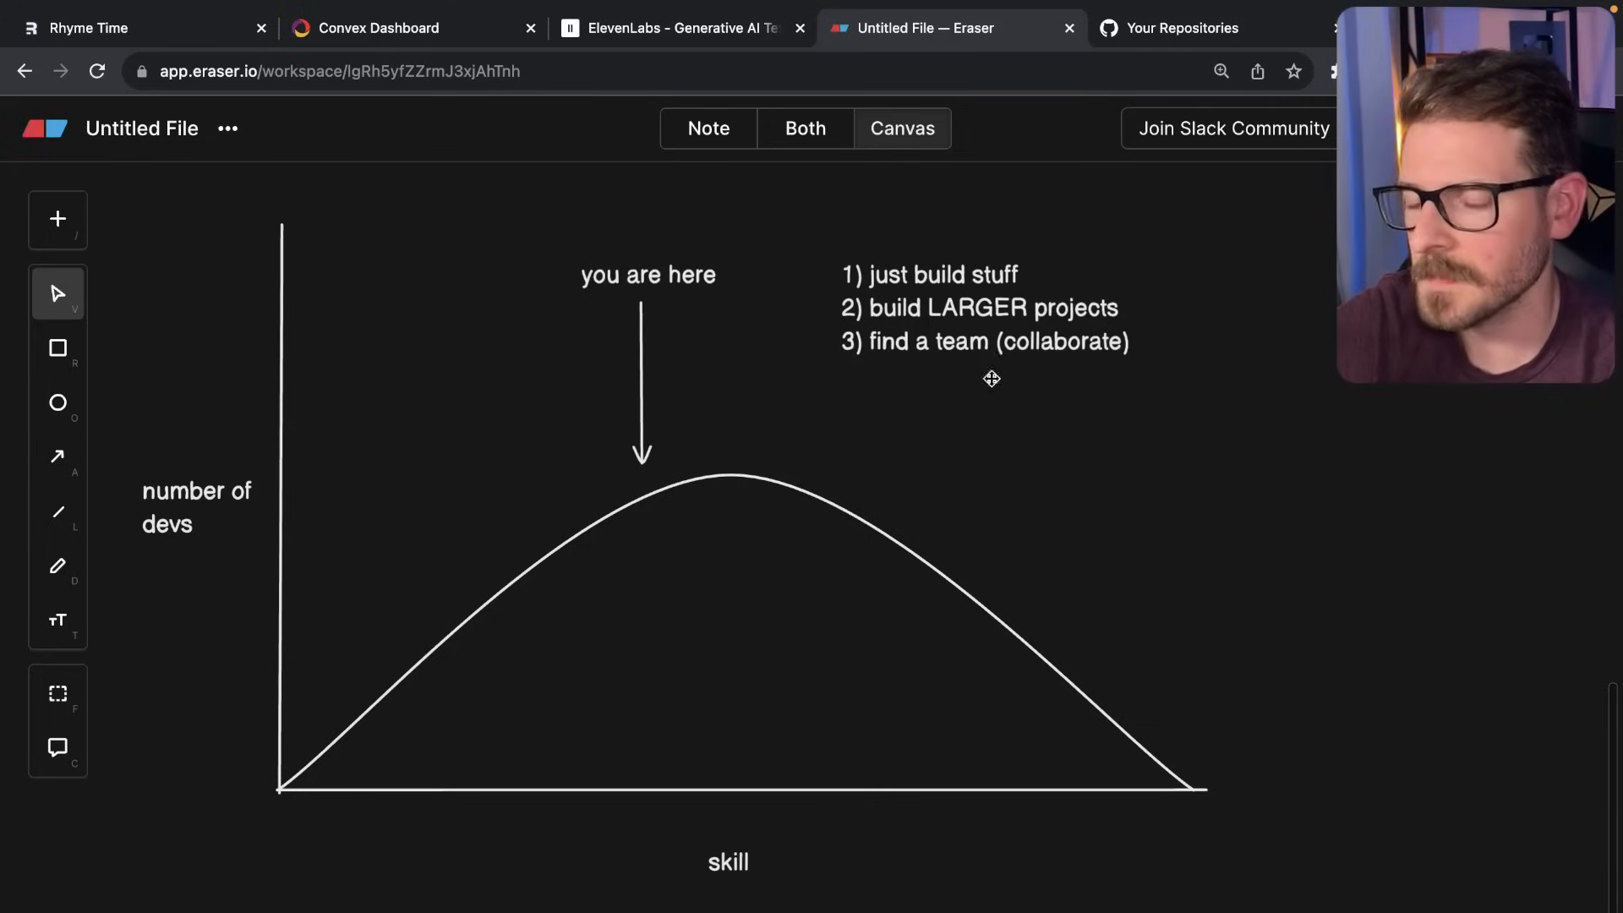
pyautogui.write('4)')
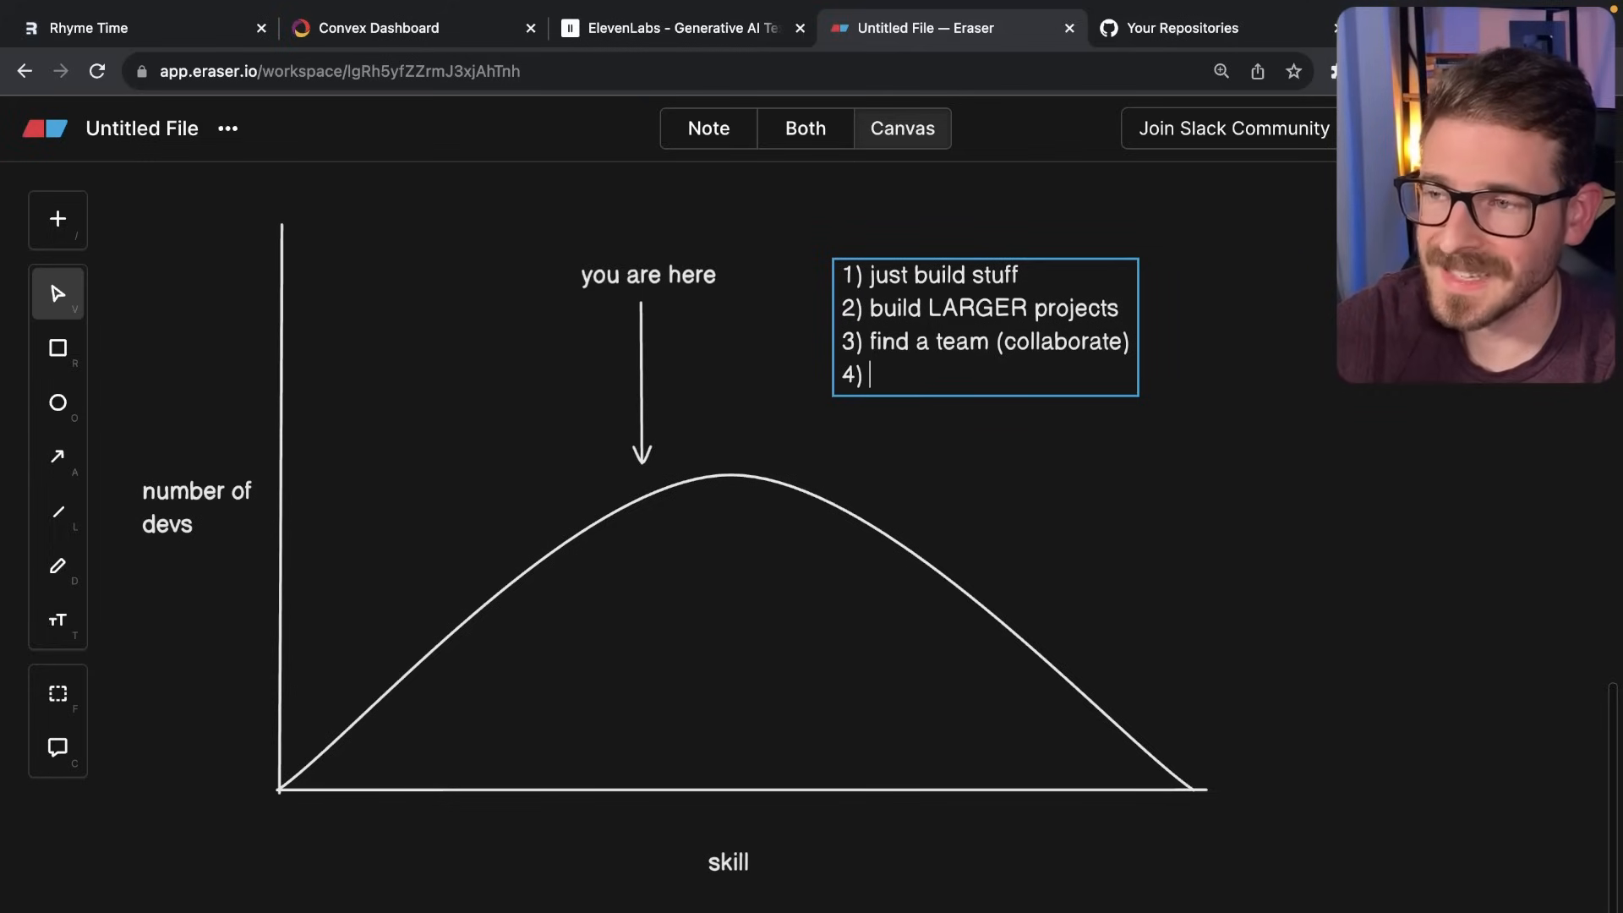
pyautogui.write('expose yourself to as much as you can')
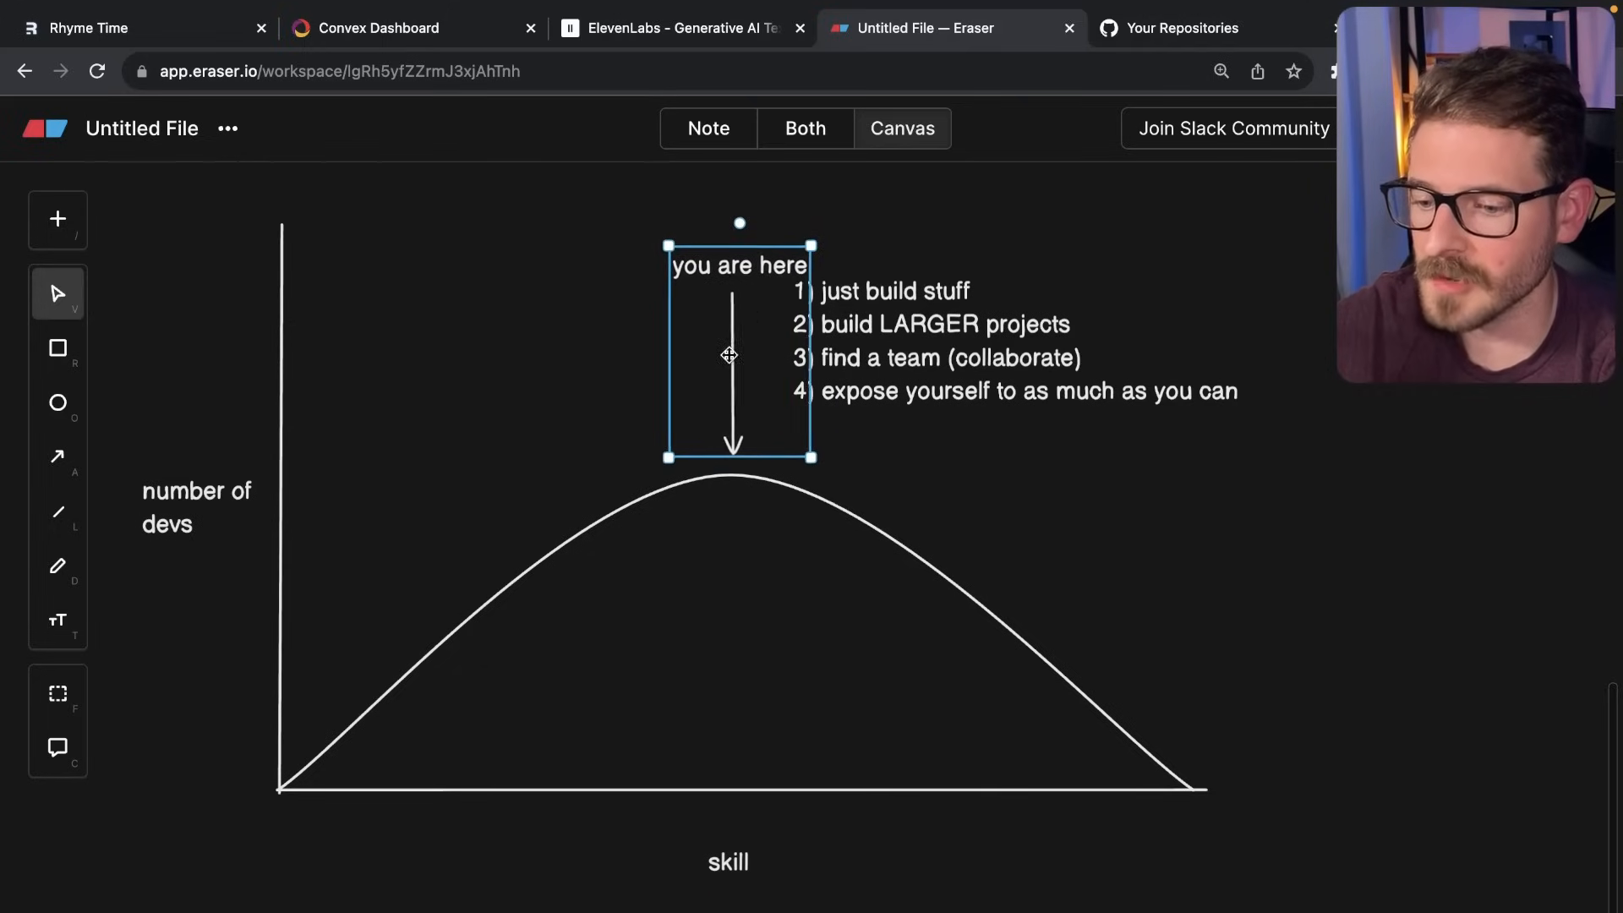
# Drag the arrow group above the curve's peak and shift the advice list farther right.
pyautogui.moveTo(729, 355); pyautogui.dragTo(986, 441)
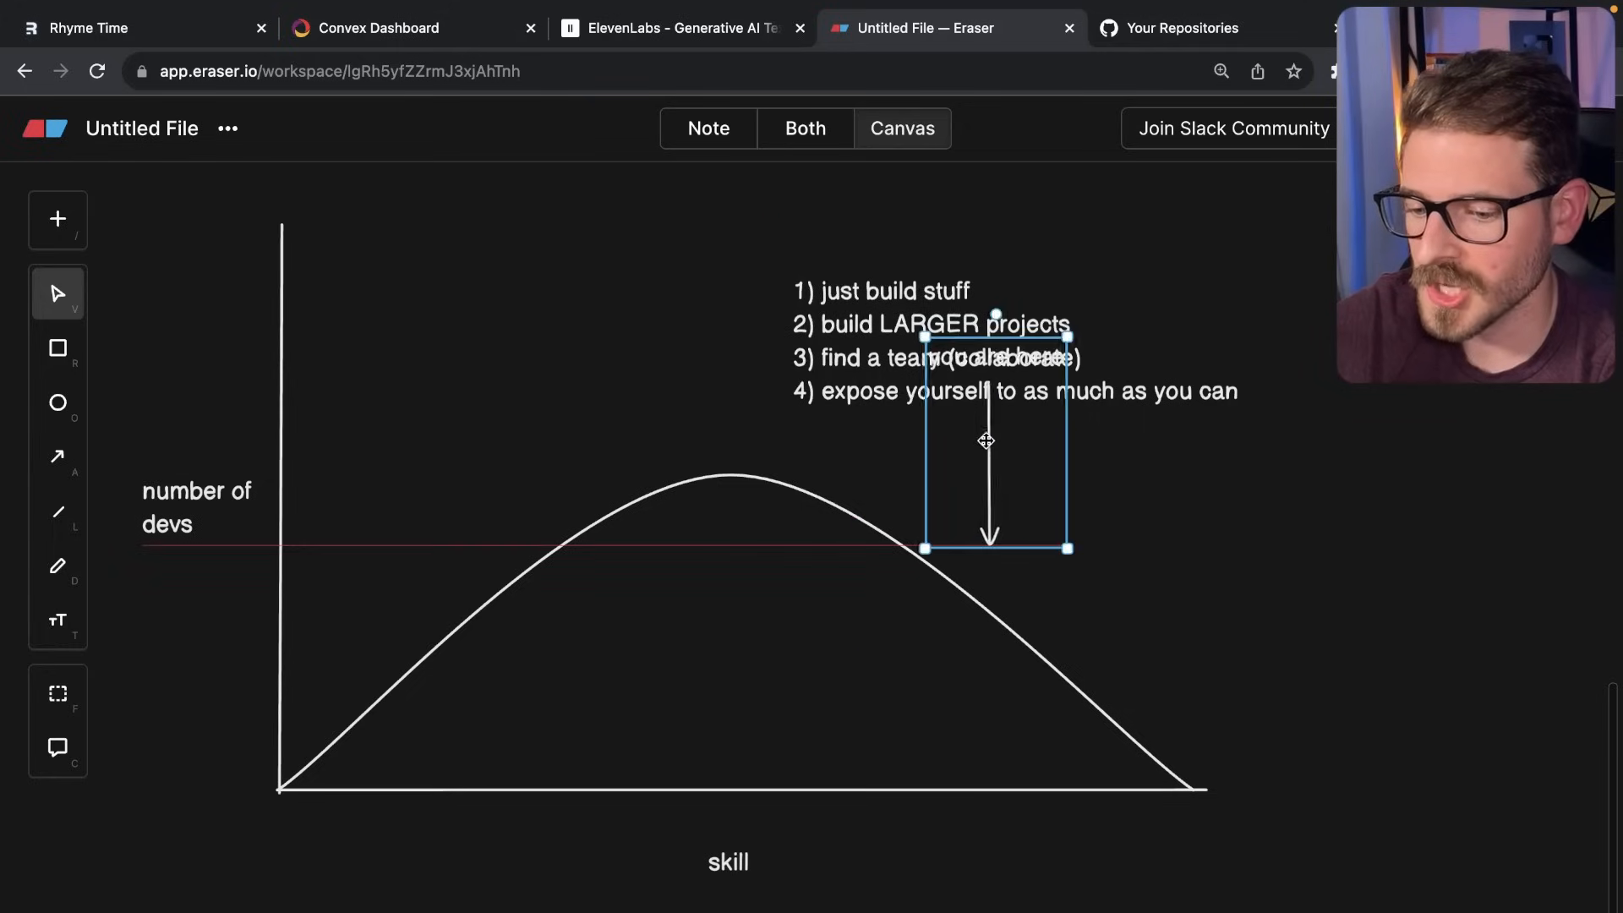
pyautogui.moveTo(986, 440); pyautogui.dragTo(961, 453)
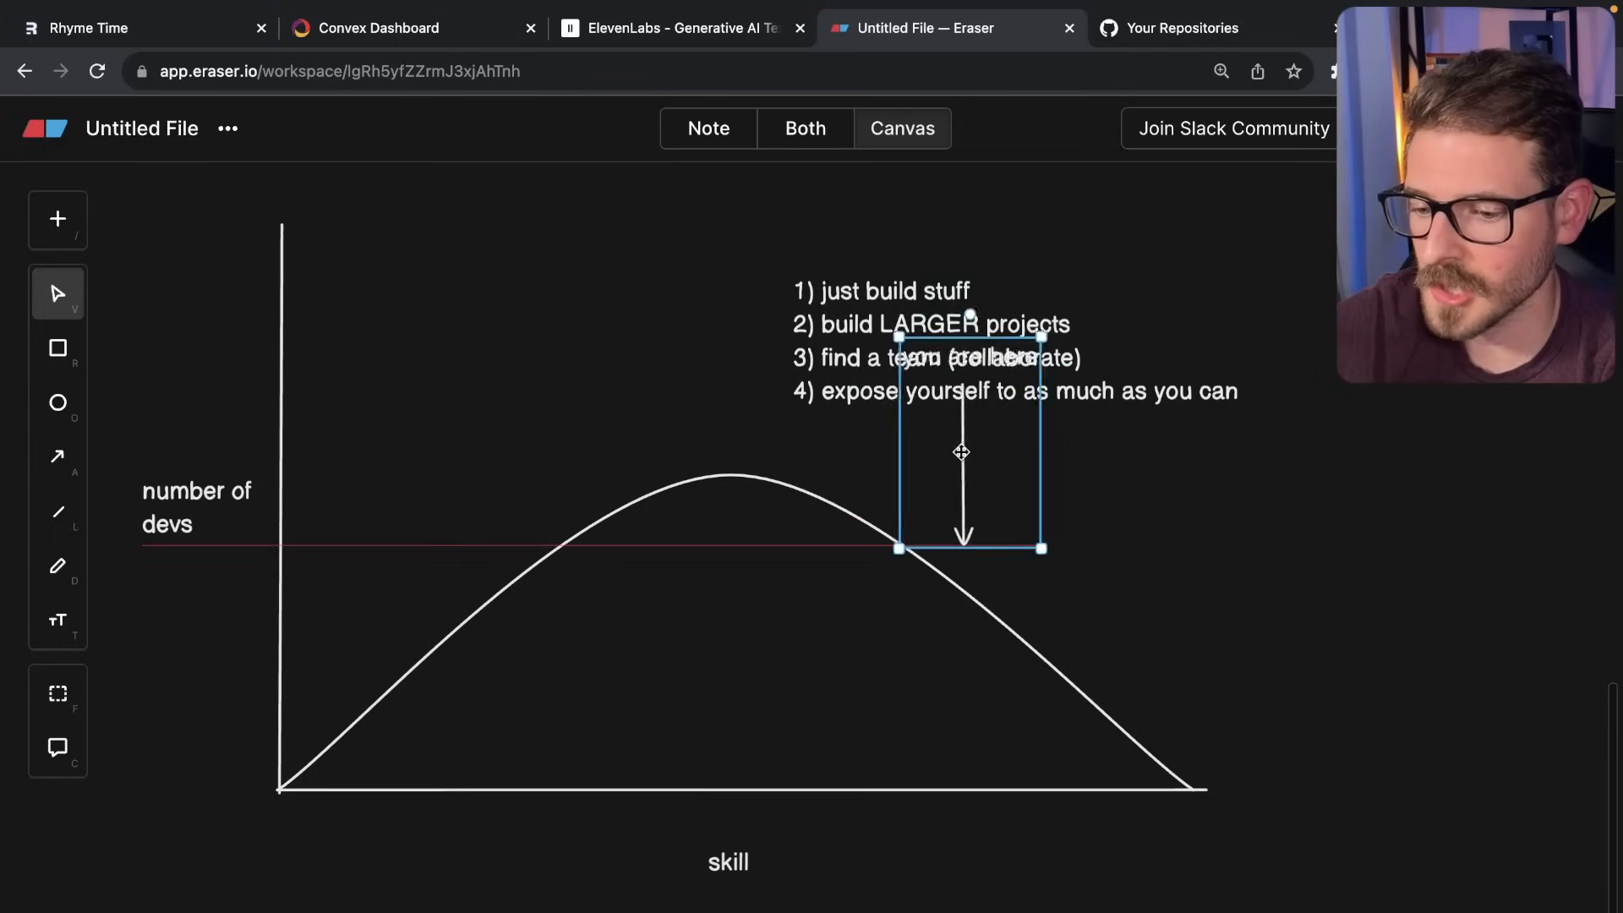
pyautogui.moveTo(961, 451); pyautogui.dragTo(1089, 555)
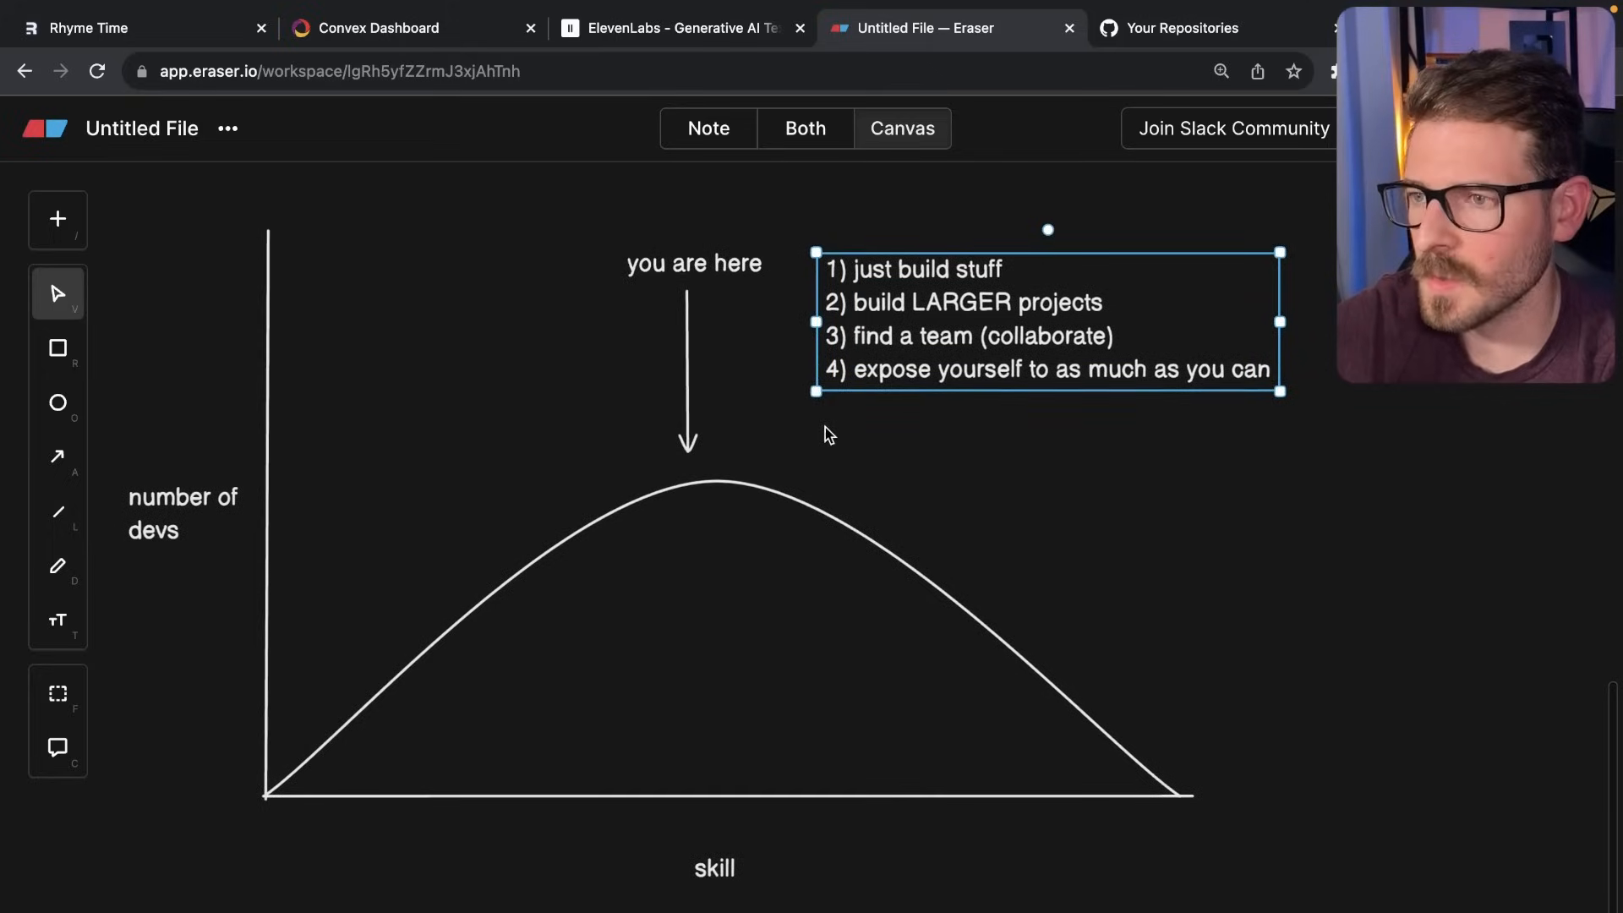
pyautogui.moveTo(1046, 321); pyautogui.dragTo(1107, 347)
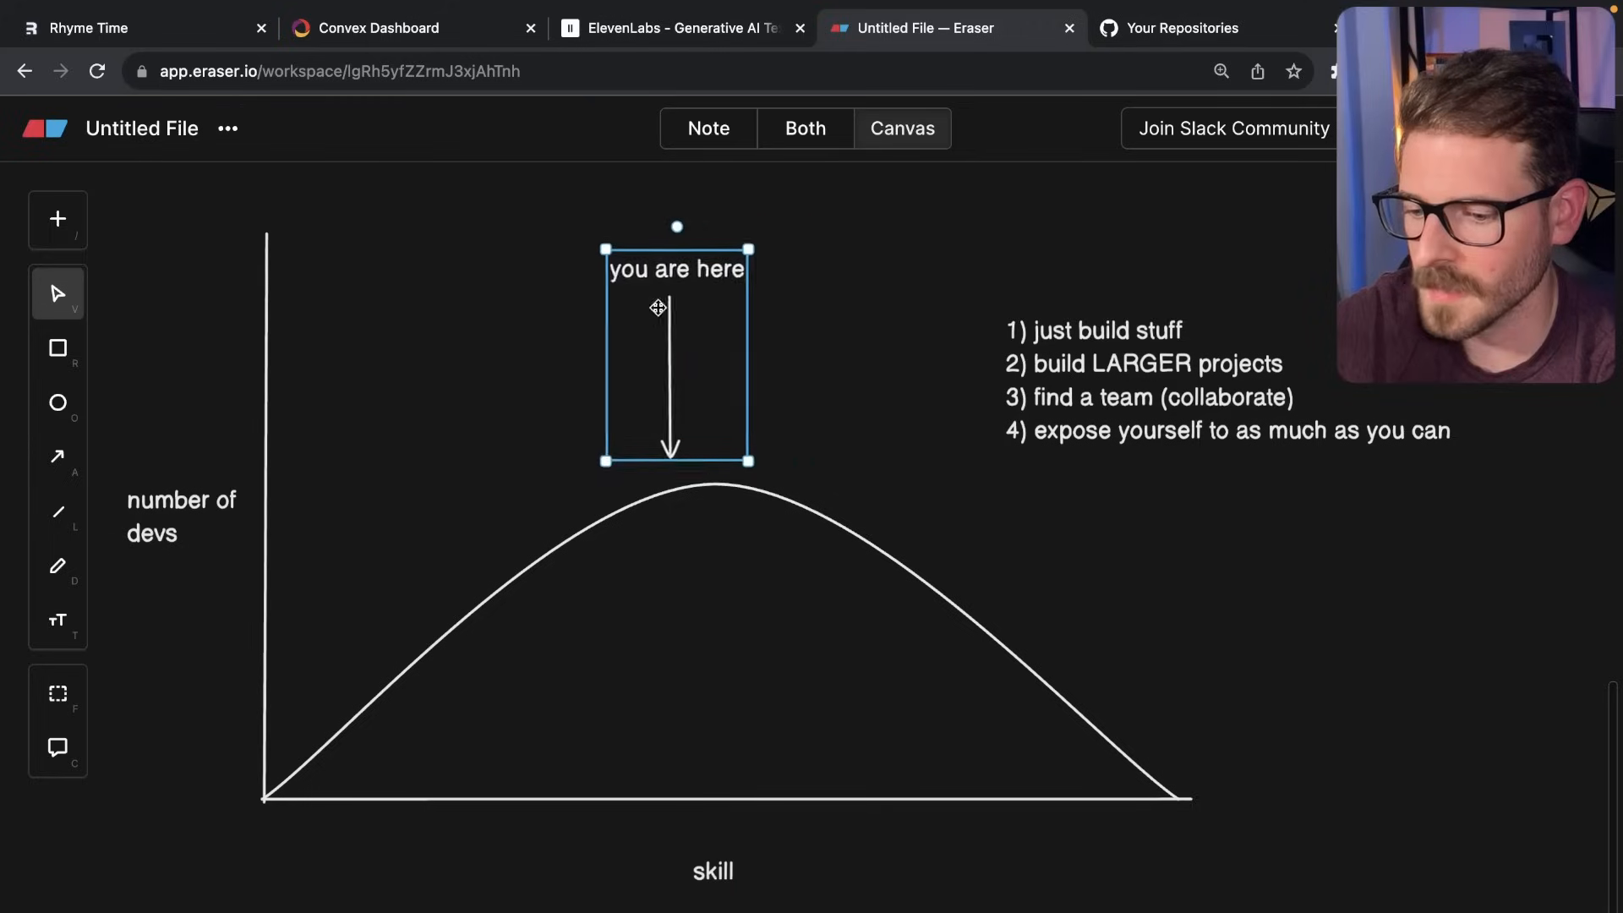
# Try the arrow down the right slope, then settle it just right of the peak.
pyautogui.moveTo(658, 308); pyautogui.dragTo(765, 310)
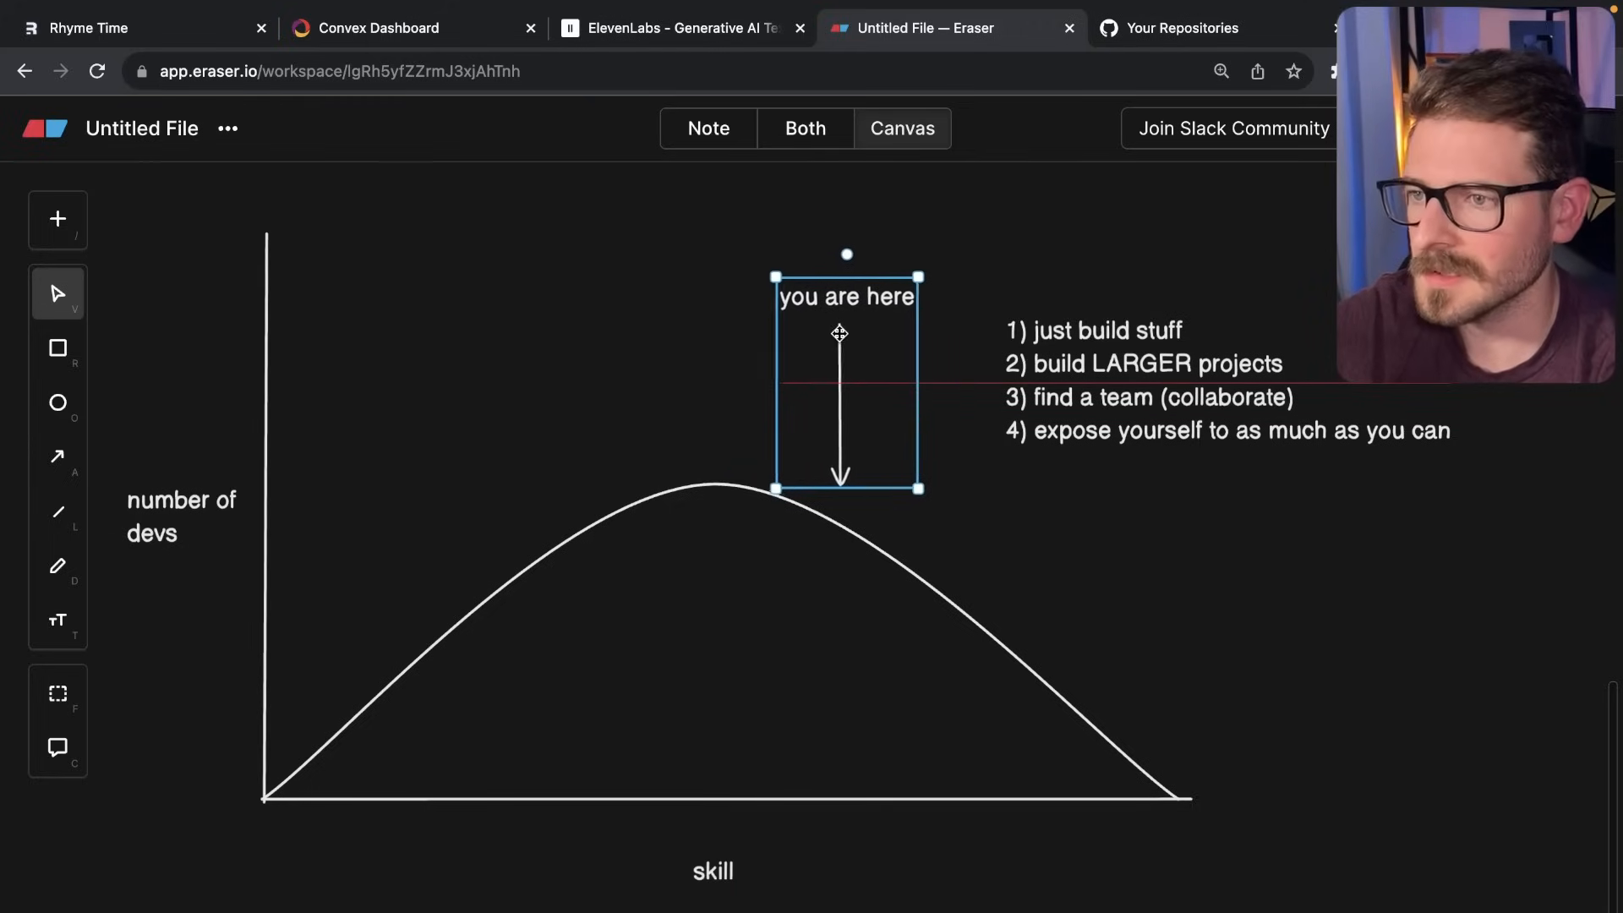
pyautogui.moveTo(845, 383); pyautogui.dragTo(963, 450)
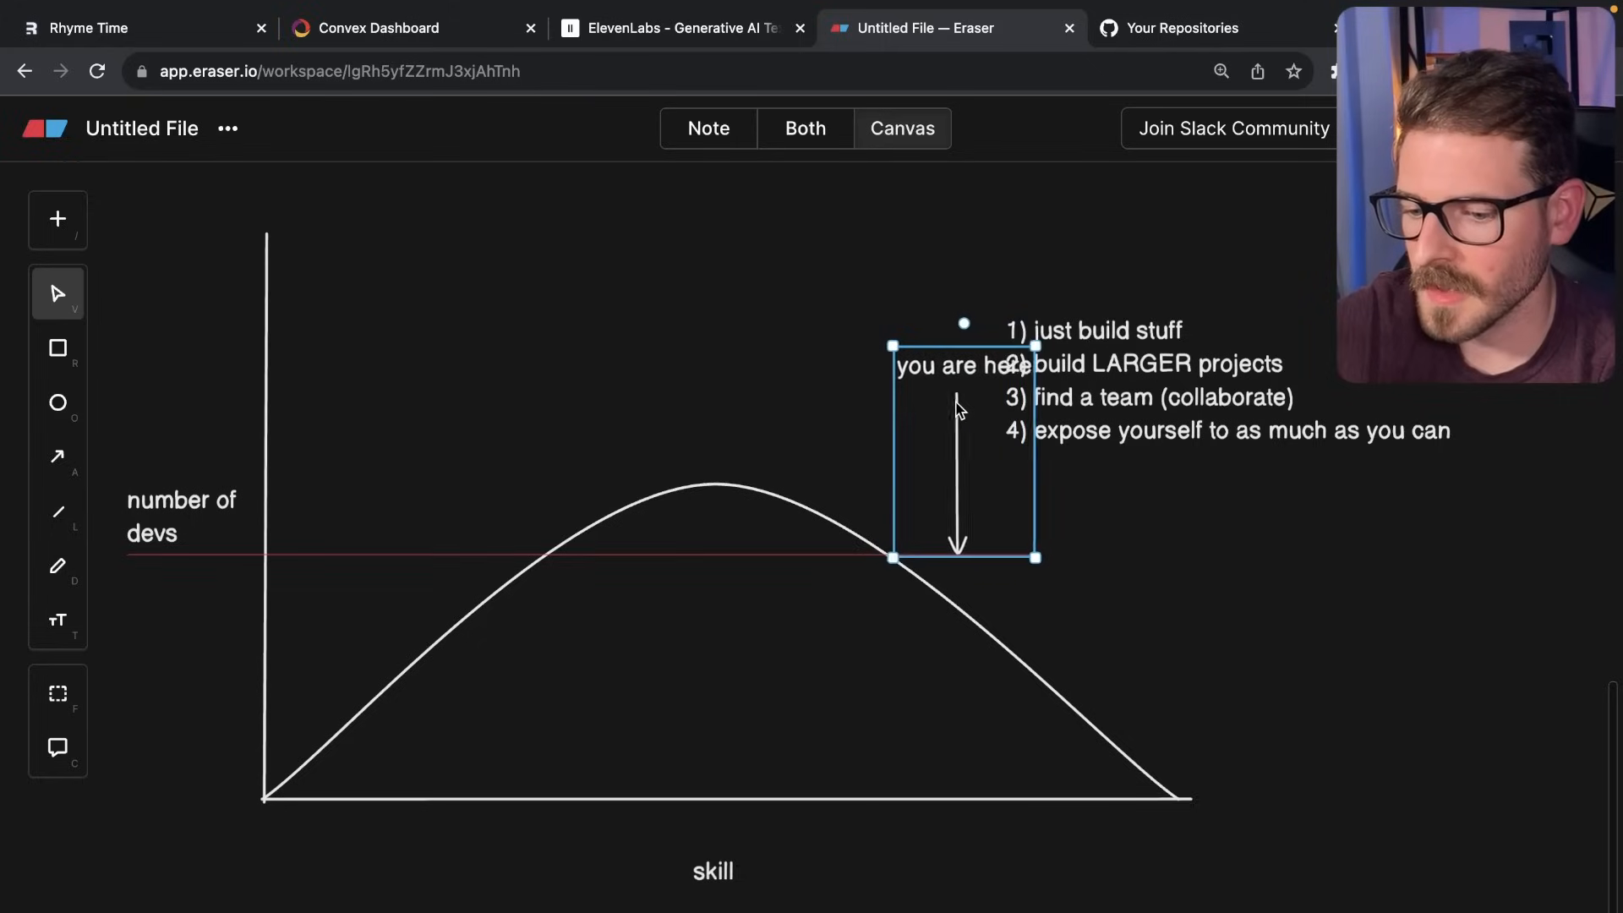
pyautogui.moveTo(963, 450); pyautogui.dragTo(1107, 580)
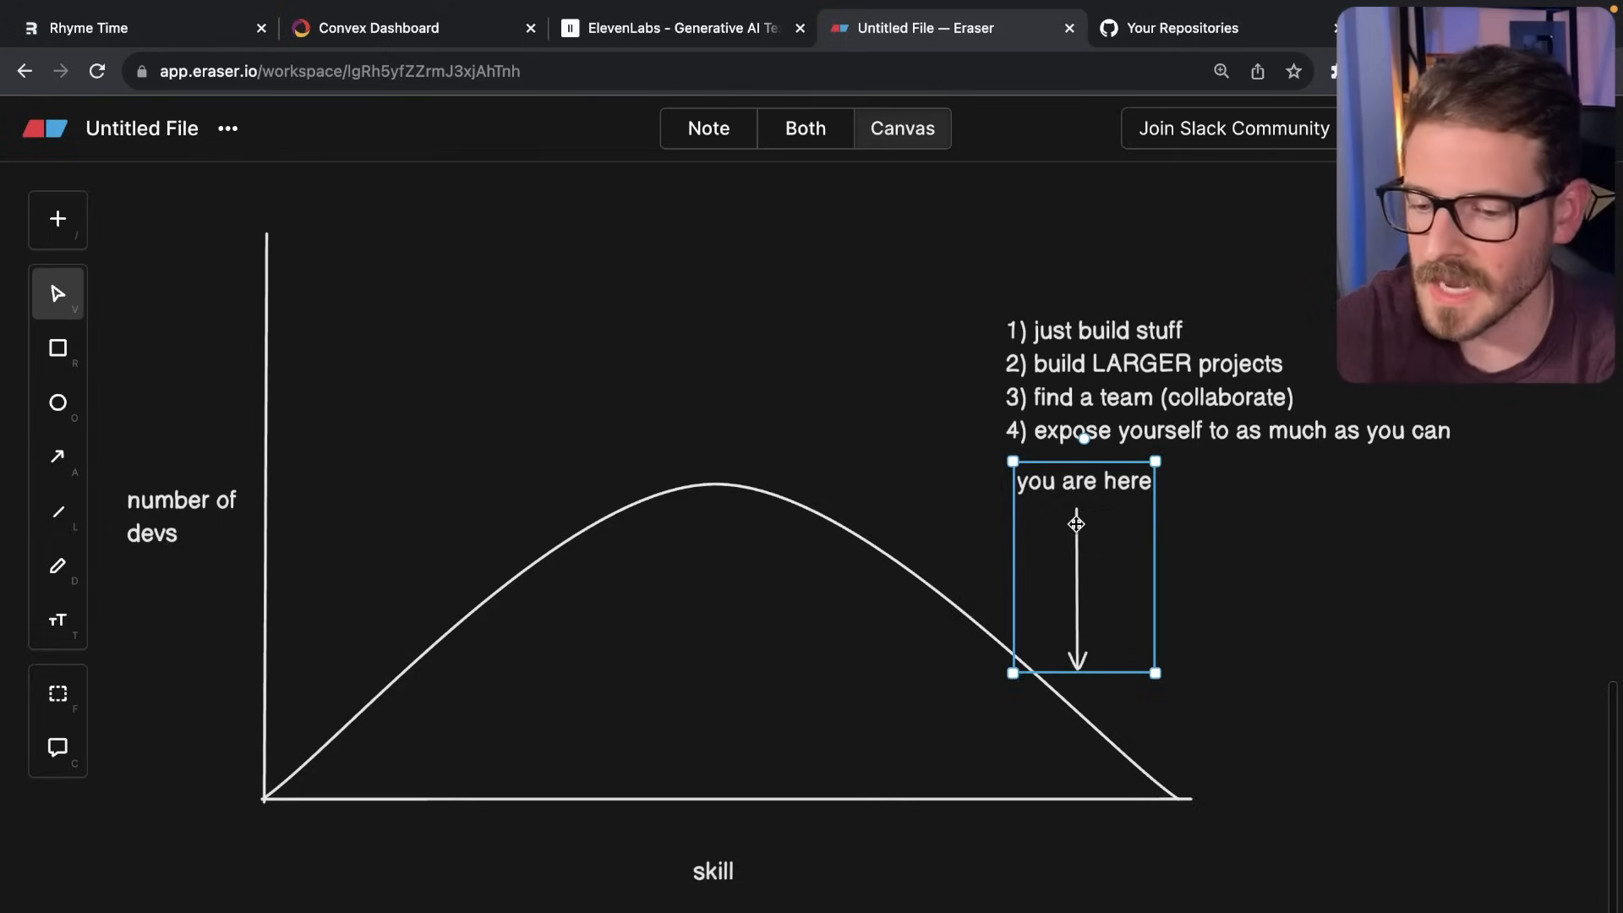
pyautogui.moveTo(1076, 522); pyautogui.dragTo(779, 309)
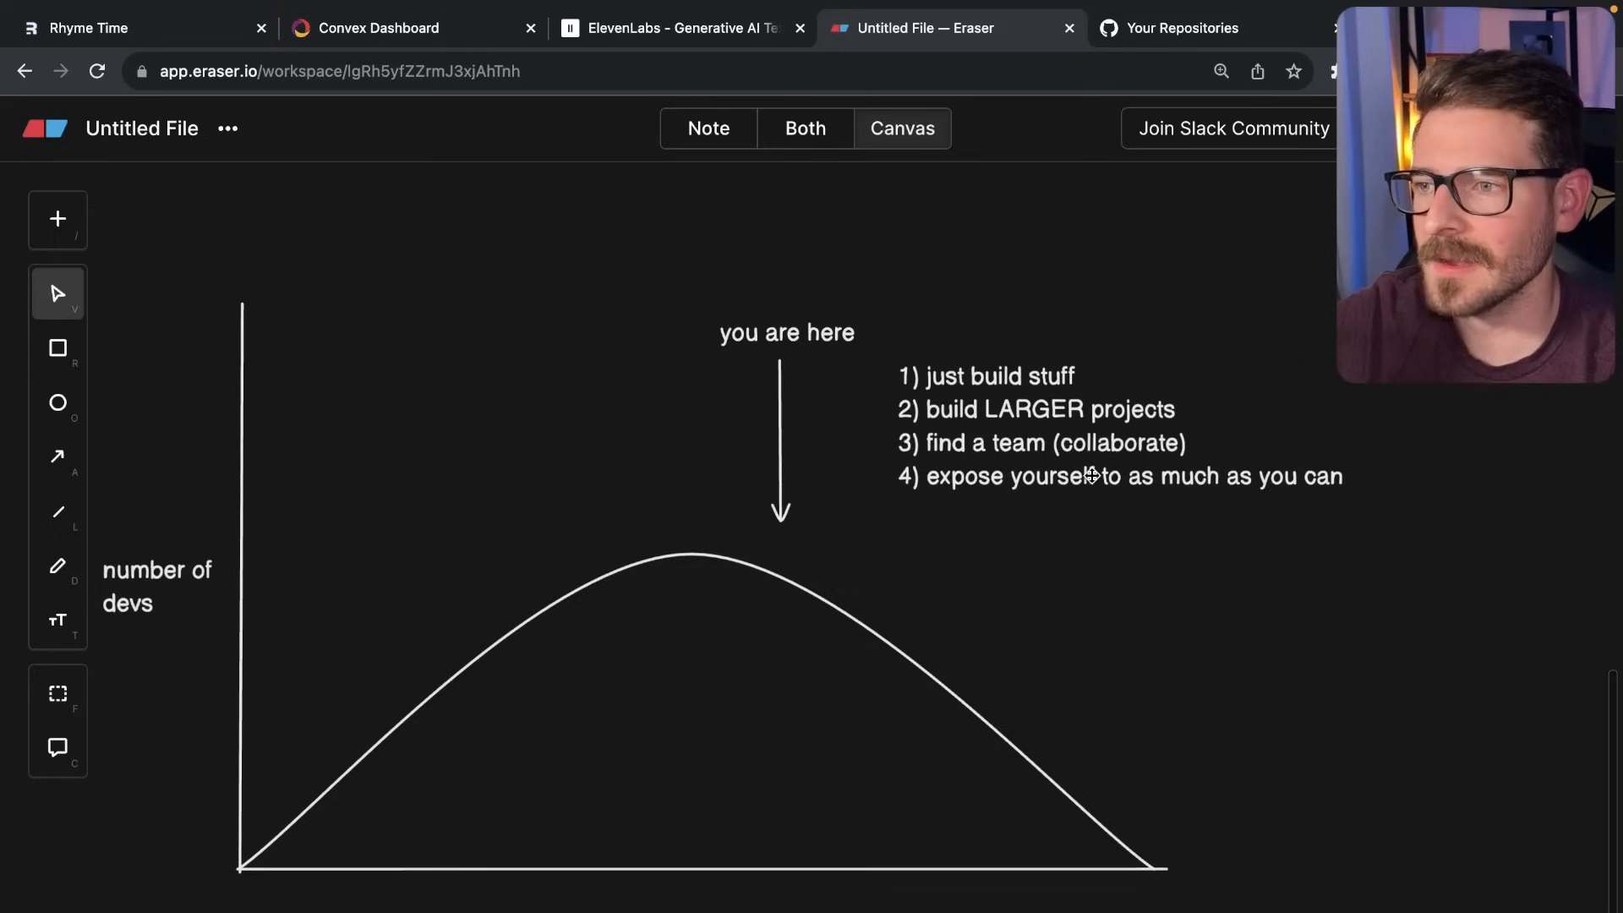
pyautogui.moveTo(1096, 508)
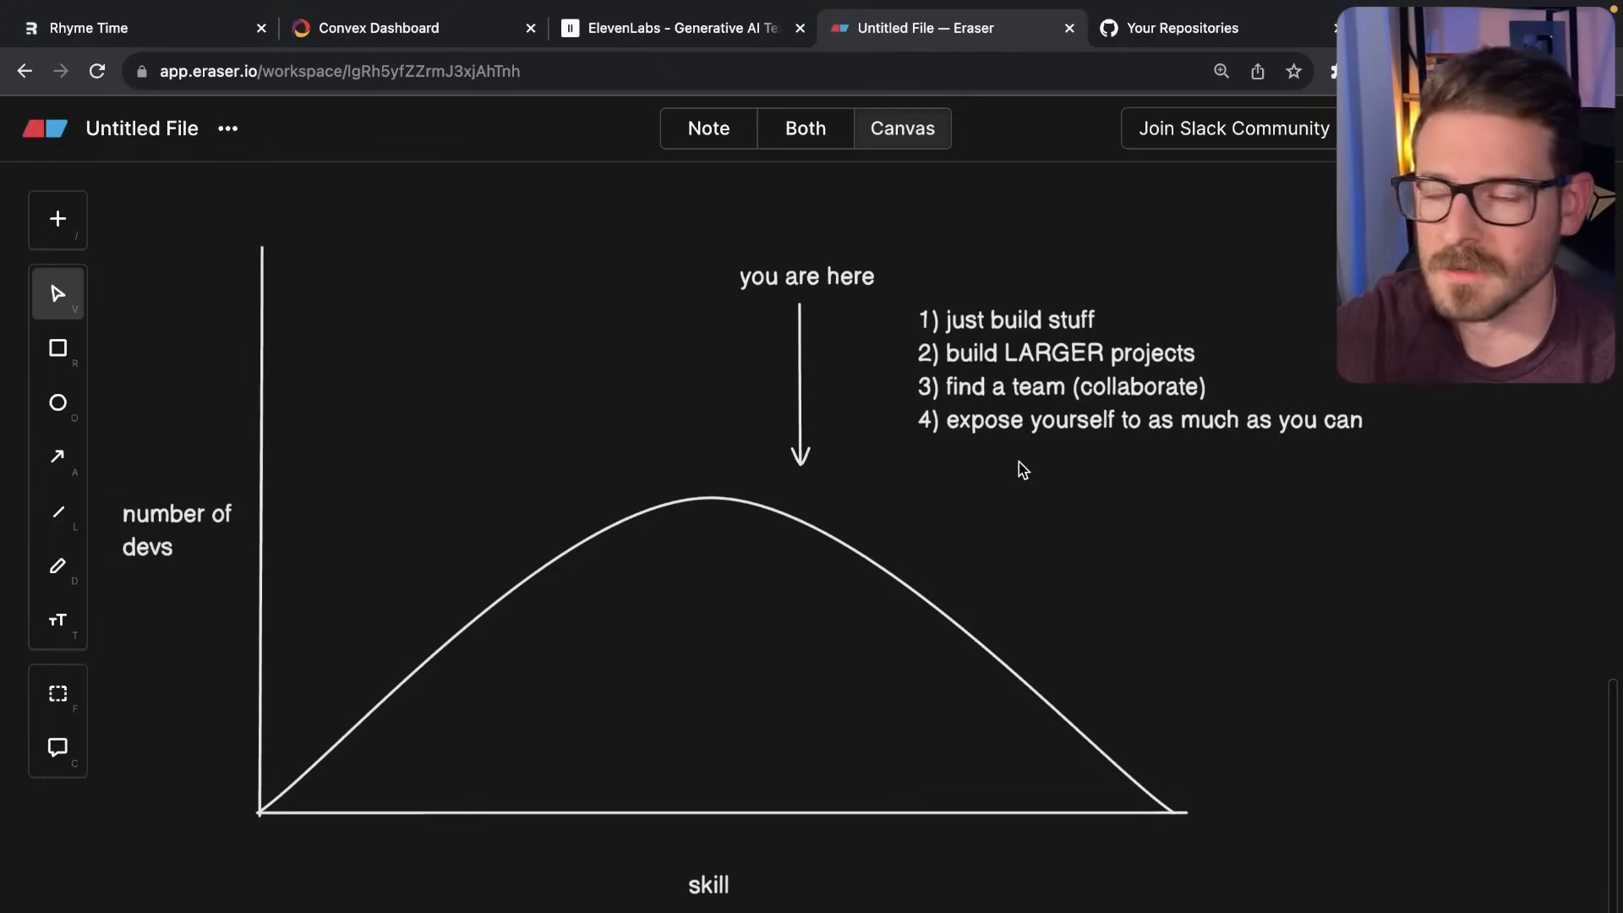
pyautogui.moveTo(1027, 429)
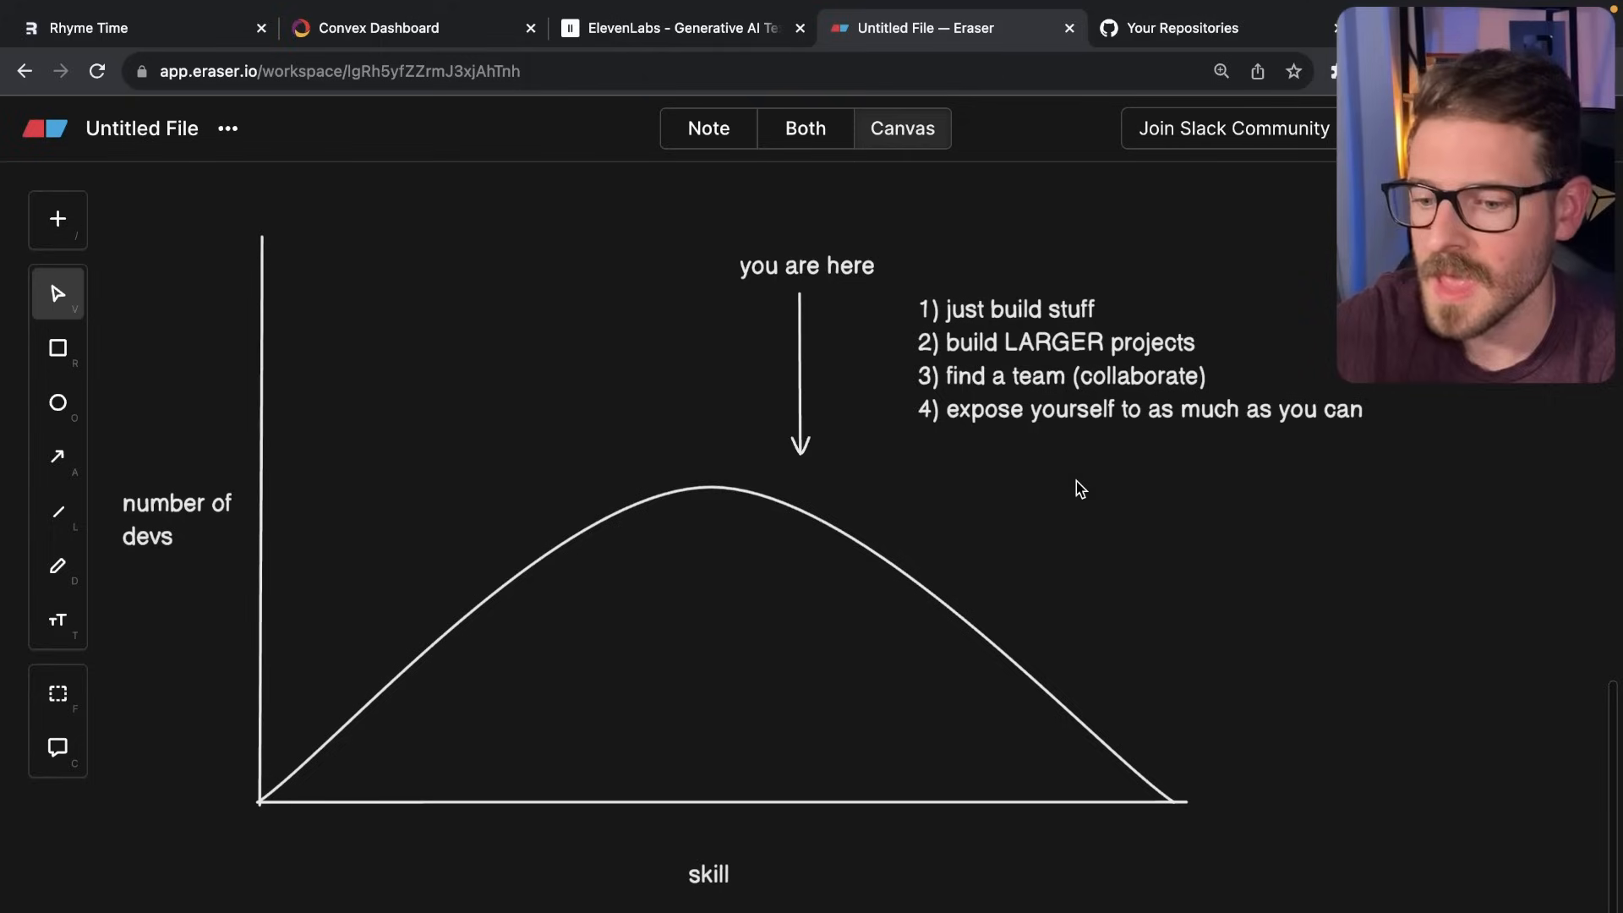
pyautogui.moveTo(1085, 493)
pyautogui.write('5)')
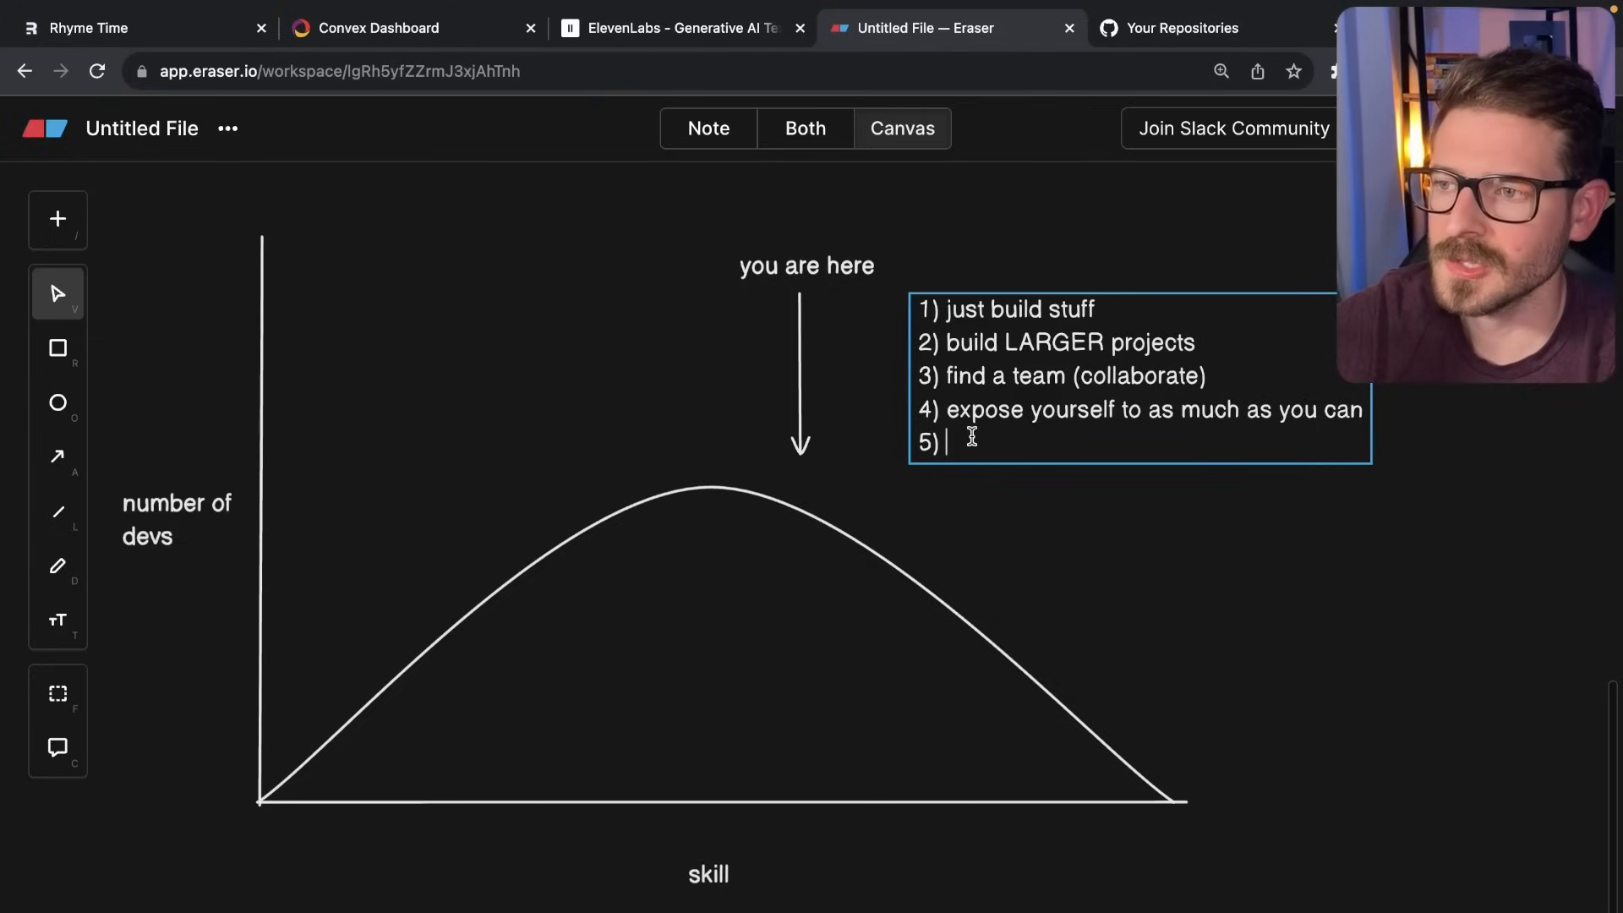
# Enter 'teach others' as item 5, then move the arrow onto the rising slope.
pyautogui.write('teach others')
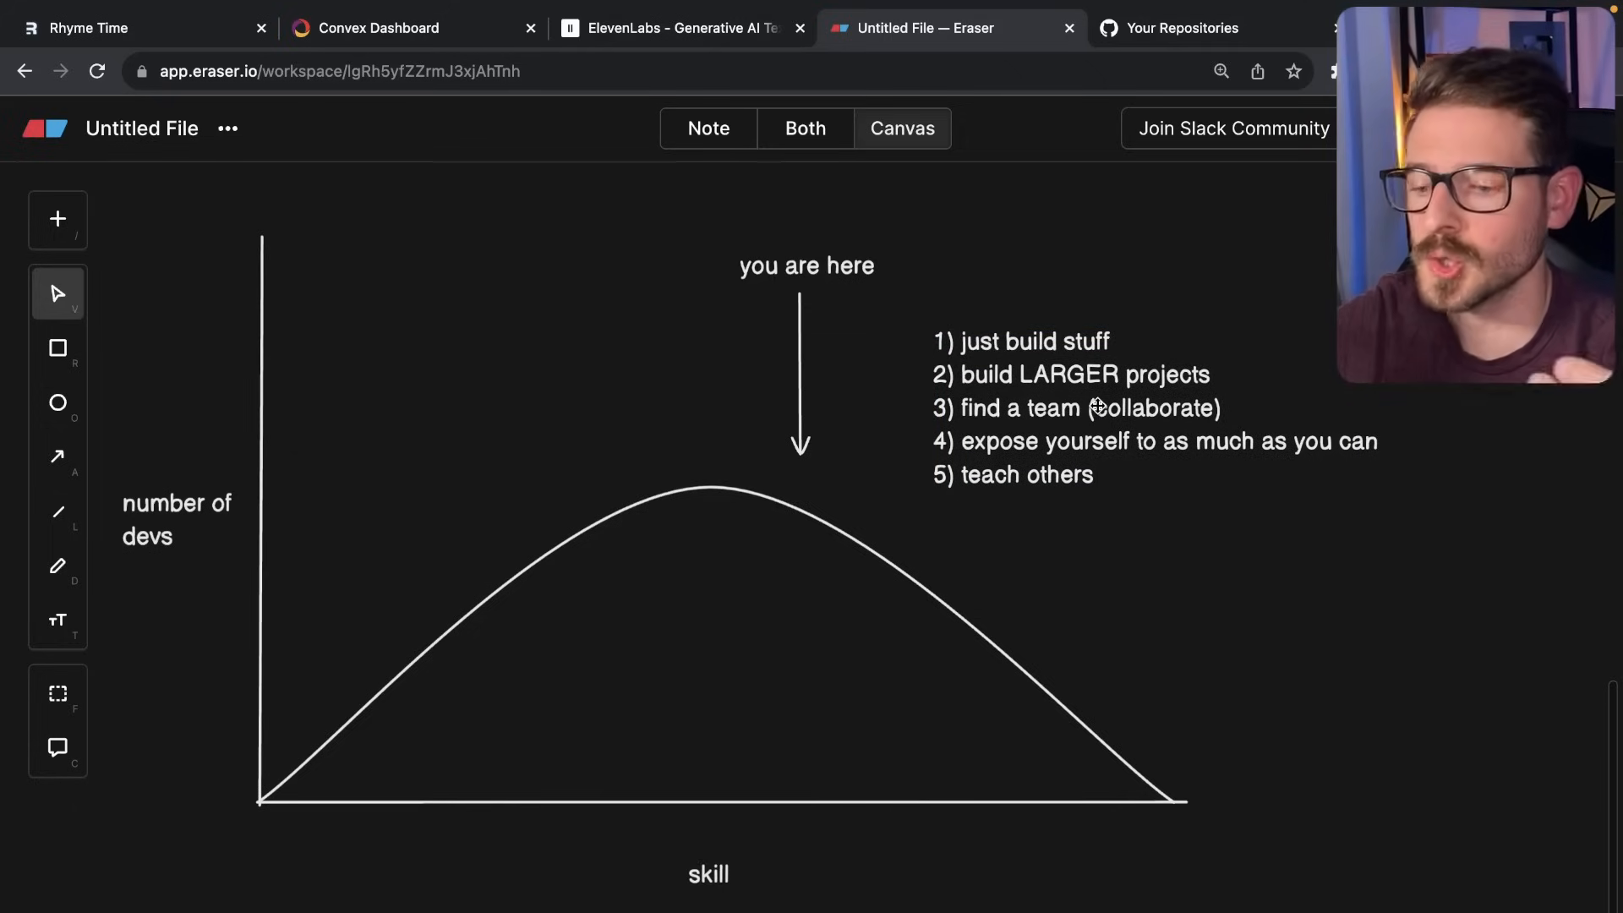
pyautogui.moveTo(805, 351); pyautogui.dragTo(391, 517)
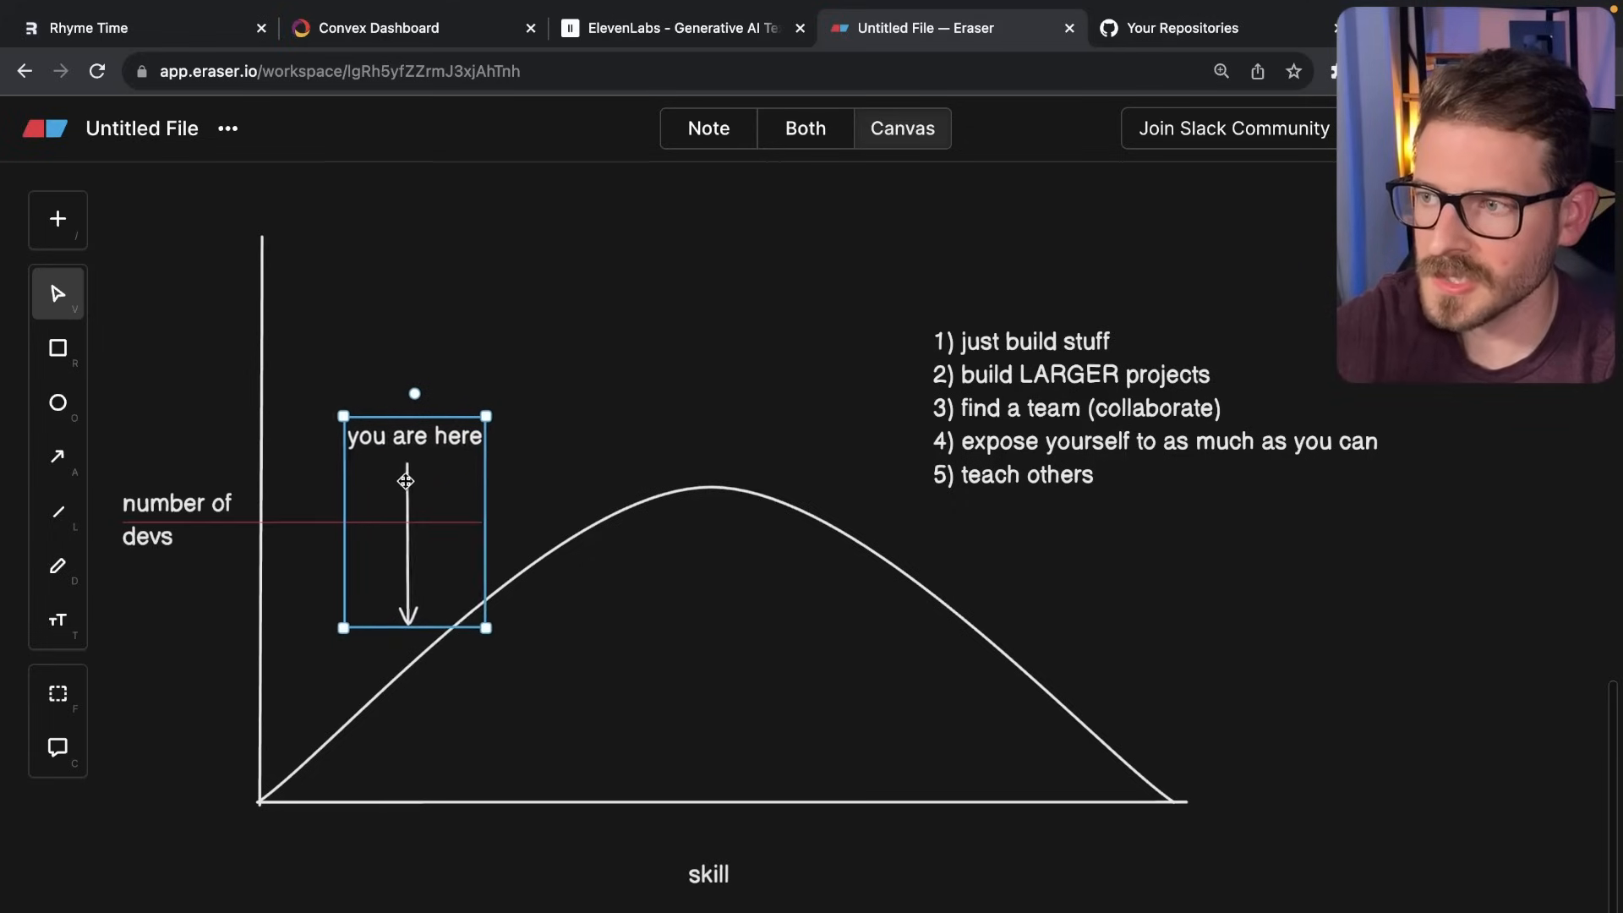
# Drag the grouped arrow toward the peak, back to the left slope, then above the peak.
pyautogui.moveTo(405, 479); pyautogui.dragTo(446, 458)
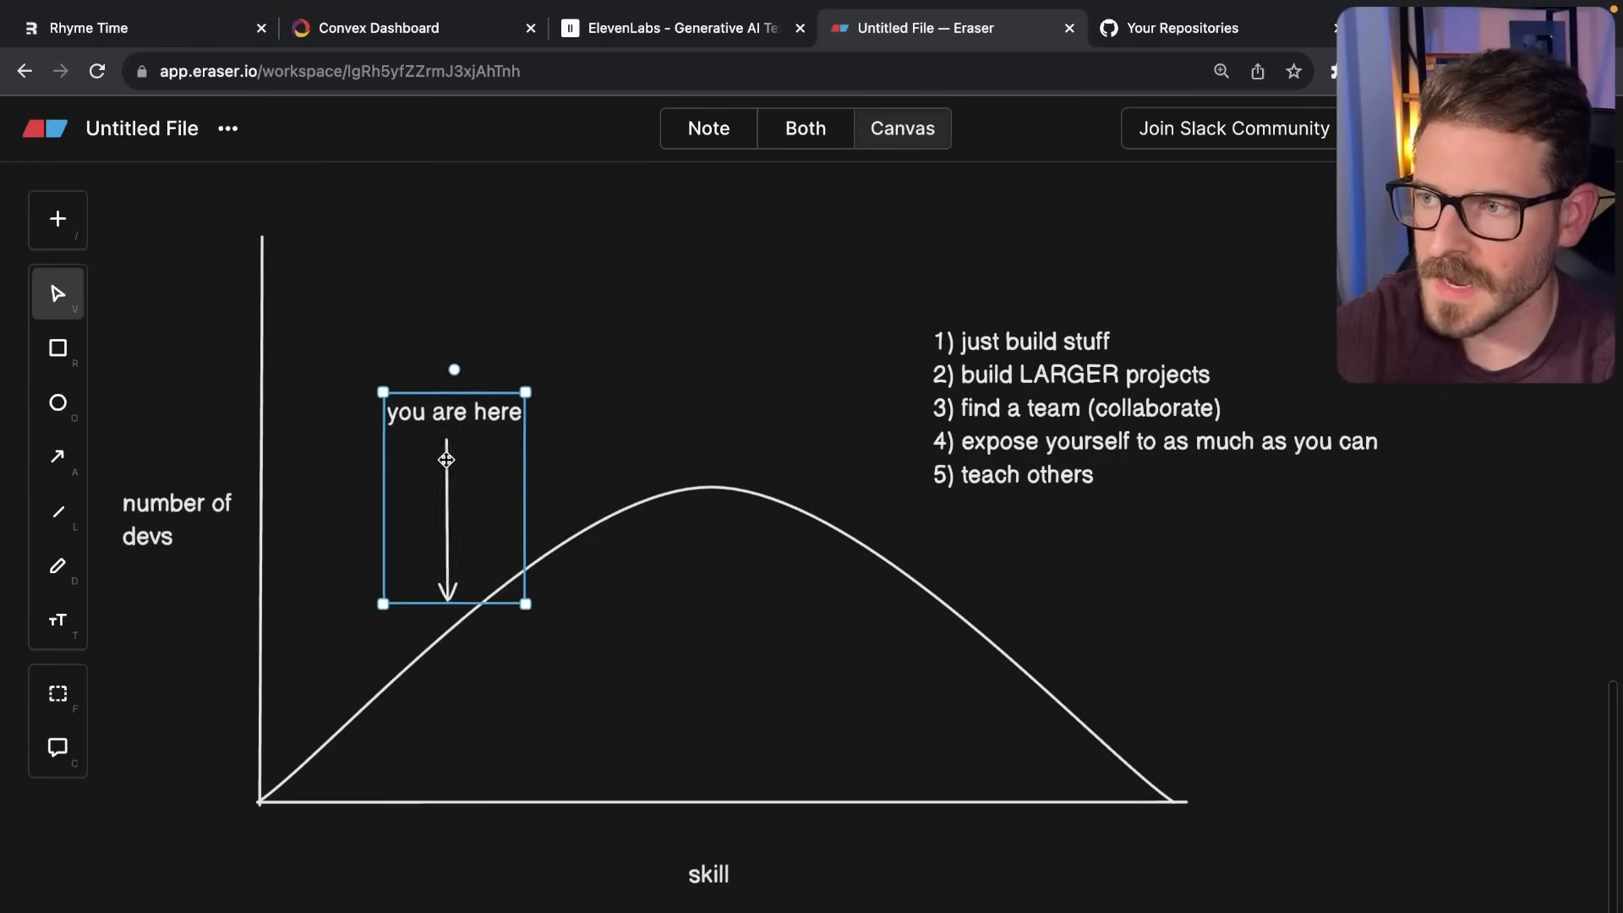
pyautogui.moveTo(447, 460); pyautogui.dragTo(593, 342)
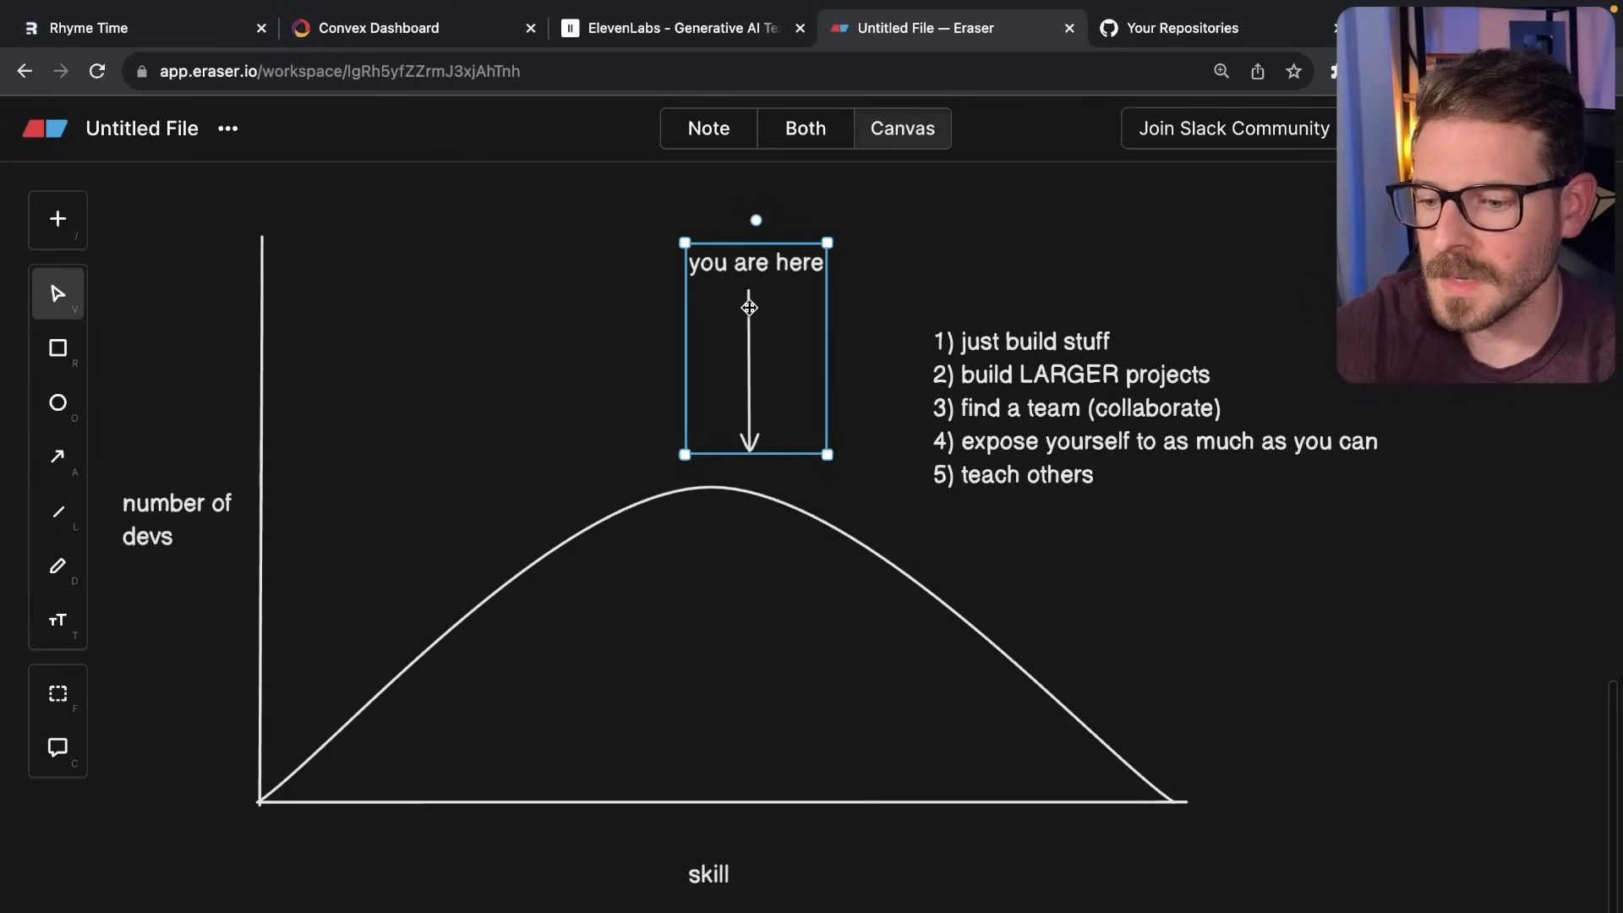
pyautogui.moveTo(750, 305); pyautogui.dragTo(338, 508)
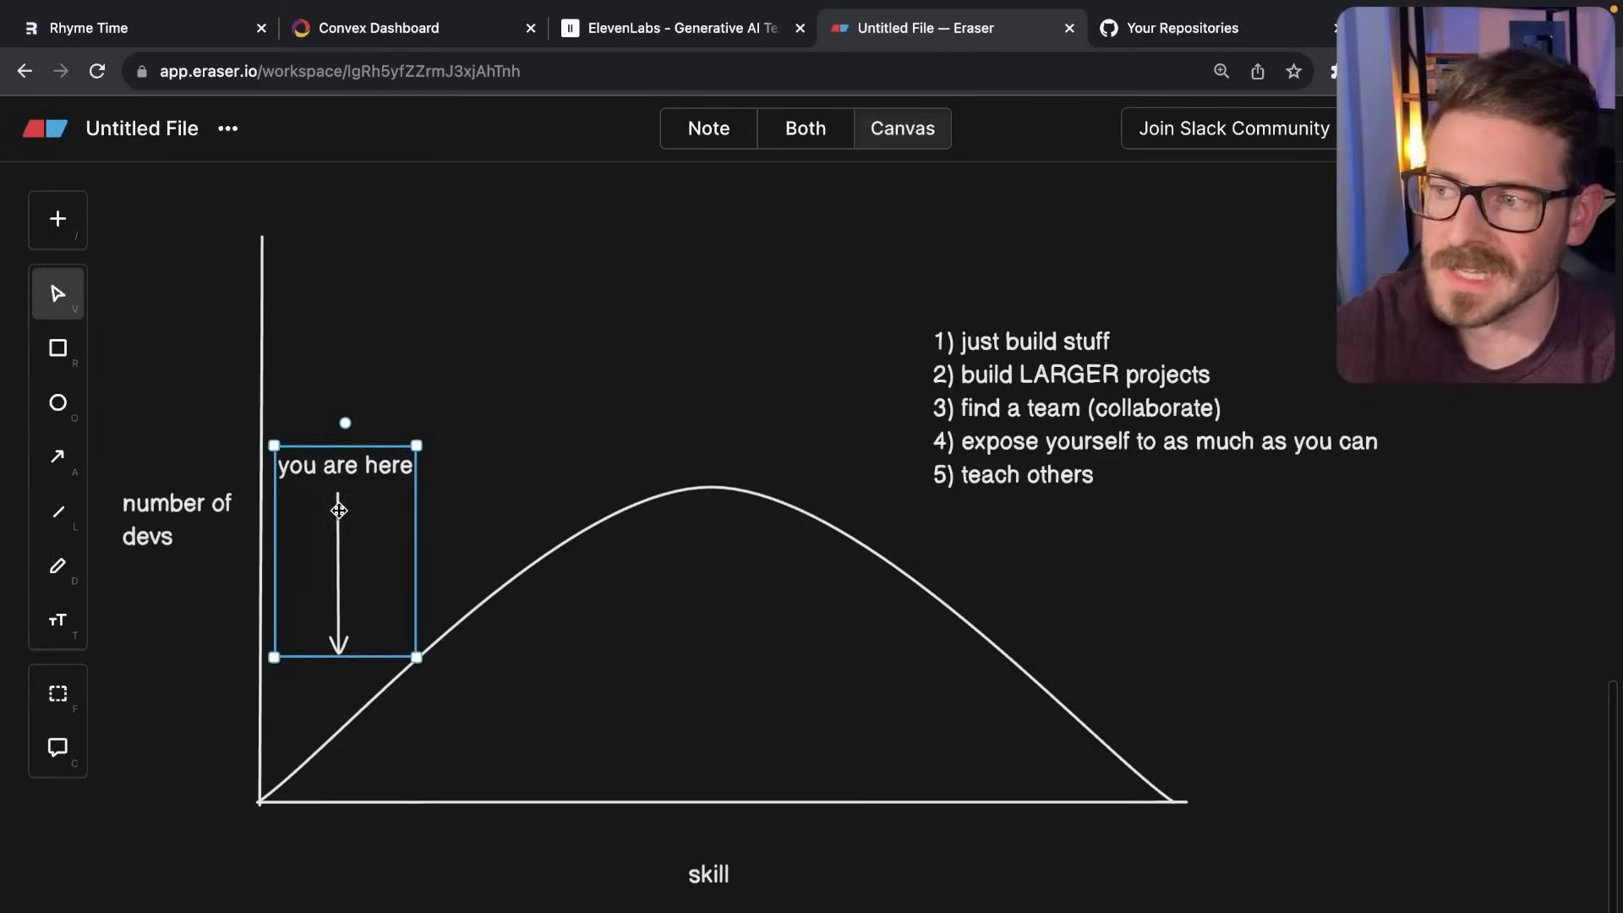
pyautogui.moveTo(338, 507); pyautogui.dragTo(373, 475)
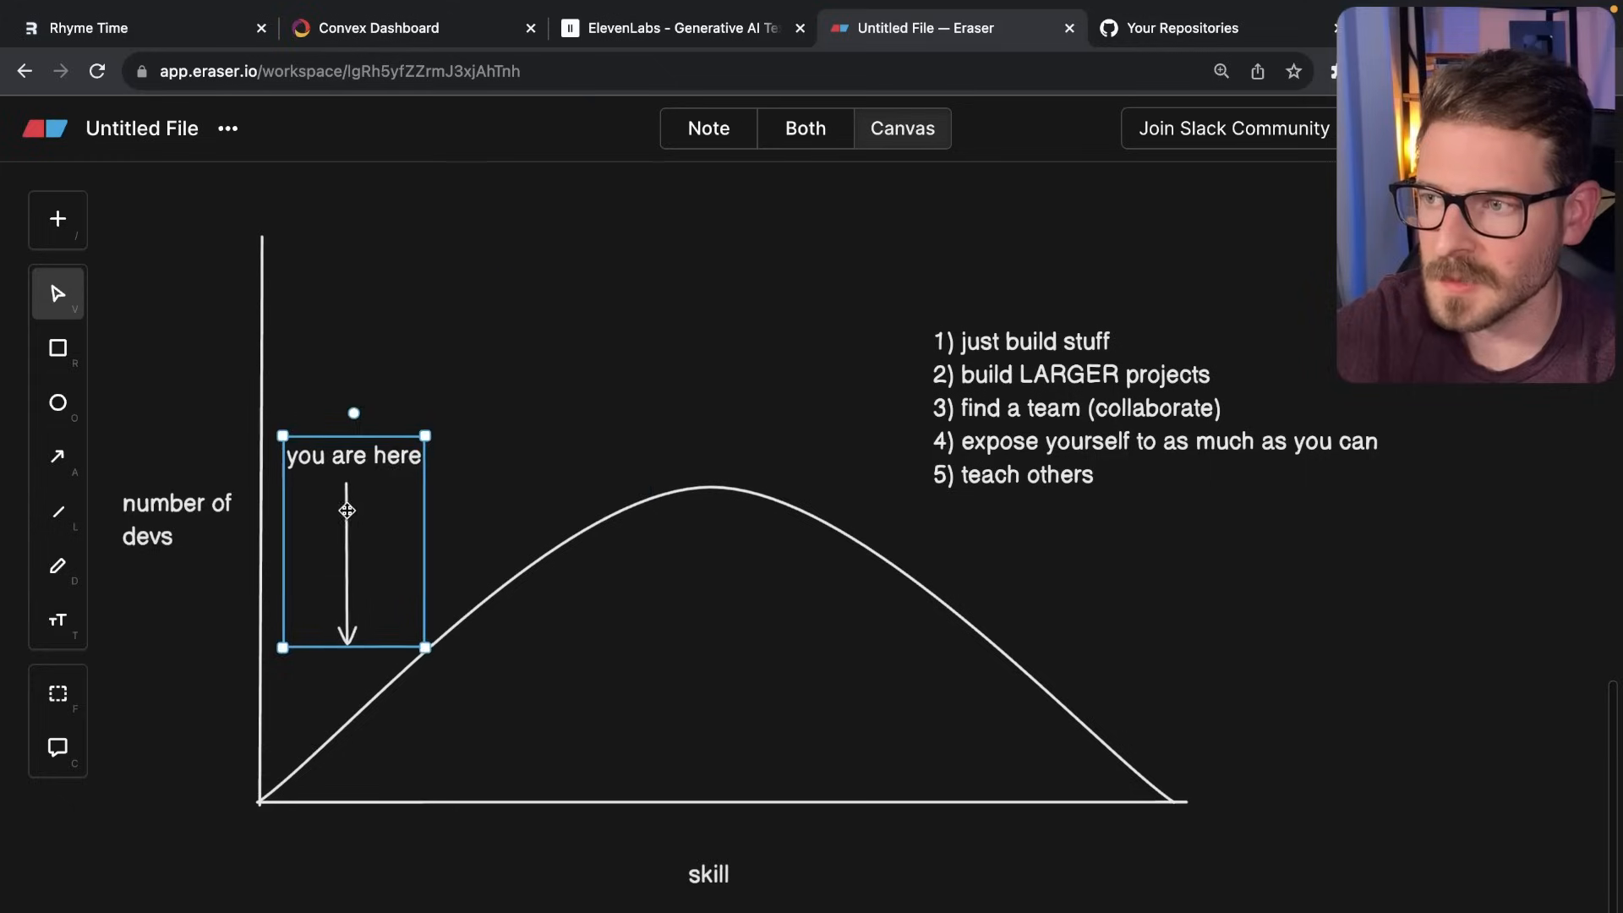
pyautogui.moveTo(347, 511); pyautogui.dragTo(631, 351)
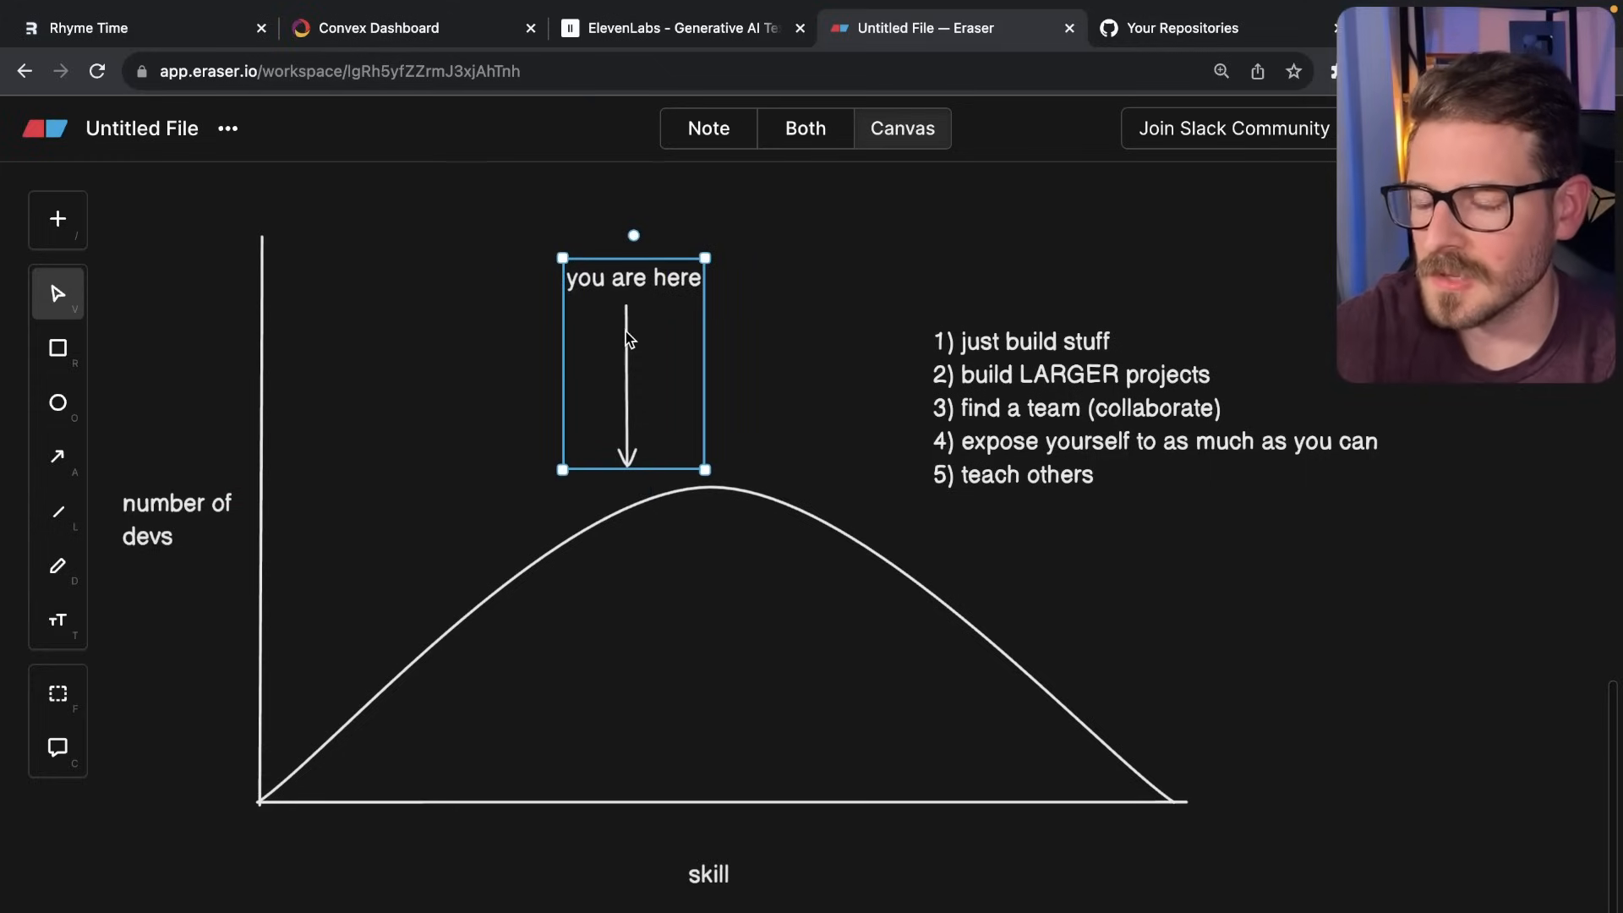
pyautogui.moveTo(857, 391)
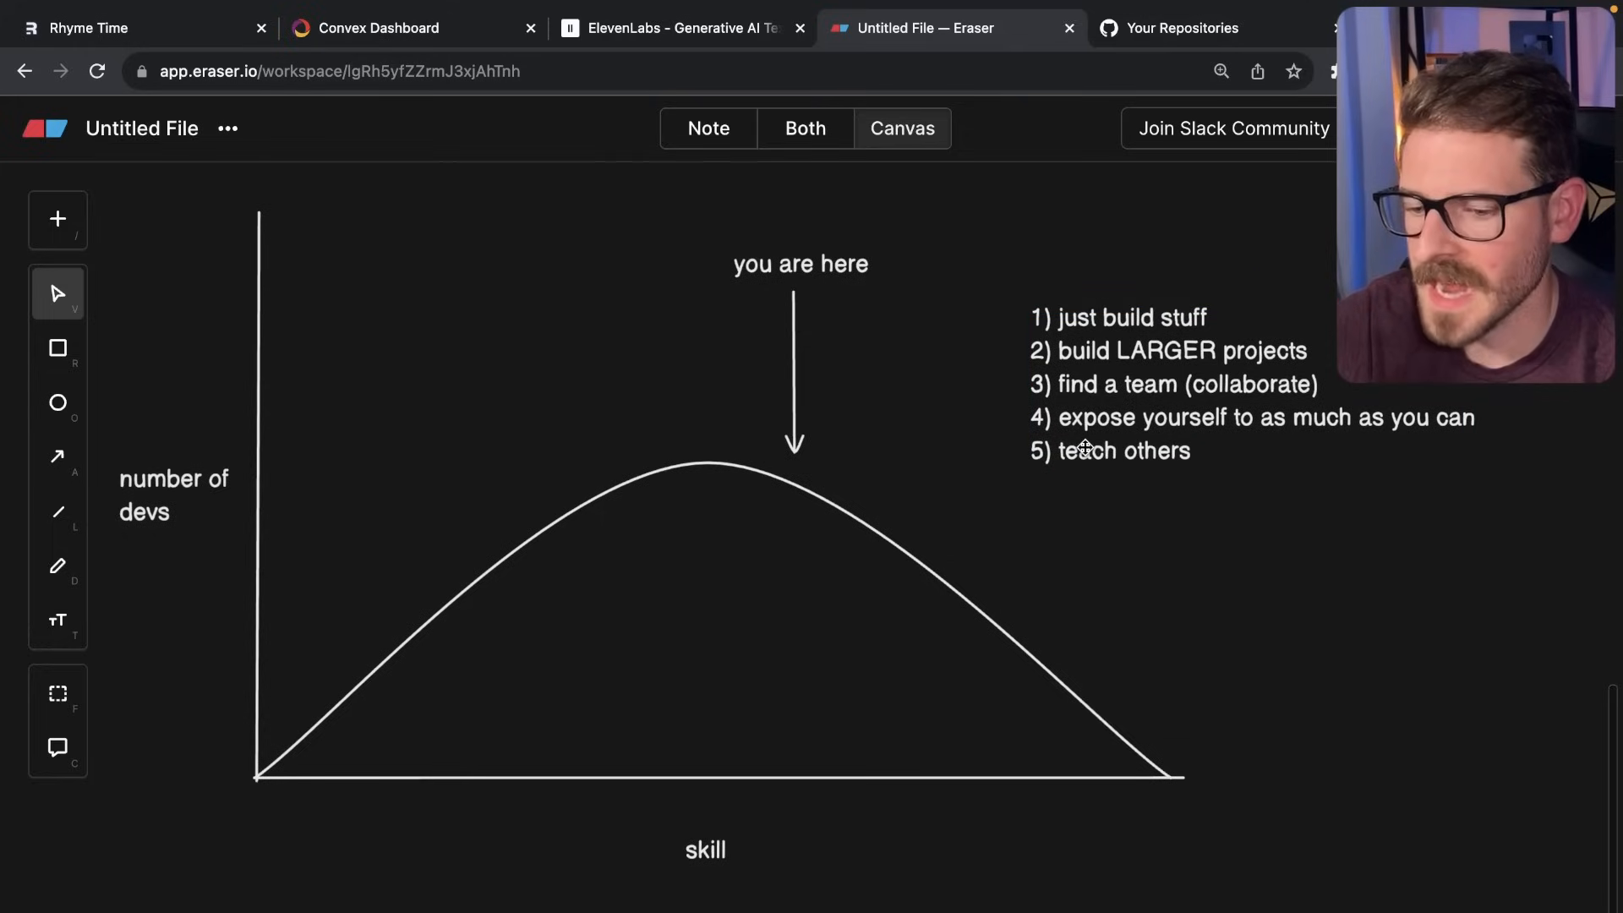
# Add a sixth advice item reading '6) get out of comfort zone'.
pyautogui.write('6) get')
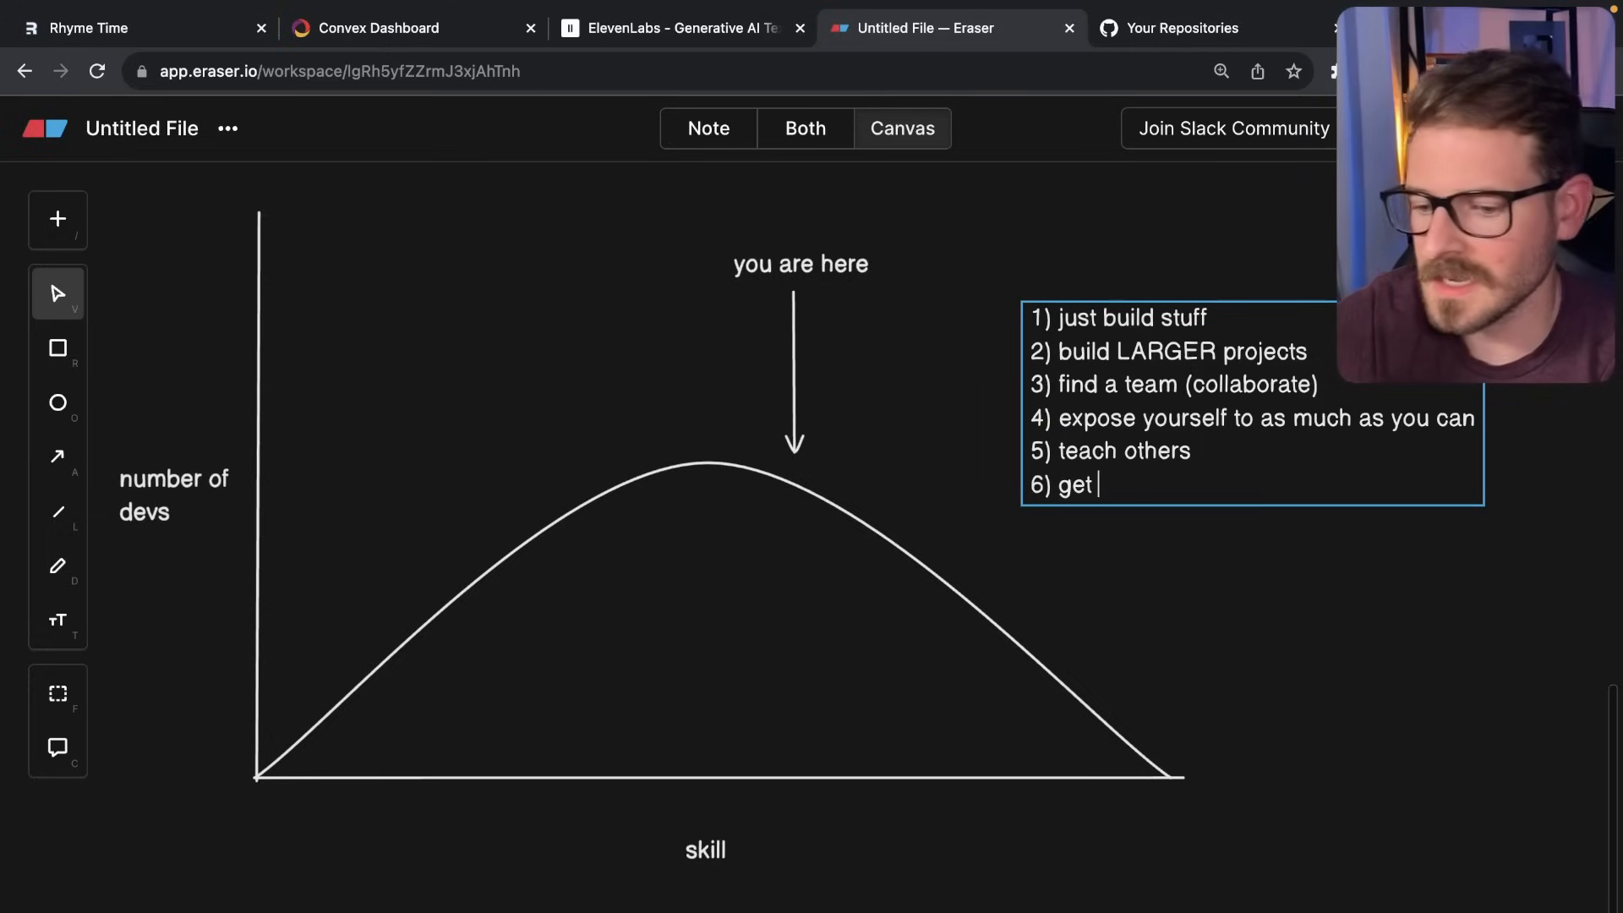
pyautogui.write('out of comfort zone')
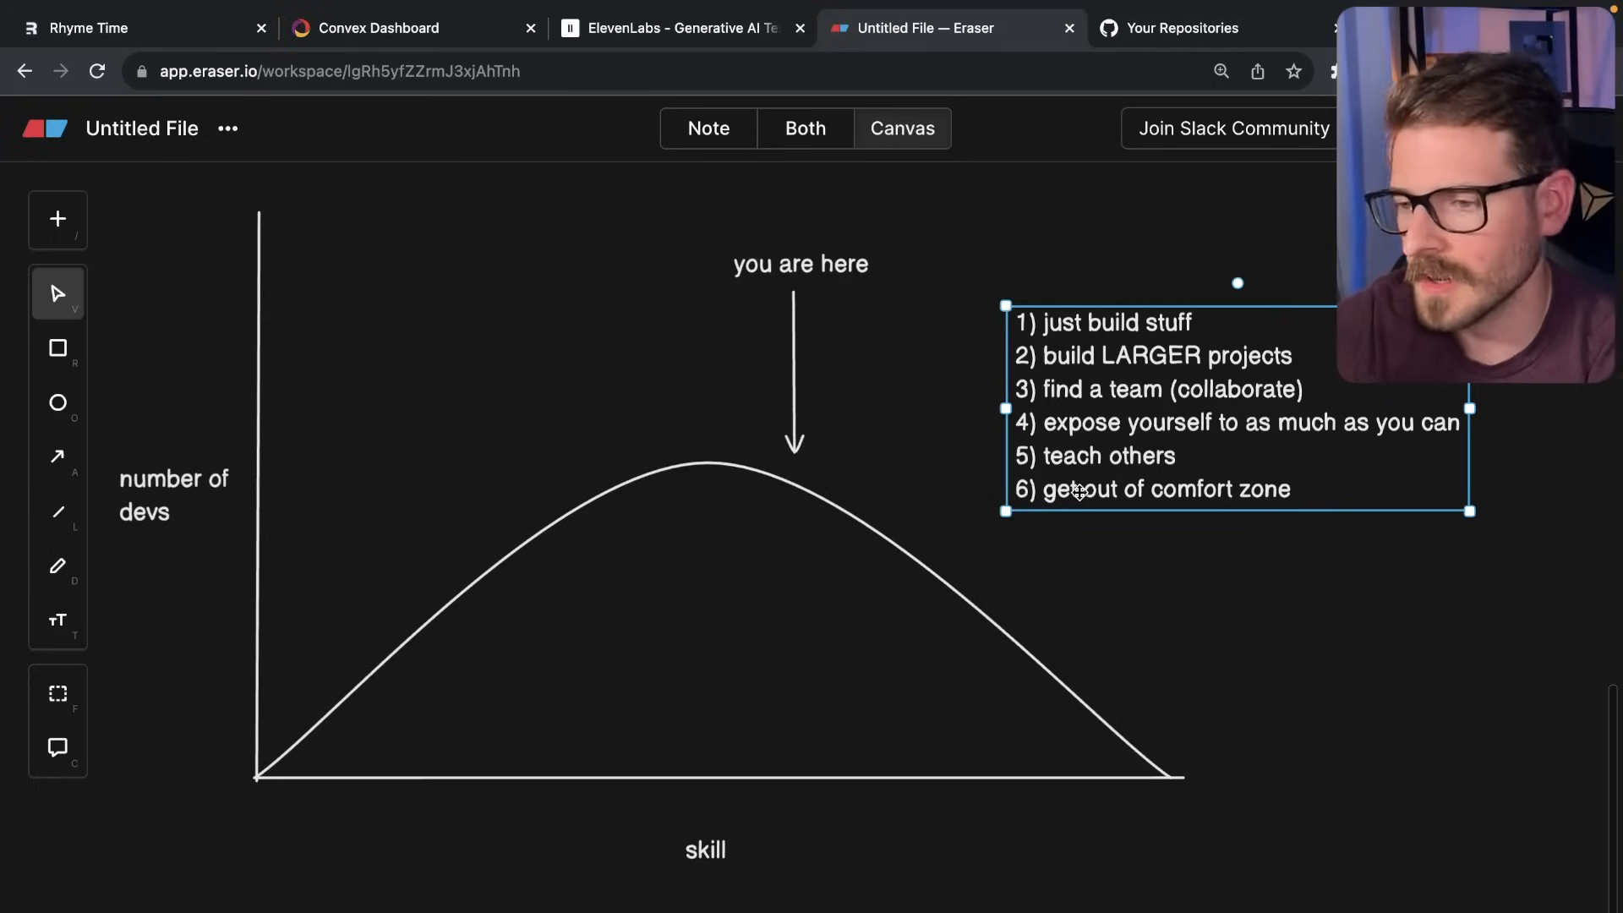
pyautogui.click(1212, 608)
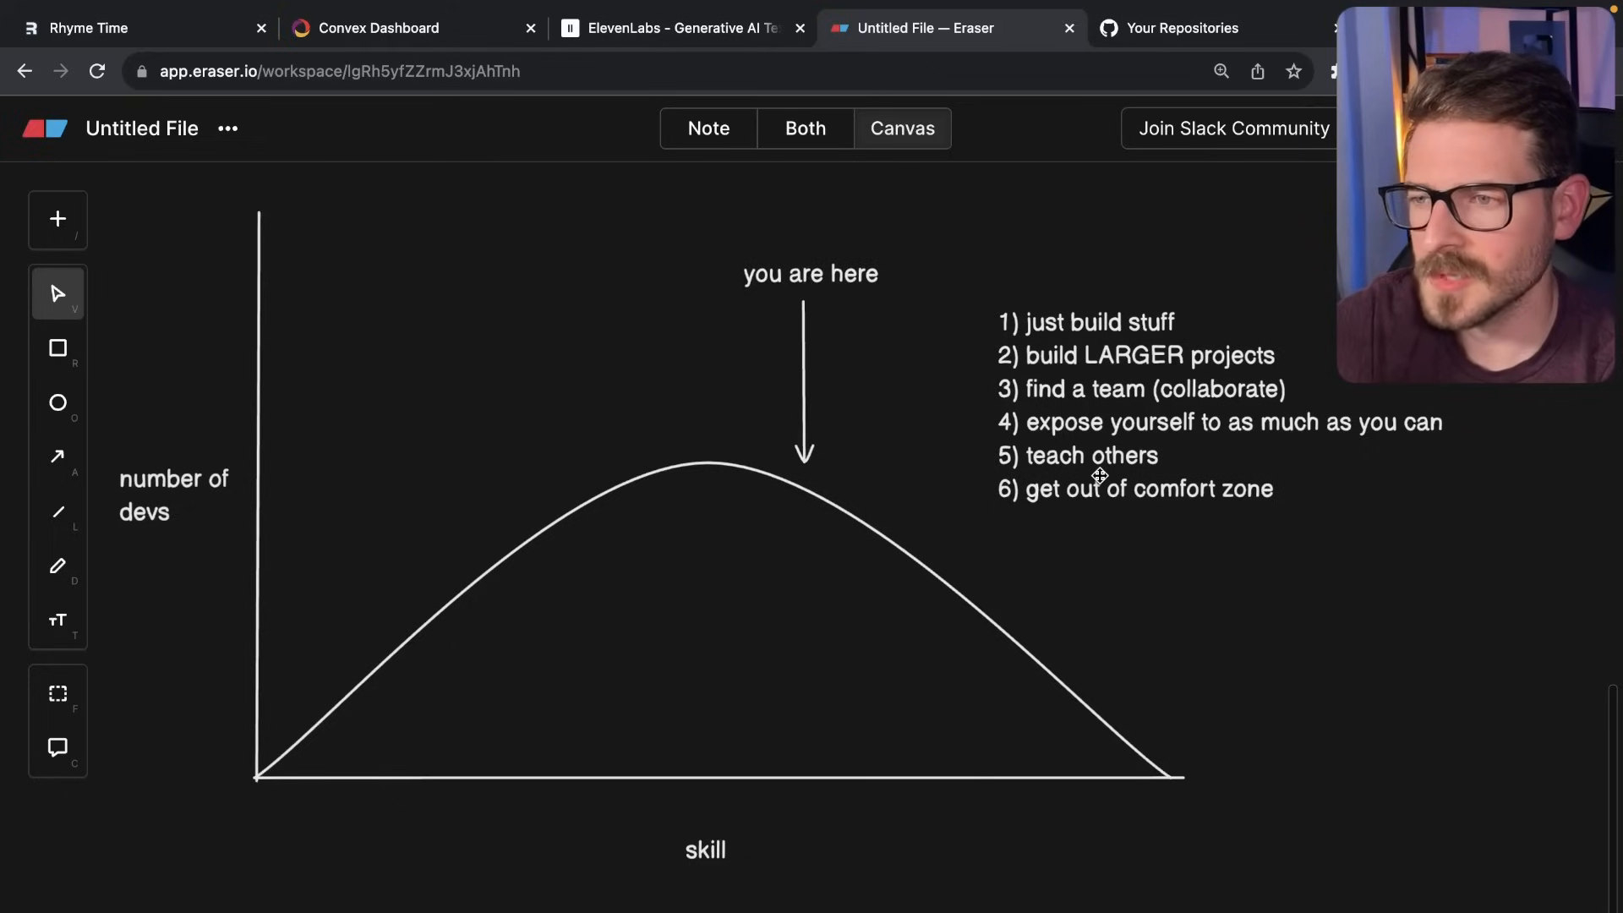
pyautogui.moveTo(1083, 490)
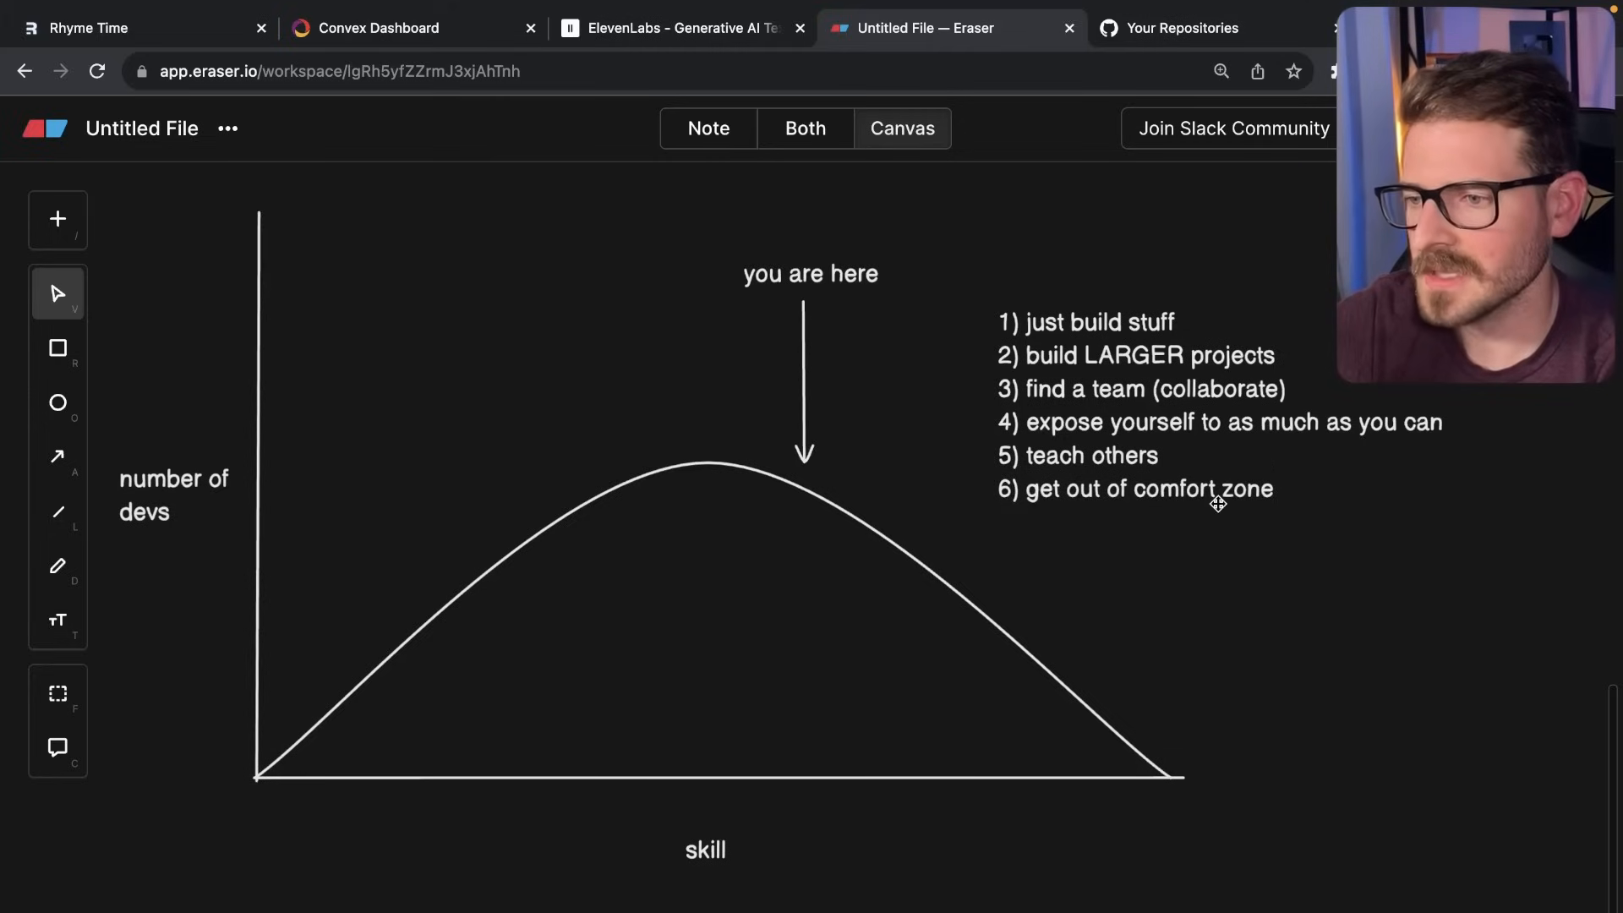
pyautogui.moveTo(880, 412)
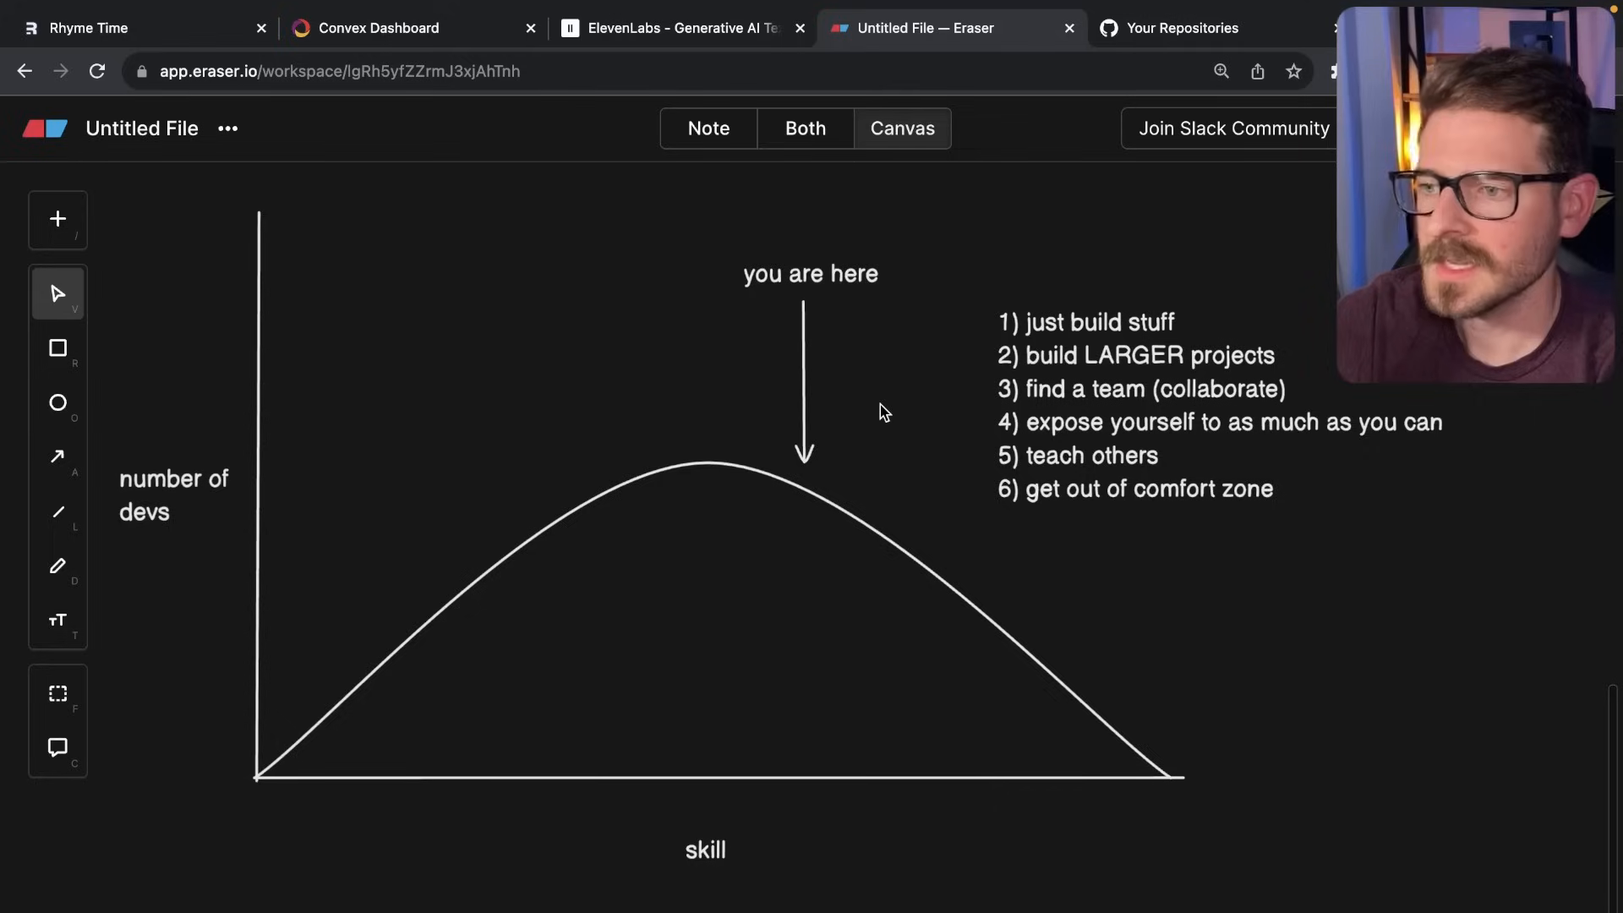
pyautogui.moveTo(806, 378)
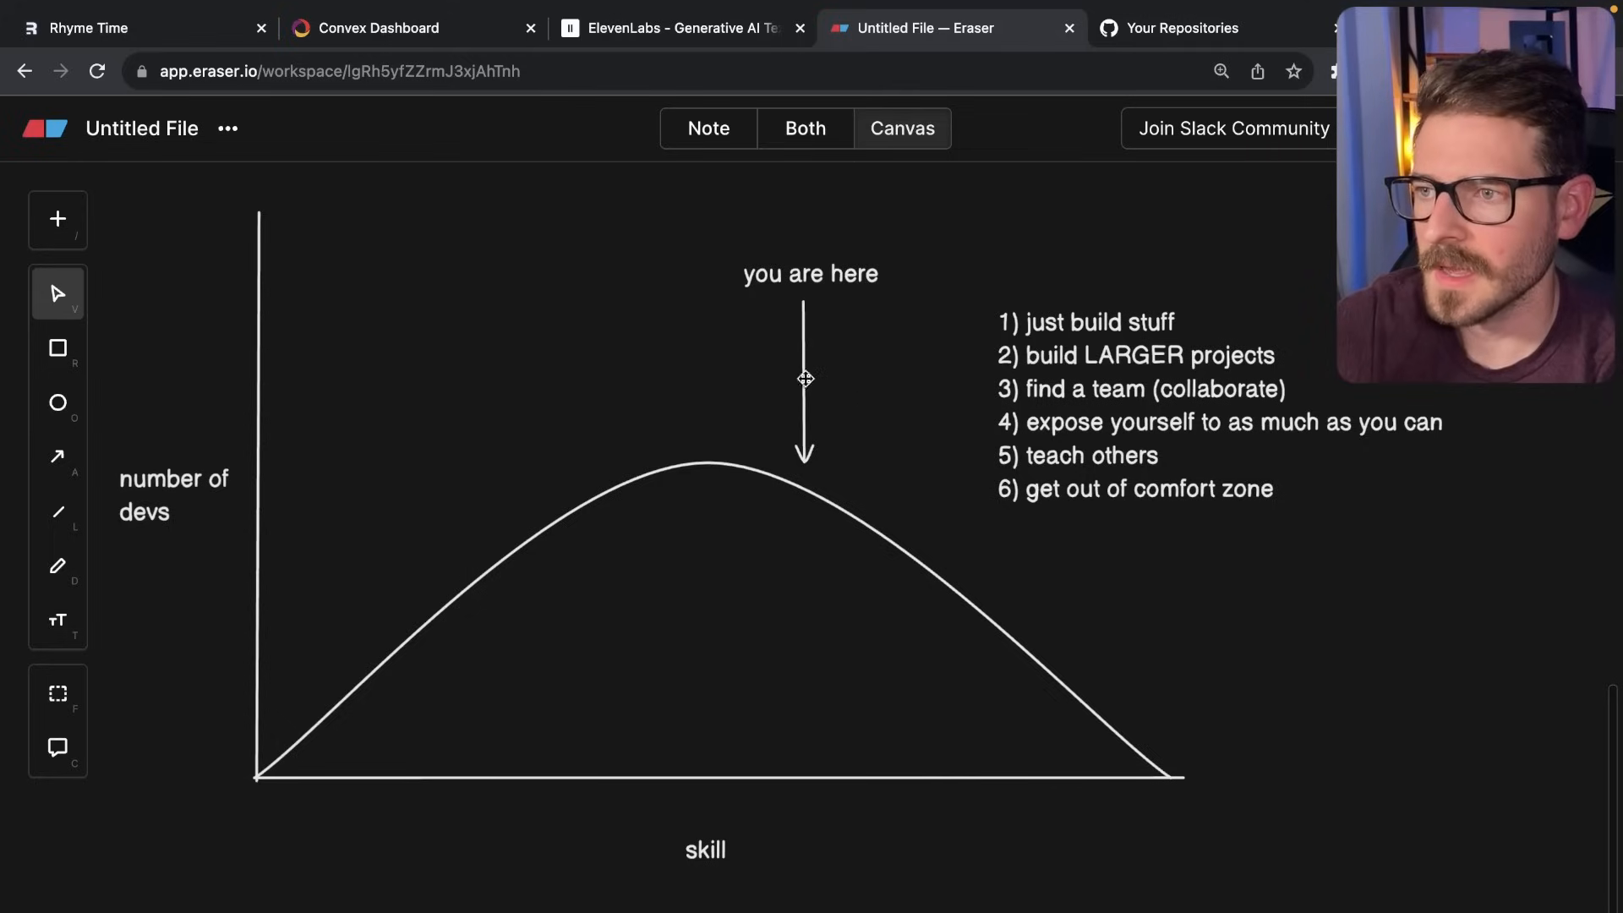
# Reposition the 'you are here' arrow onto the curve's downward right slope, just past the peak.
pyautogui.moveTo(806, 378); pyautogui.dragTo(412, 504)
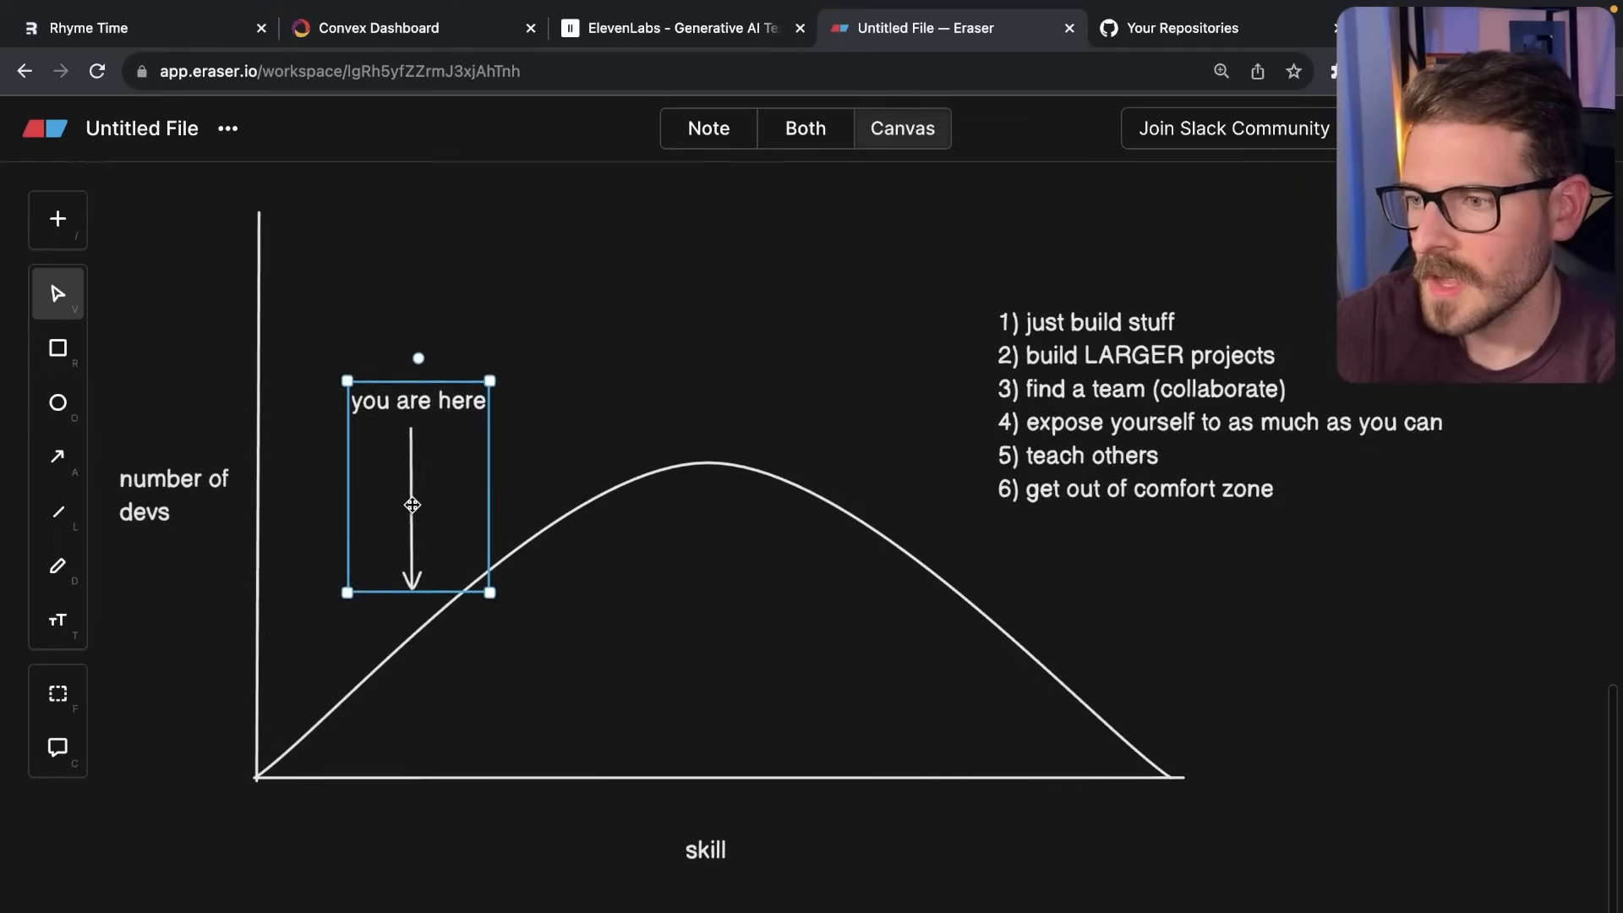
pyautogui.moveTo(411, 505); pyautogui.dragTo(732, 342)
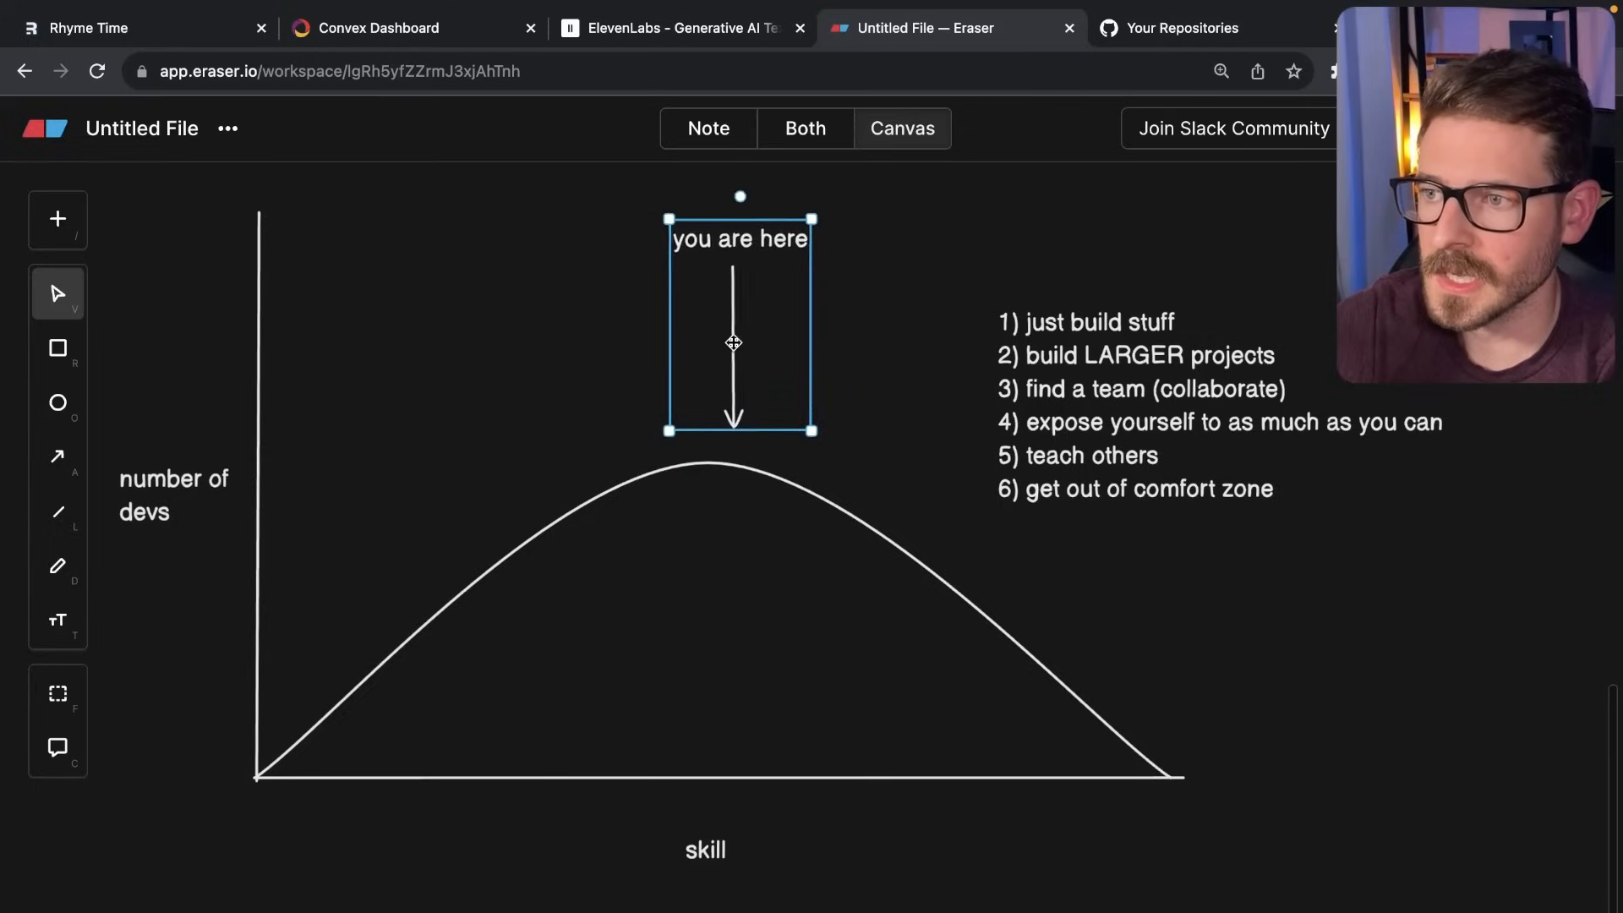
pyautogui.moveTo(733, 341); pyautogui.dragTo(806, 373)
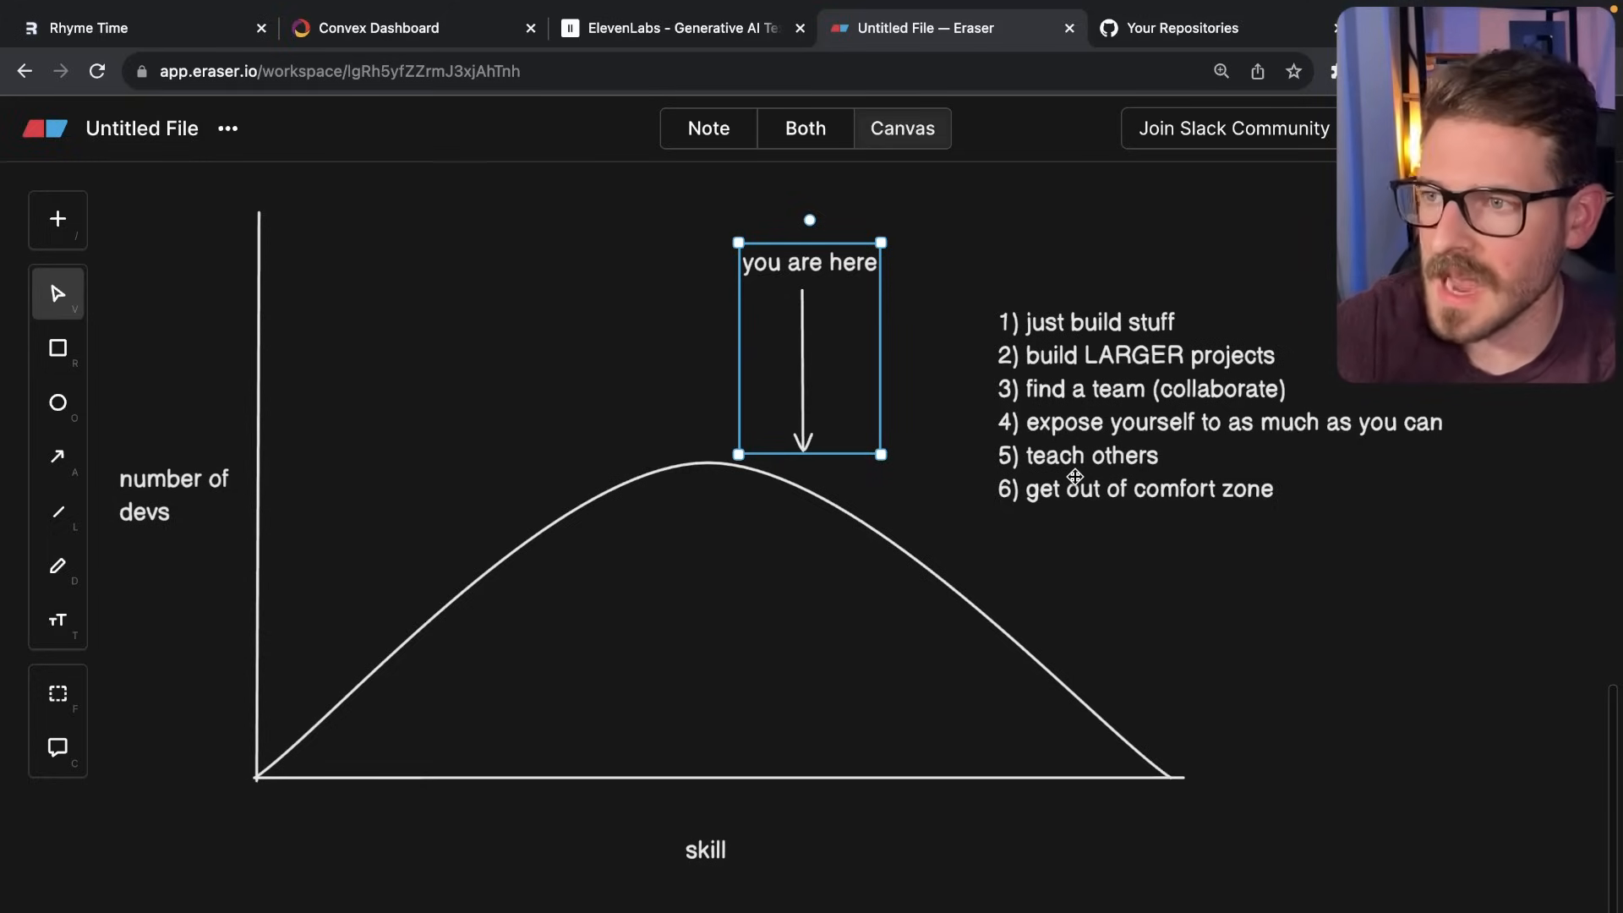
pyautogui.moveTo(807, 346); pyautogui.dragTo(833, 363)
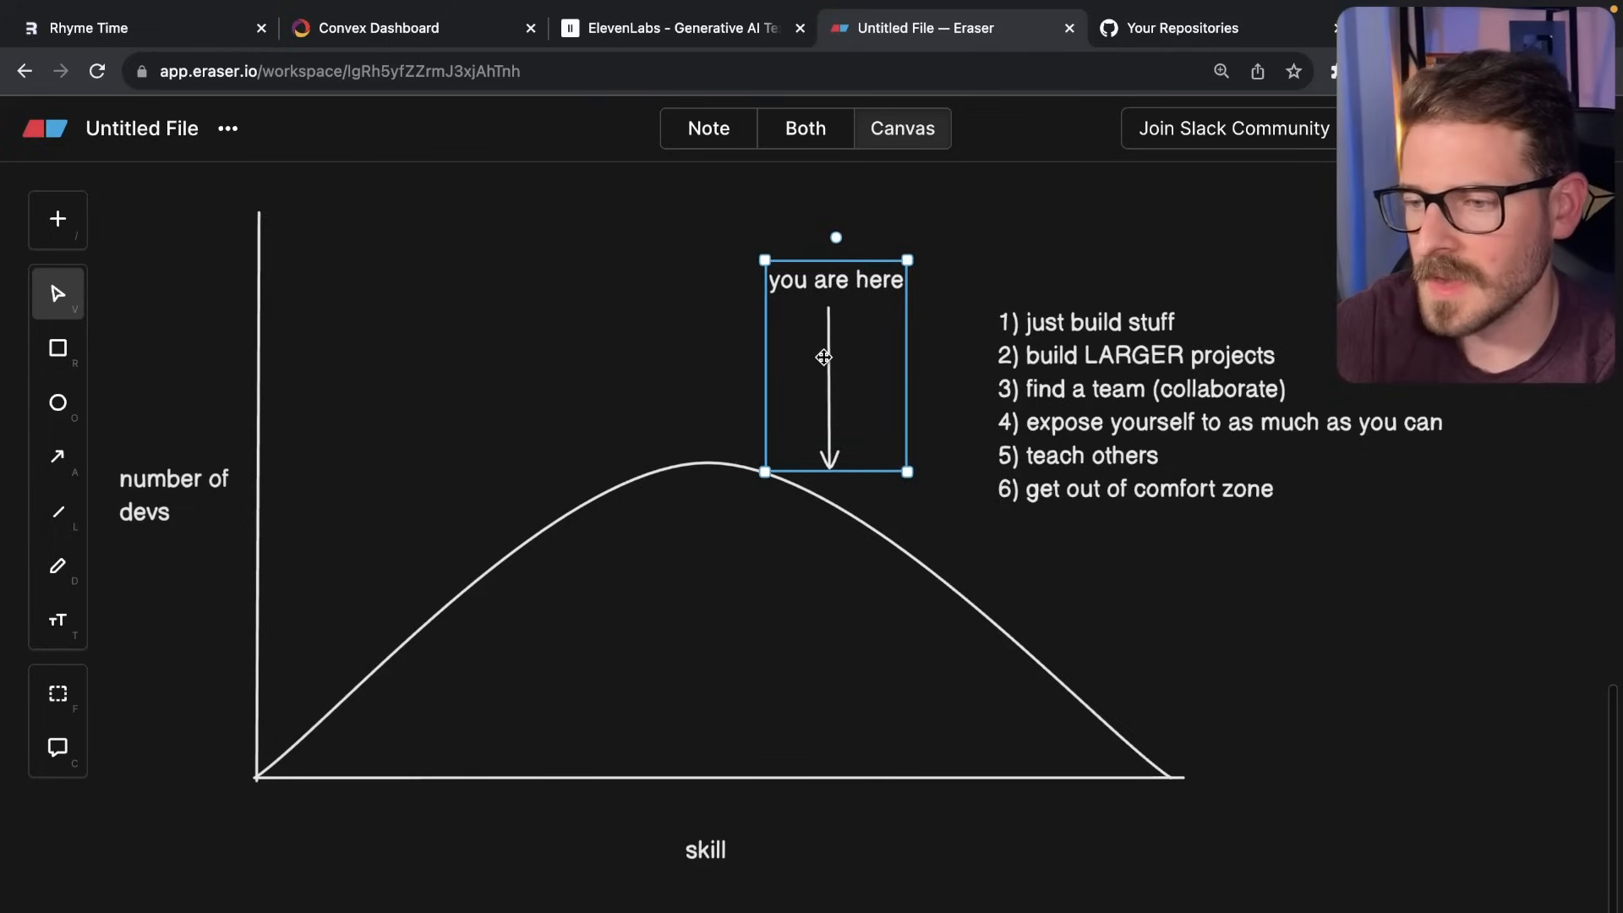
pyautogui.moveTo(822, 356); pyautogui.dragTo(864, 371)
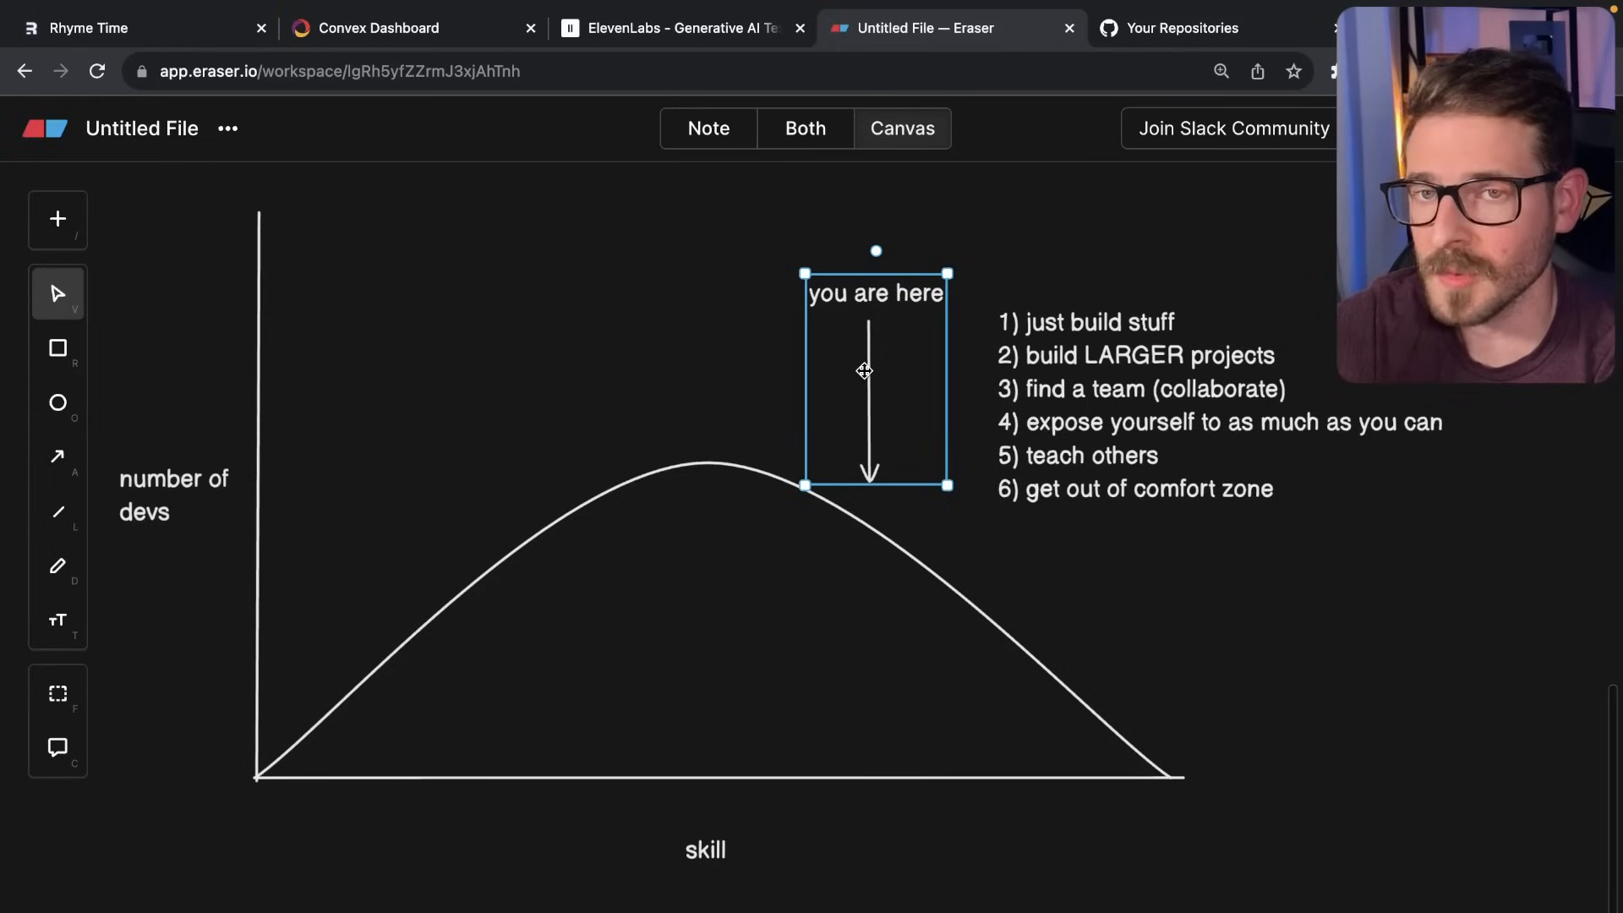
pyautogui.moveTo(1020, 479)
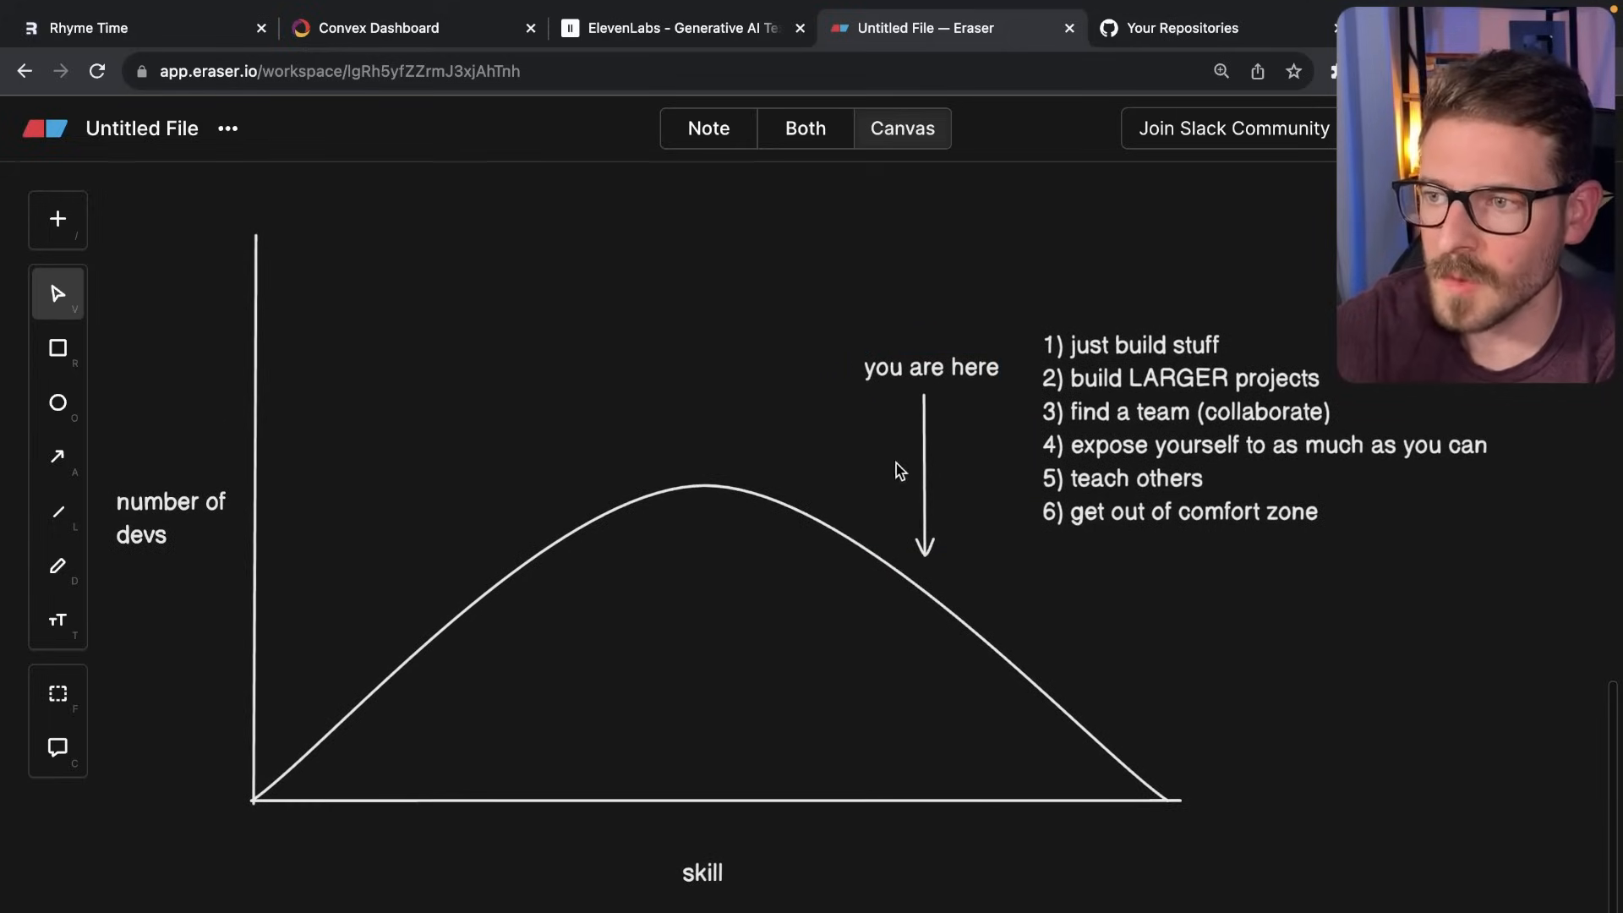
pyautogui.moveTo(983, 605)
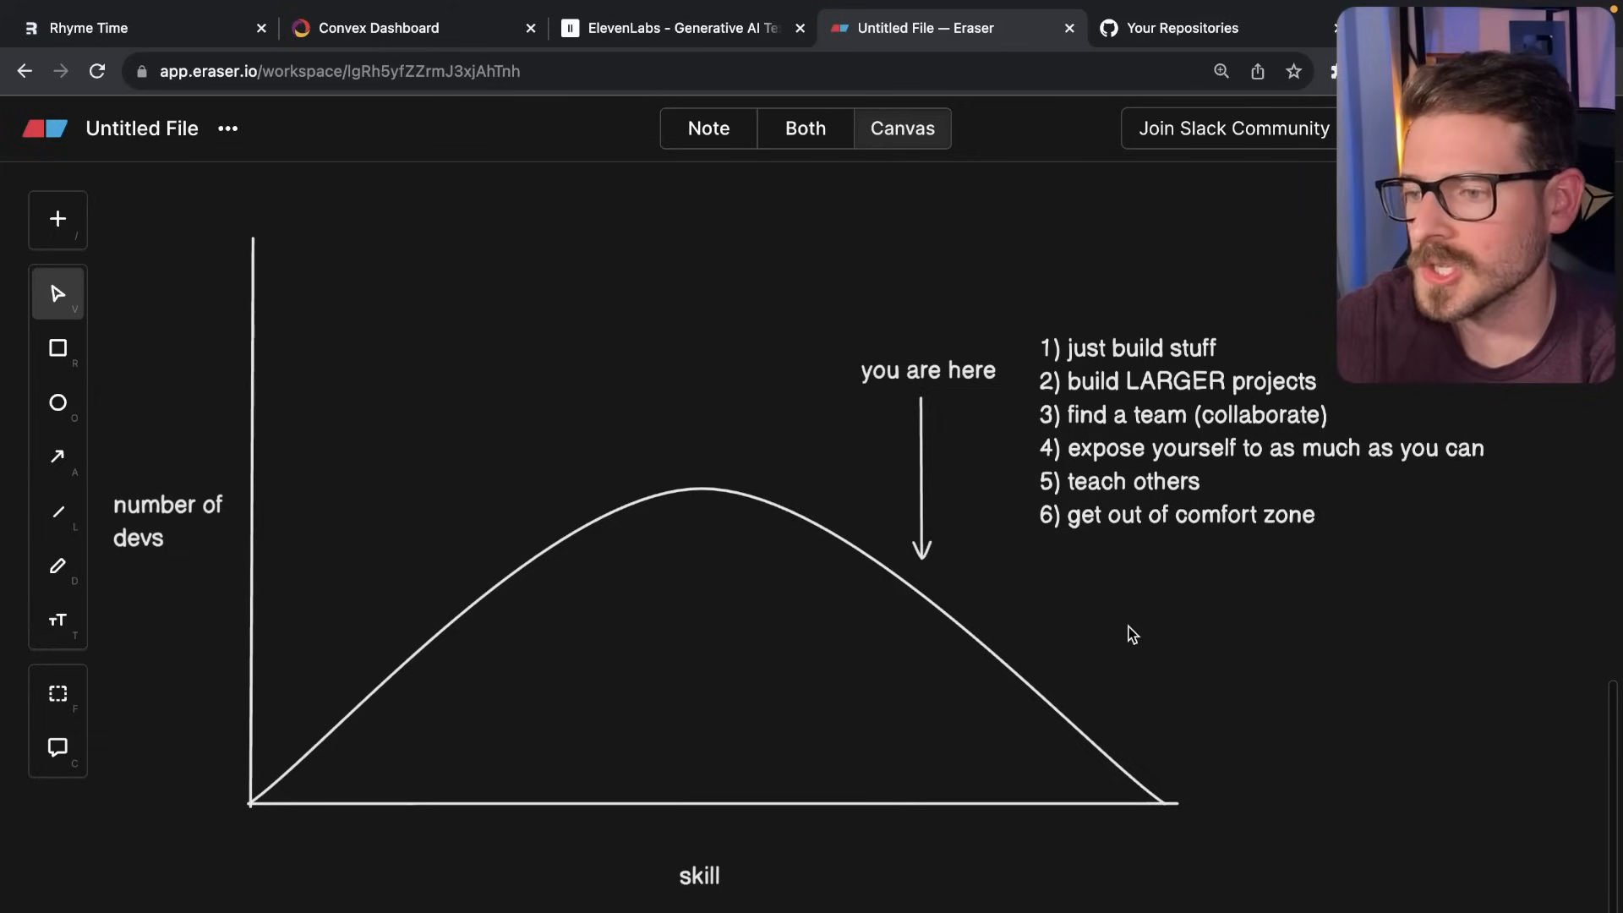
pyautogui.moveTo(1204, 442)
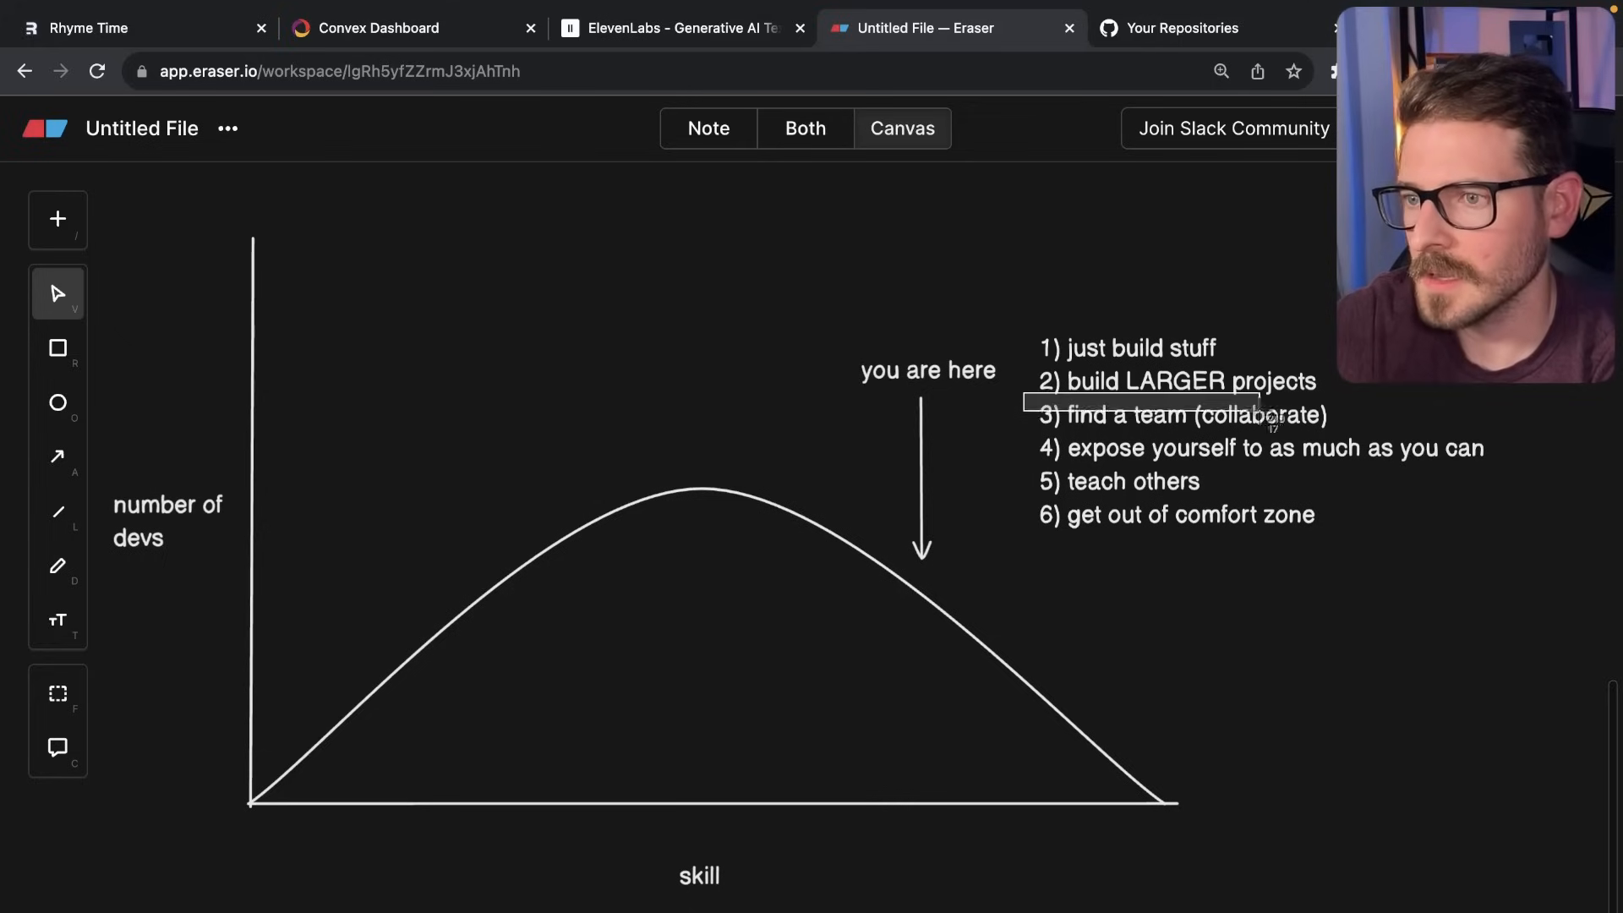
# Draw a box around the third advice item, '3) find a team (collaborate)'.
pyautogui.click(1185, 415)
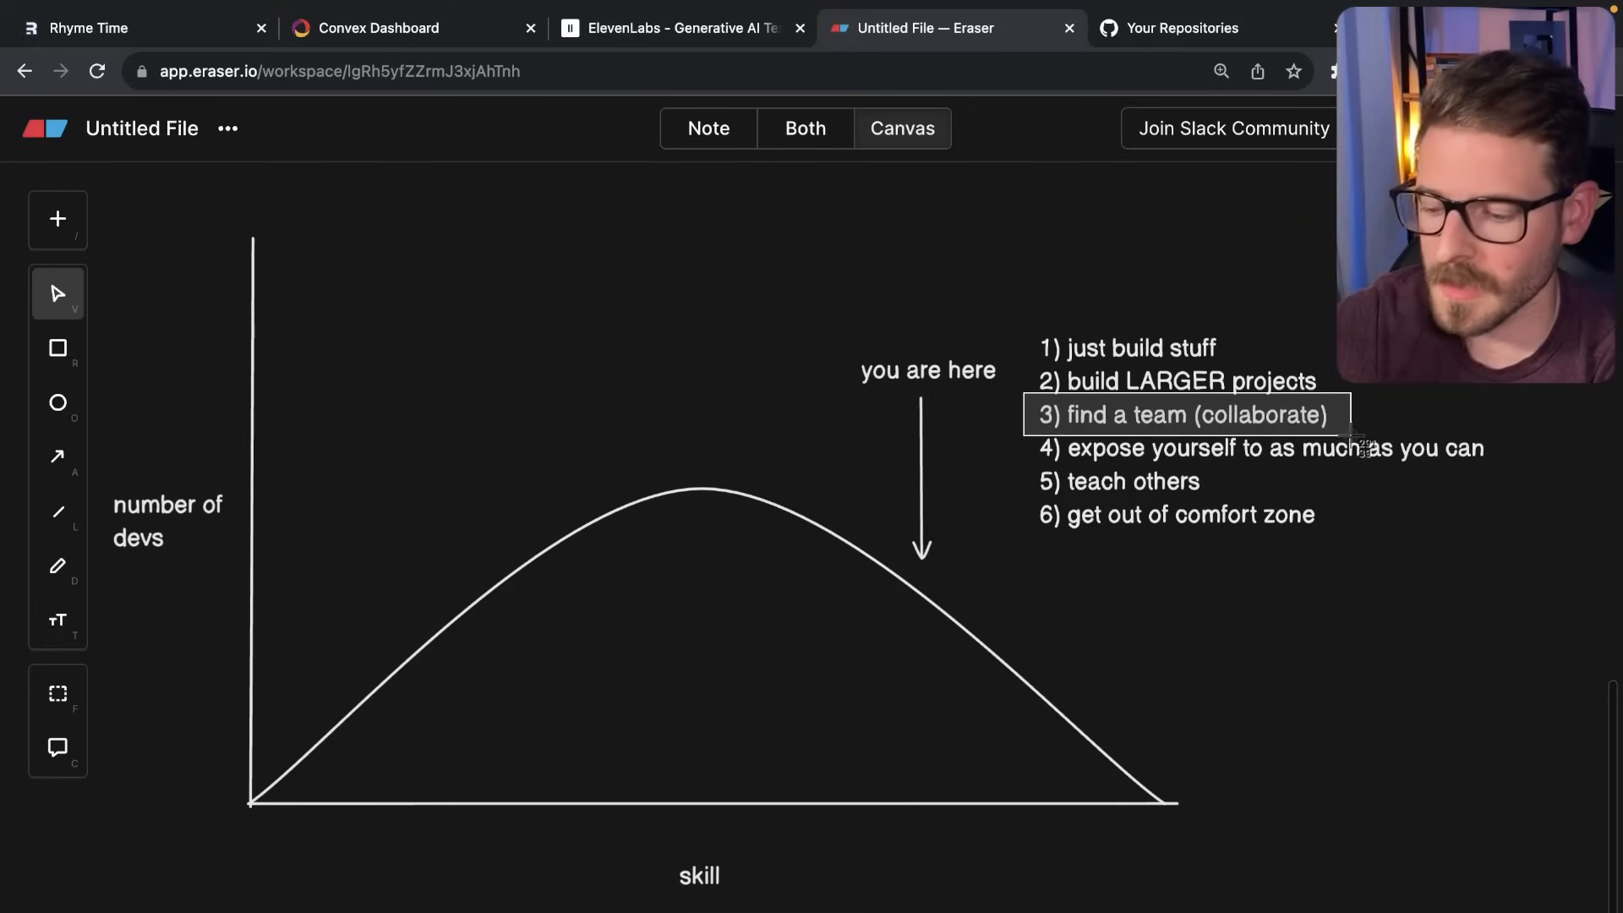